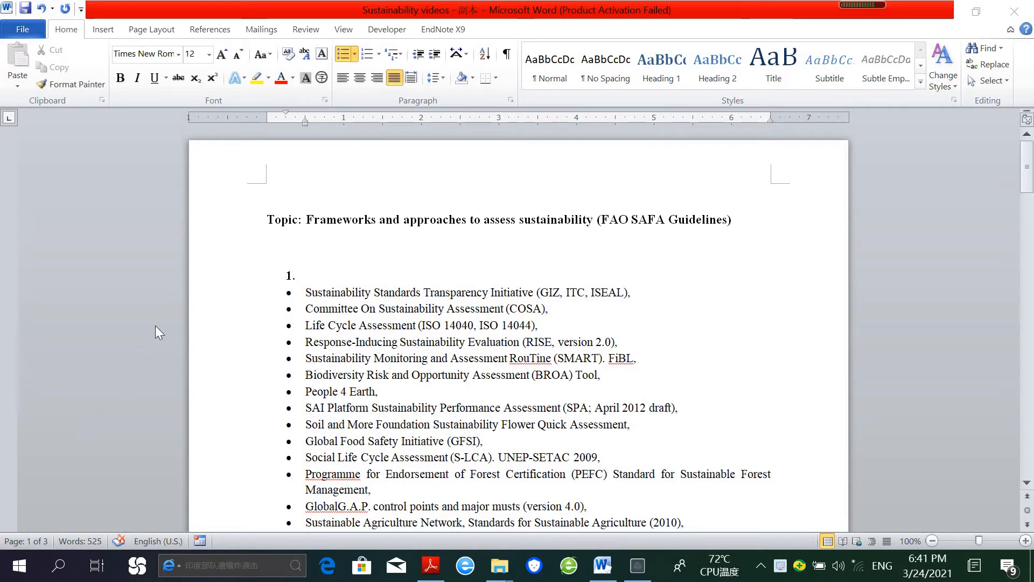
mouse_move(460, 290)
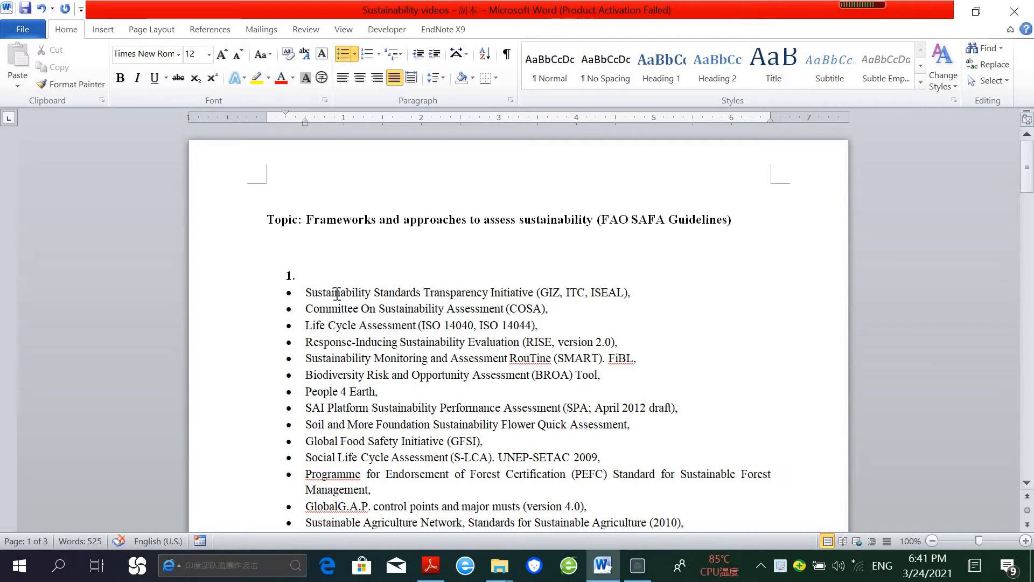
Scroll into point 3 and select the sentence about integrating sustainability dimensions.
drag(306, 292, 535, 292)
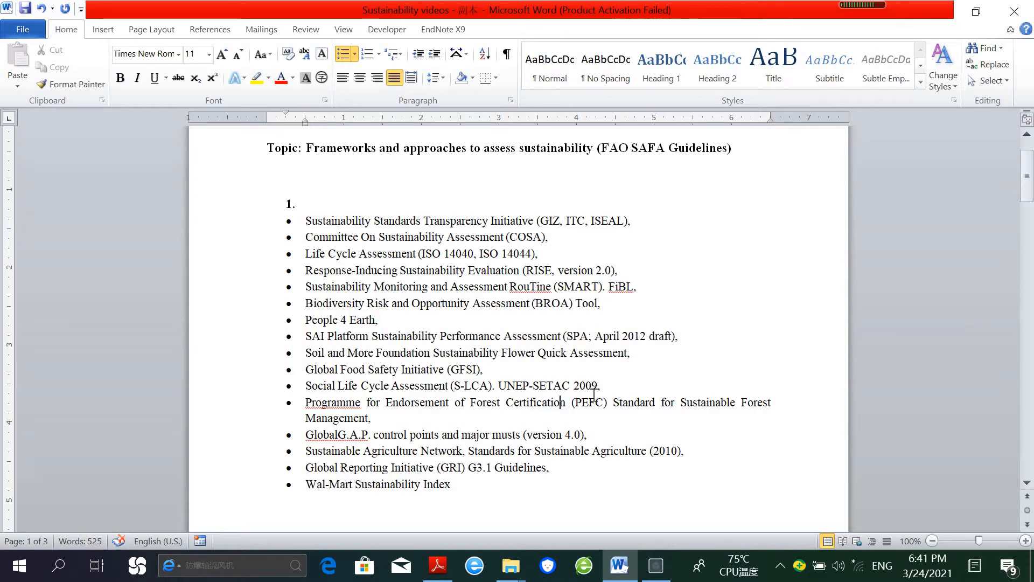
scroll(down, 3)
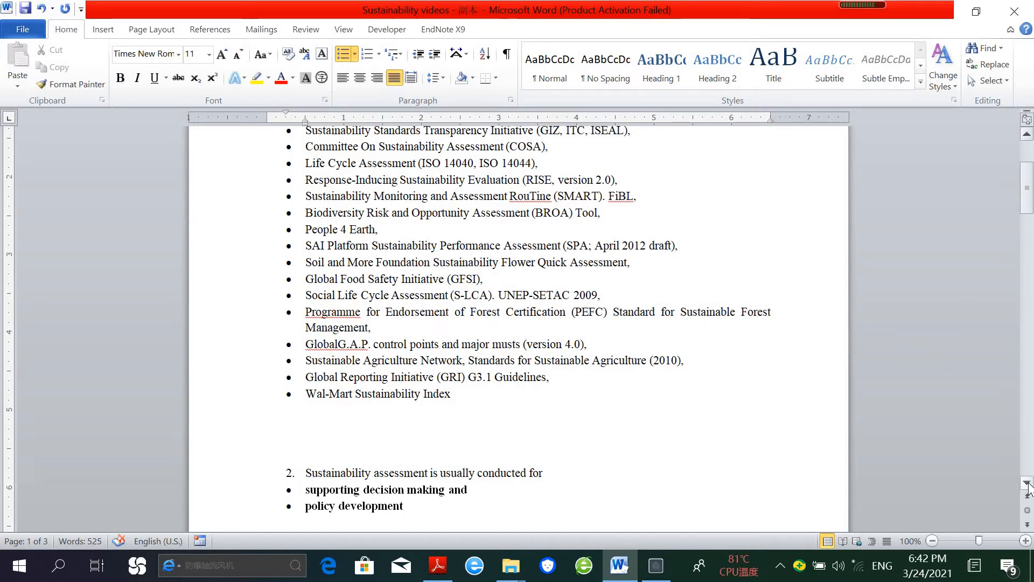
click(560, 311)
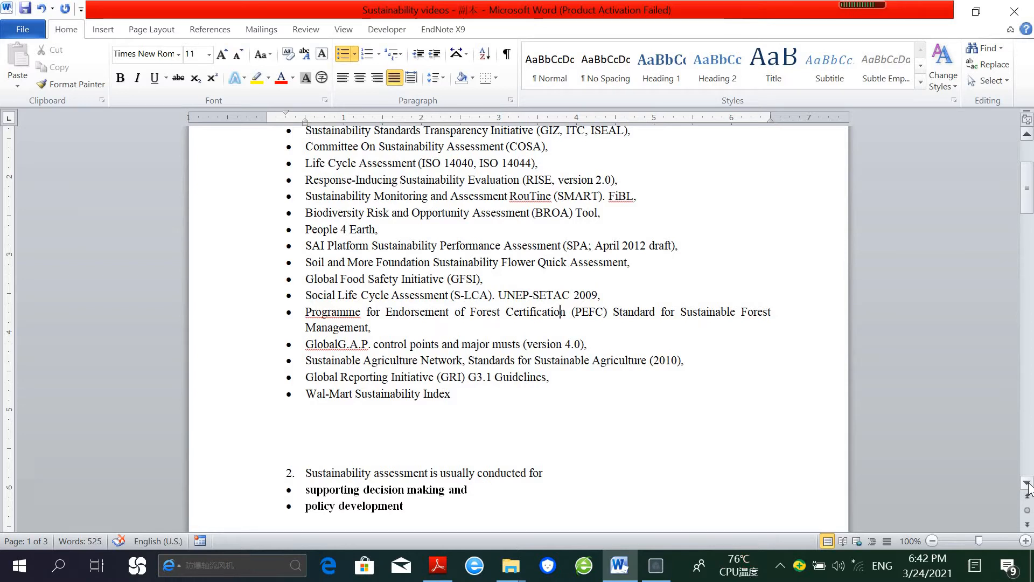
scroll(down, 3)
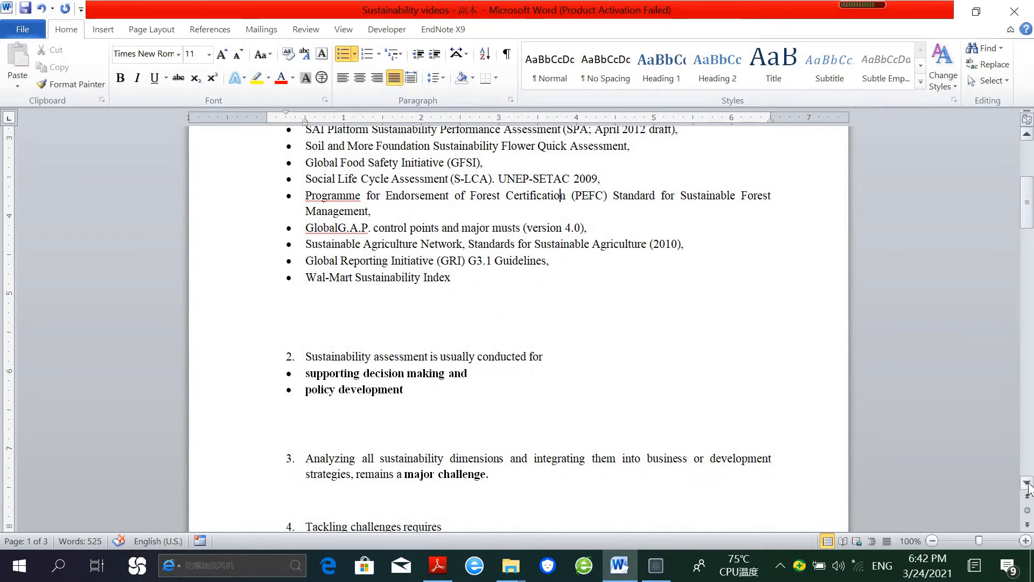
mouse_move(611, 469)
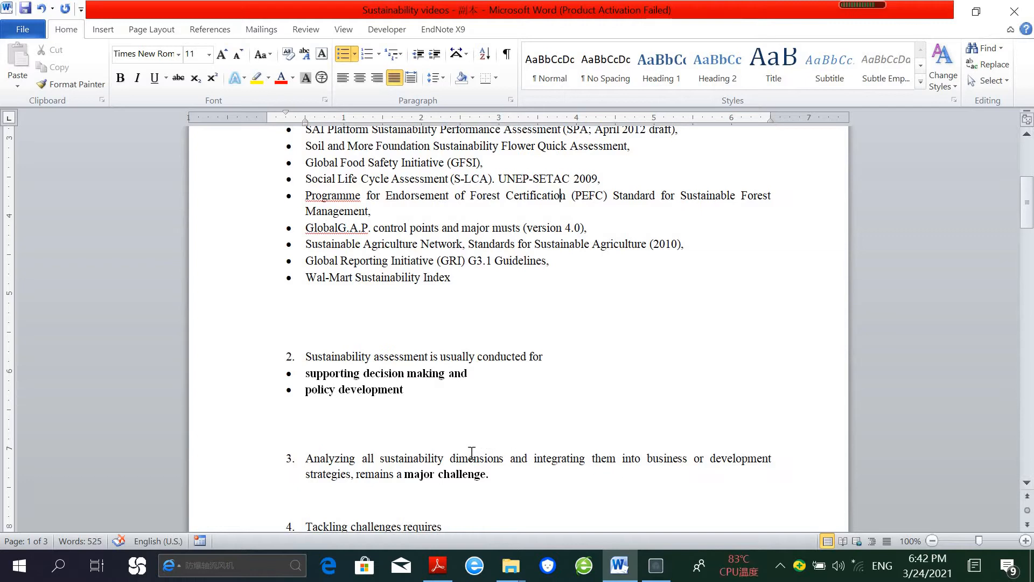
drag(450, 458, 586, 458)
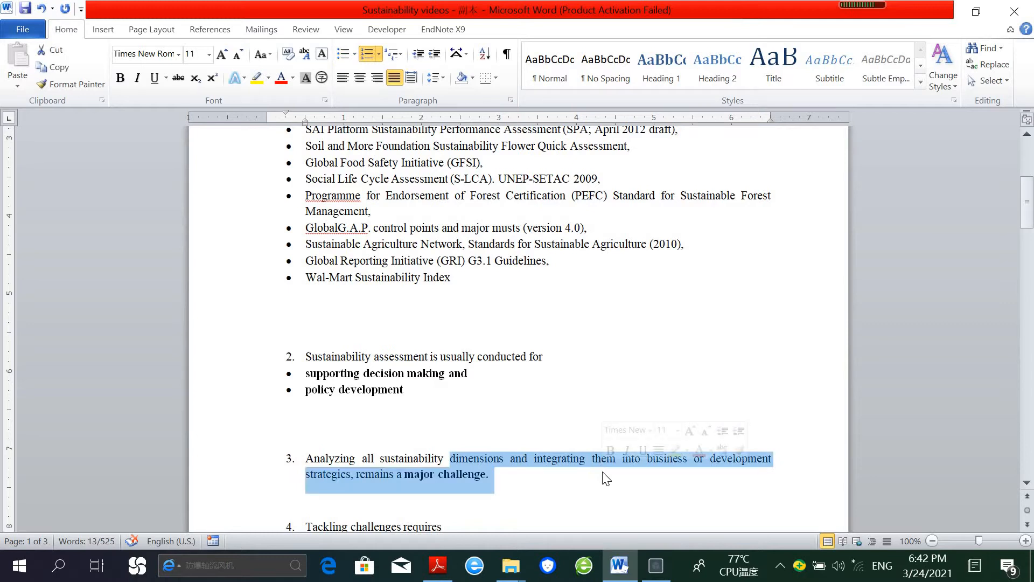
mouse_move(606, 493)
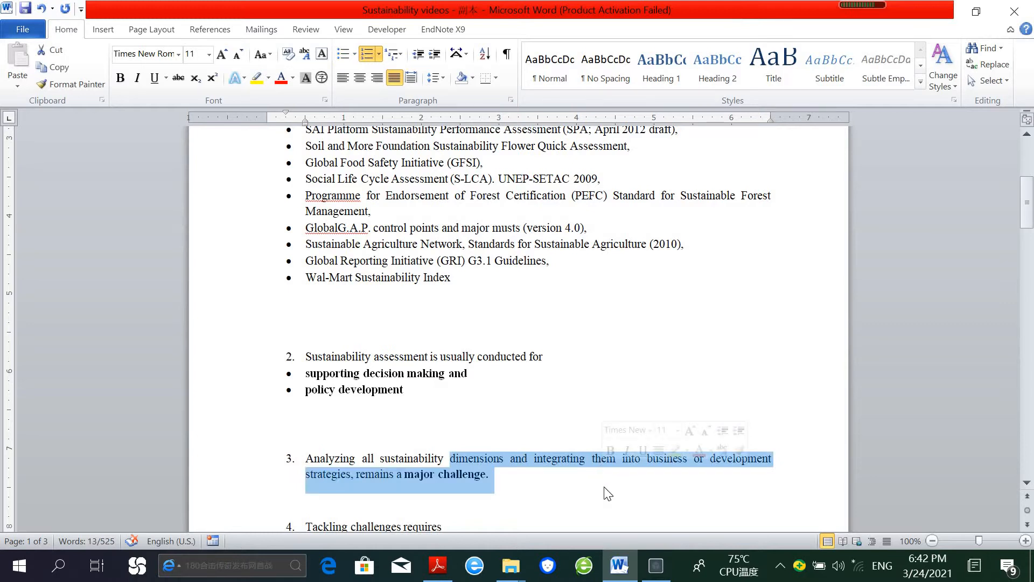
Scroll past point 4 to the top of page 2, reaching point 5.
scroll(down, 3)
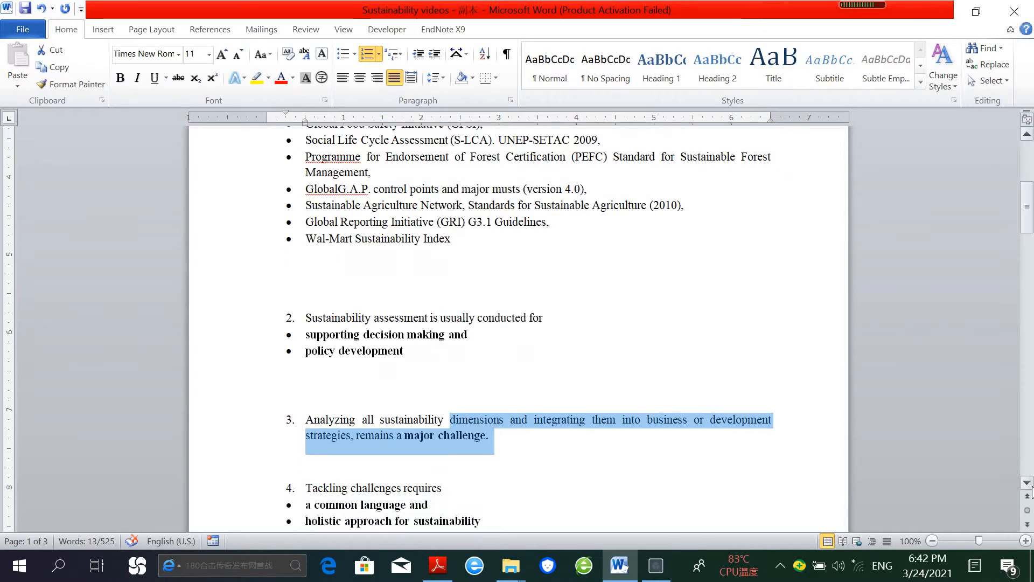
scroll(down, 3)
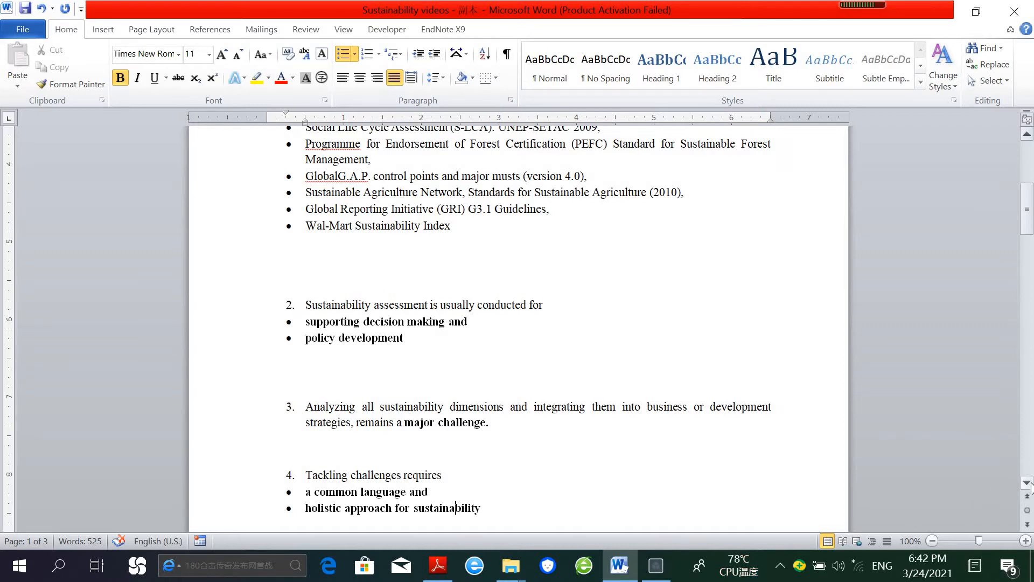
scroll(down, 3)
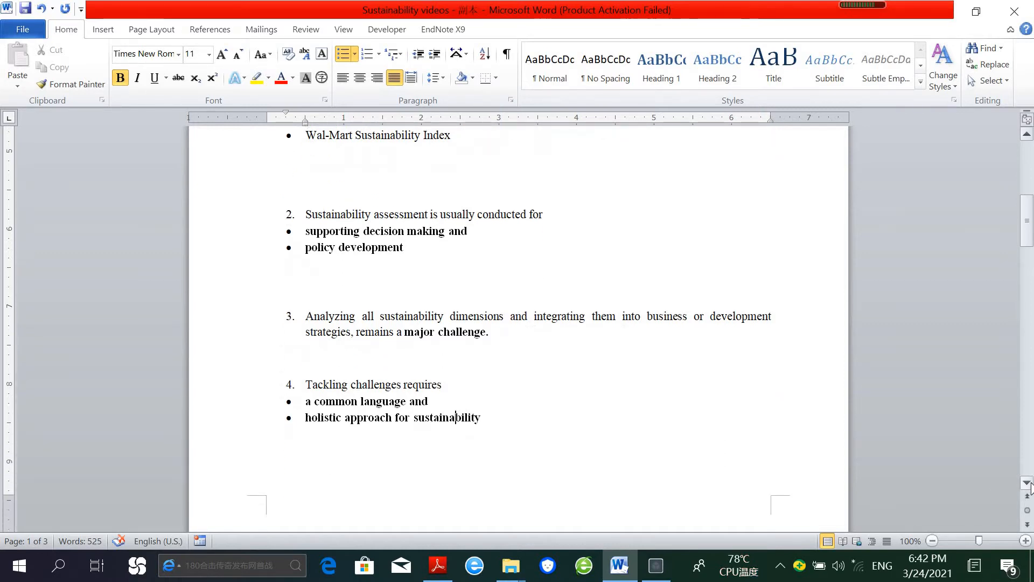
scroll(down, 3)
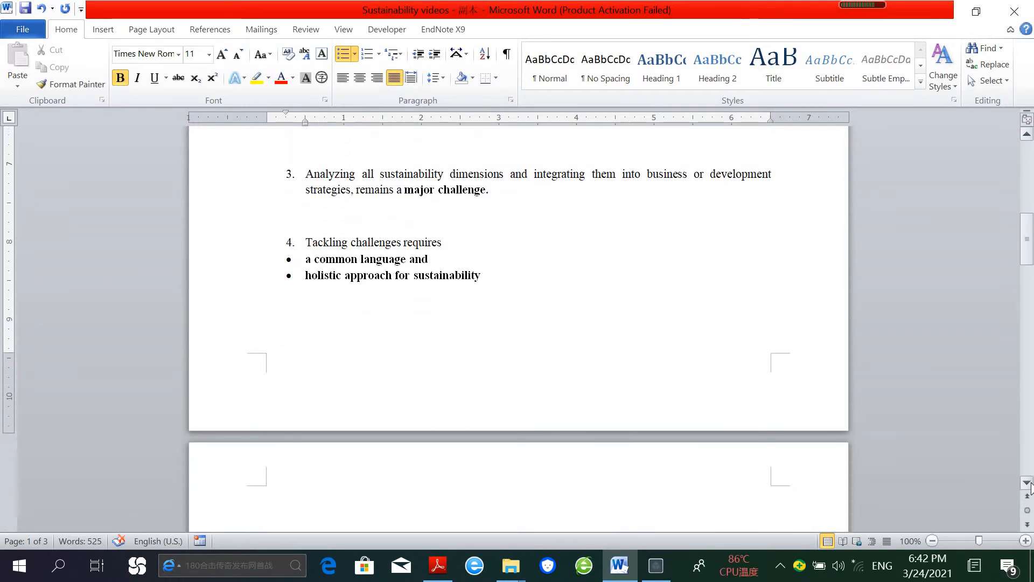
scroll(down, 3)
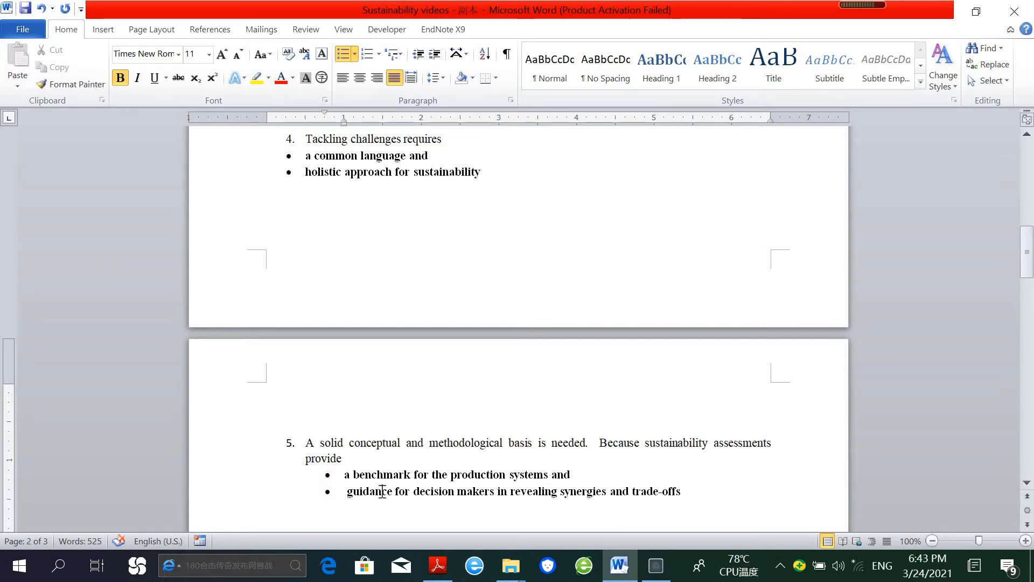
Scroll to point 7 on FAO's SAFA Guidelines, then bring up the SAFA Guidelines PDF.
scroll(down, 3)
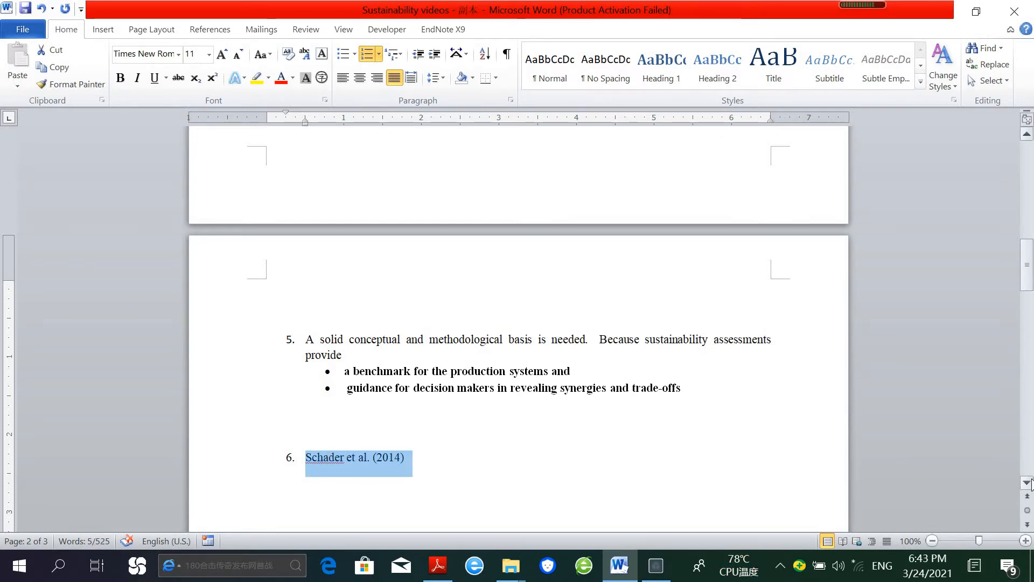
scroll(down, 3)
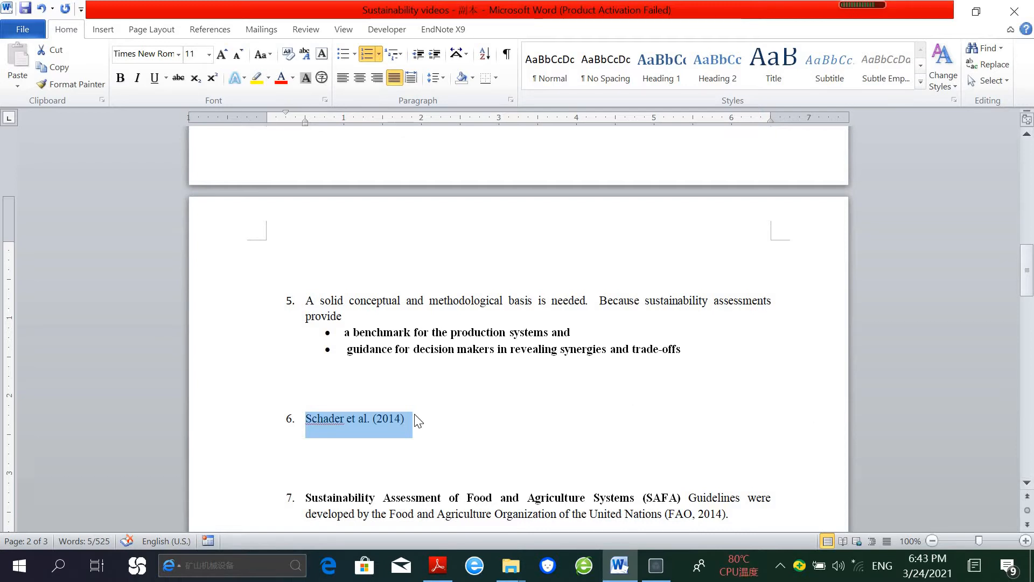
click(411, 418)
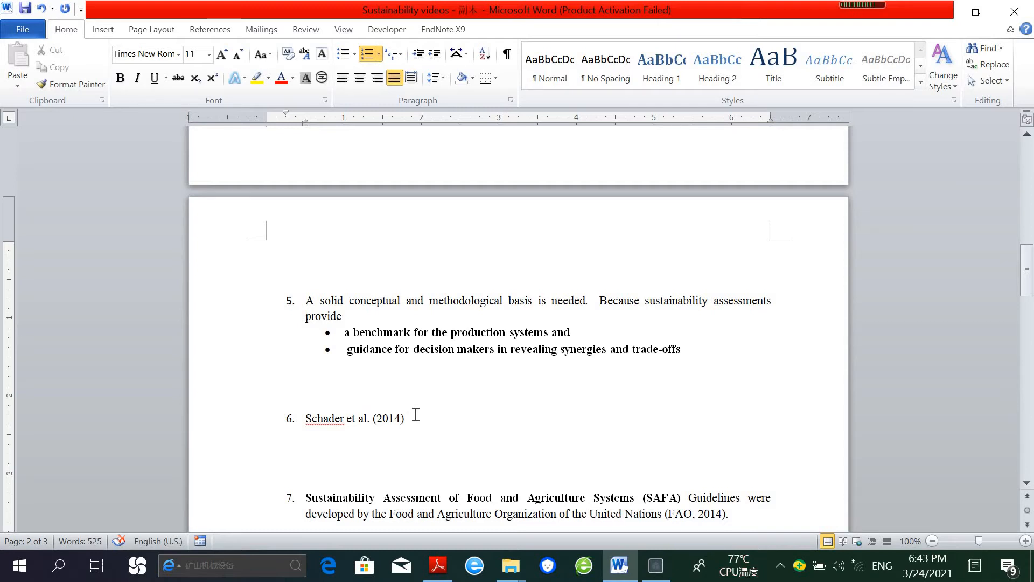
click(406, 418)
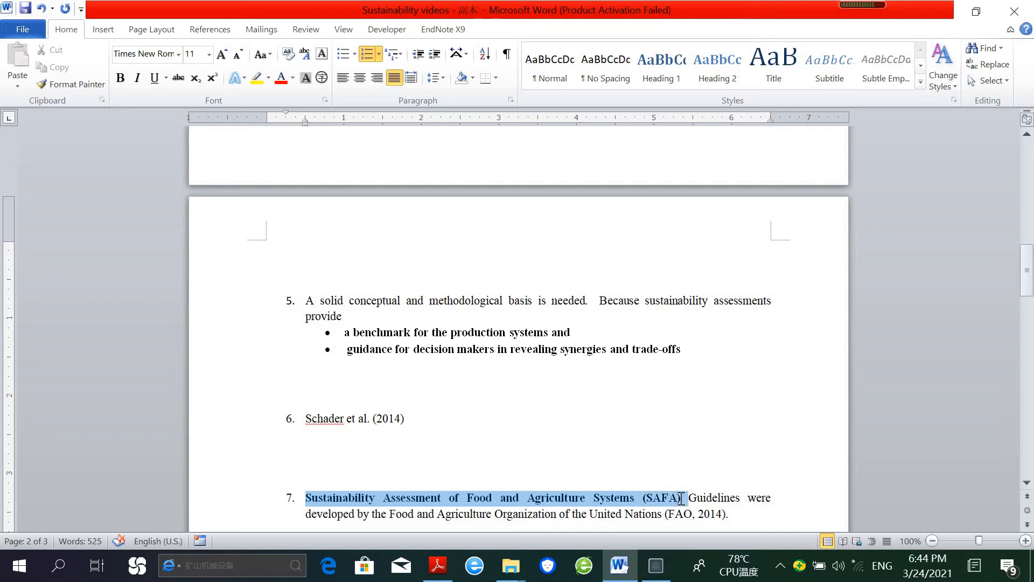
click(120, 77)
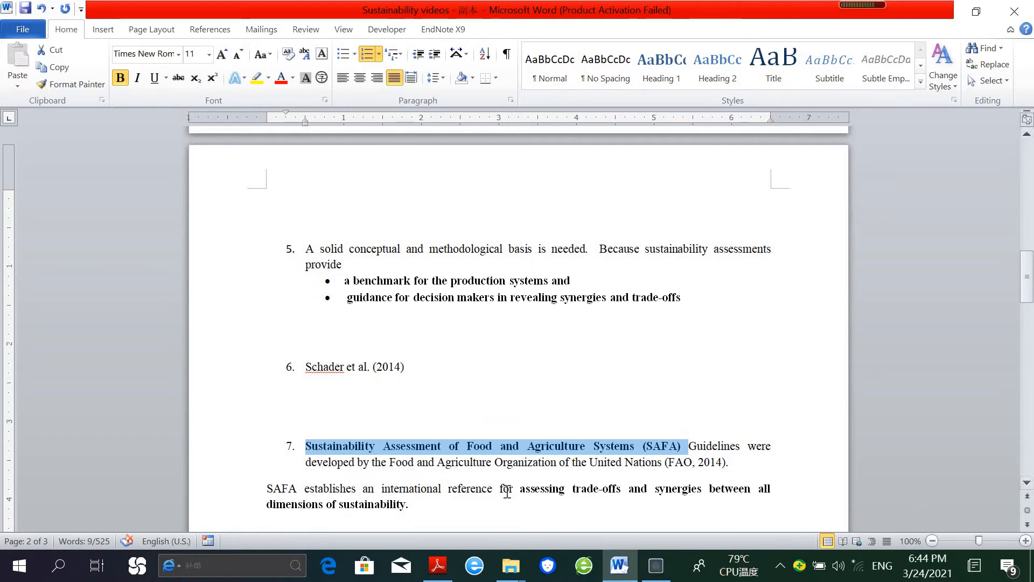
click(437, 565)
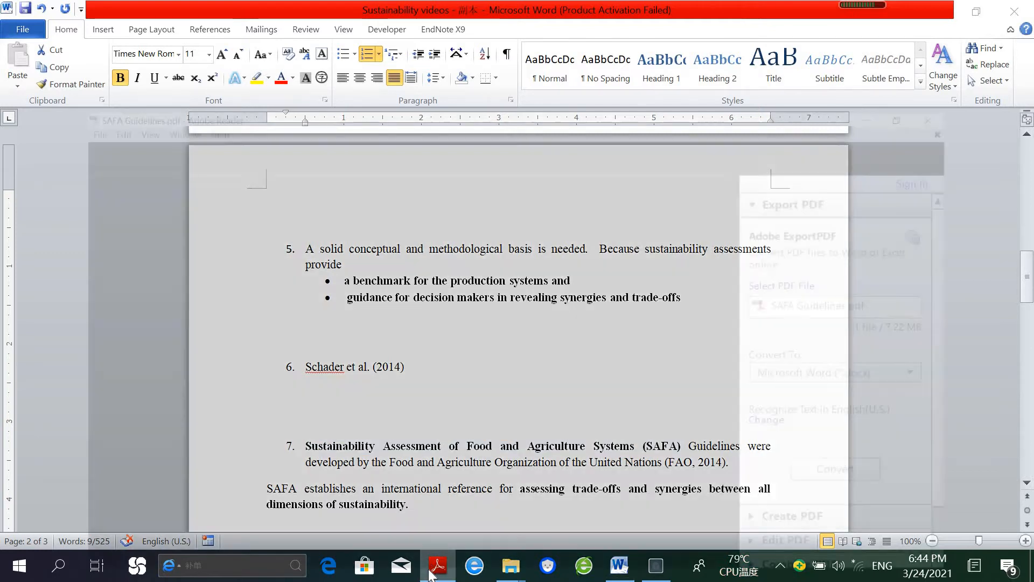
Bring the PDF window forward and scroll through pages 88–91 to Good Governance.
click(437, 565)
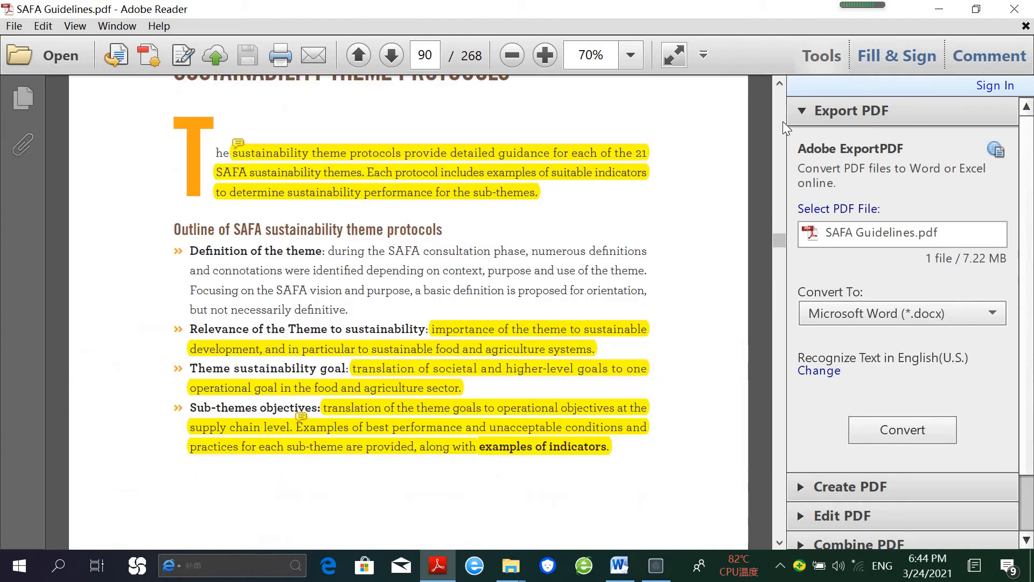
scroll(down, 3)
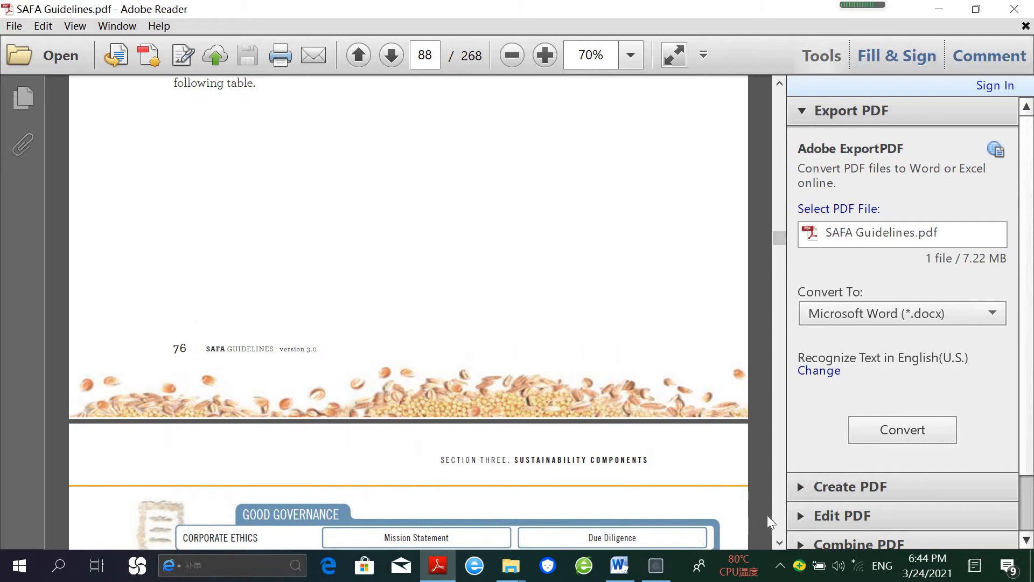
scroll(down, 3)
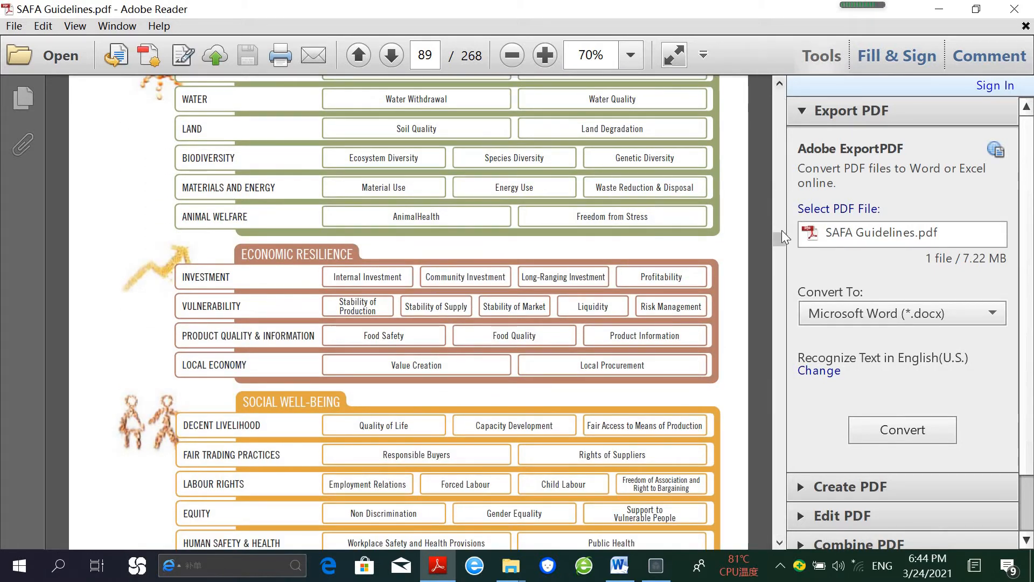
scroll(down, 3)
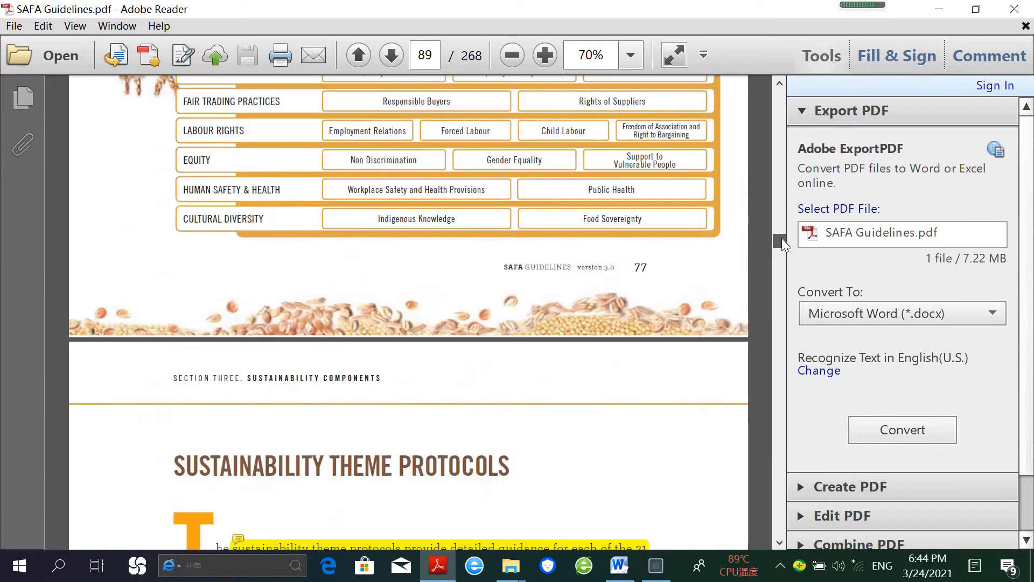
scroll(down, 3)
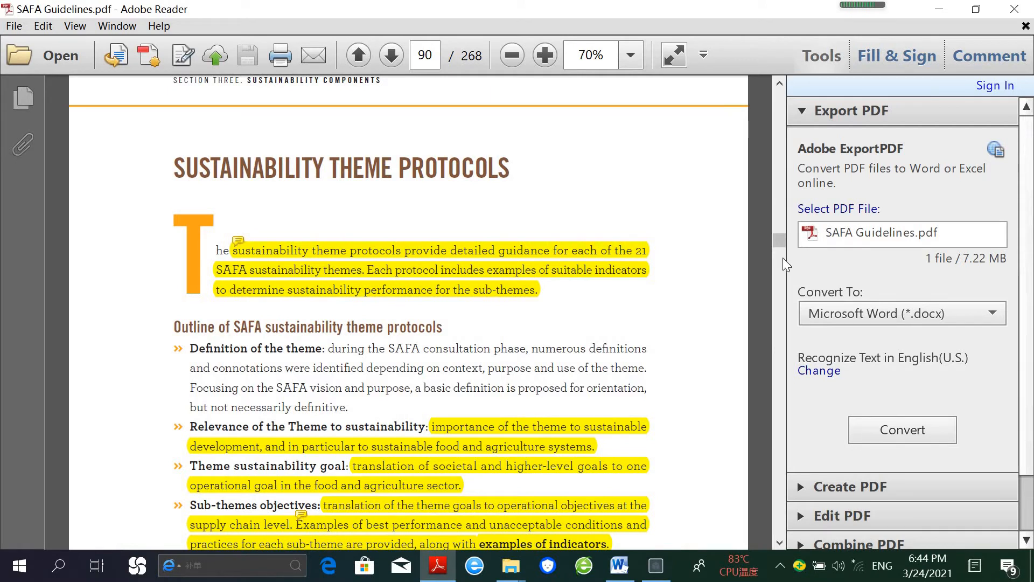
click(390, 55)
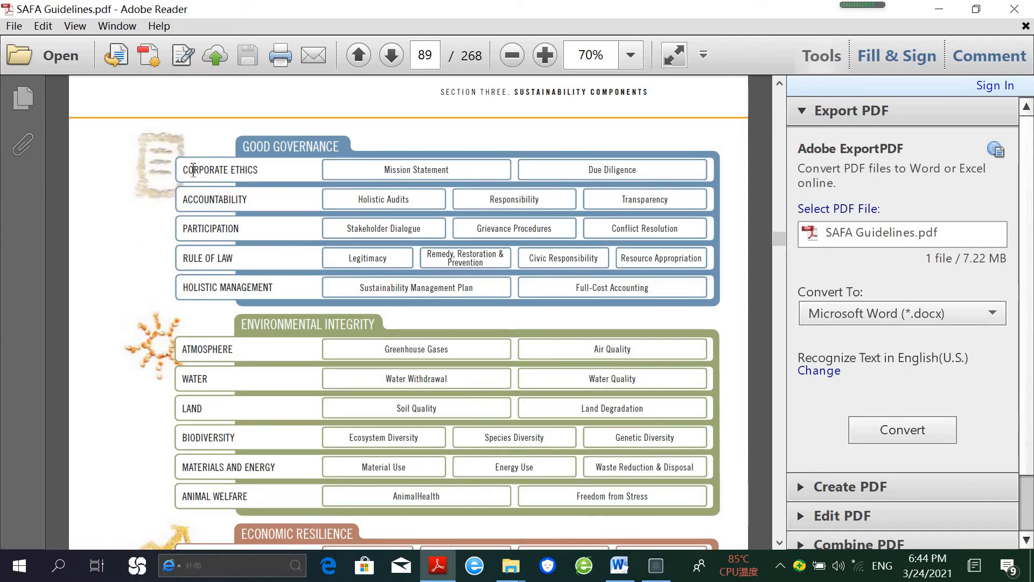
double_click(220, 170)
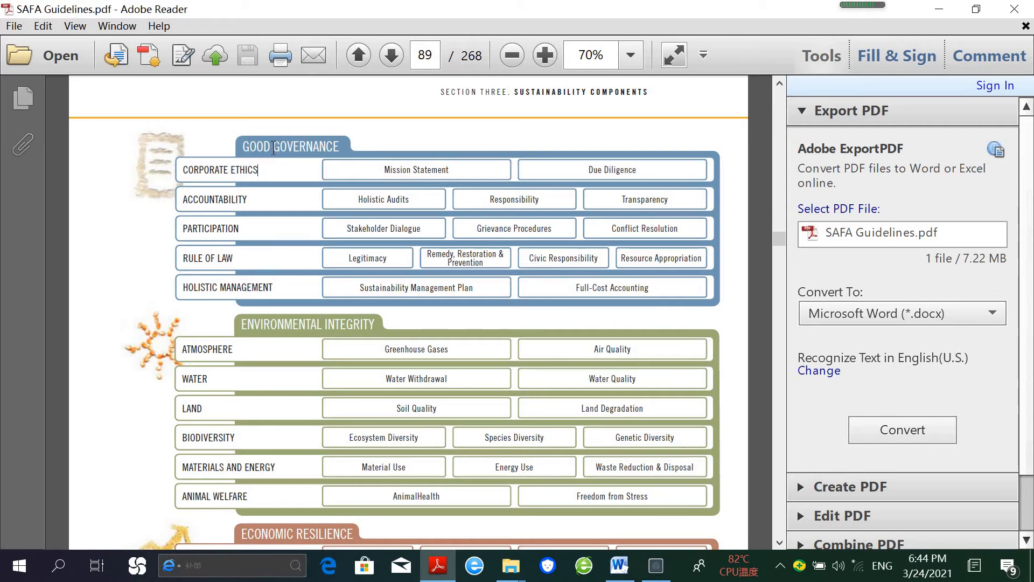
mouse_move(210, 234)
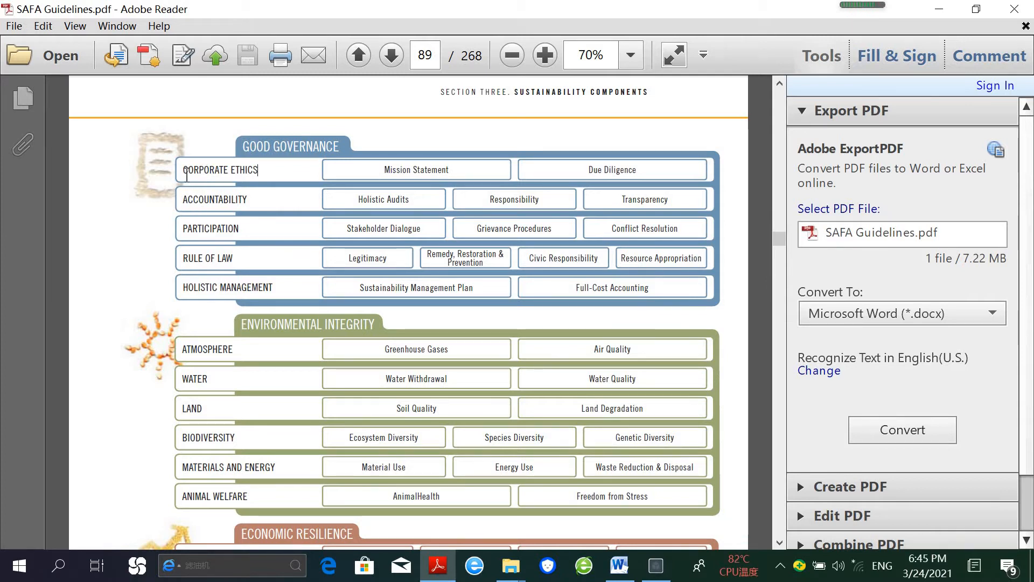
mouse_move(375, 177)
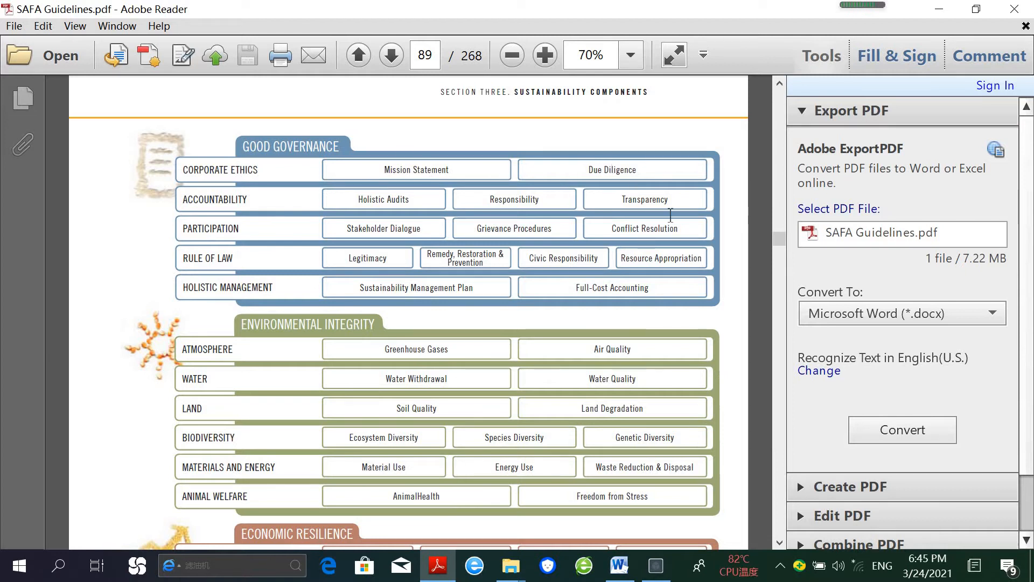
mouse_move(781, 448)
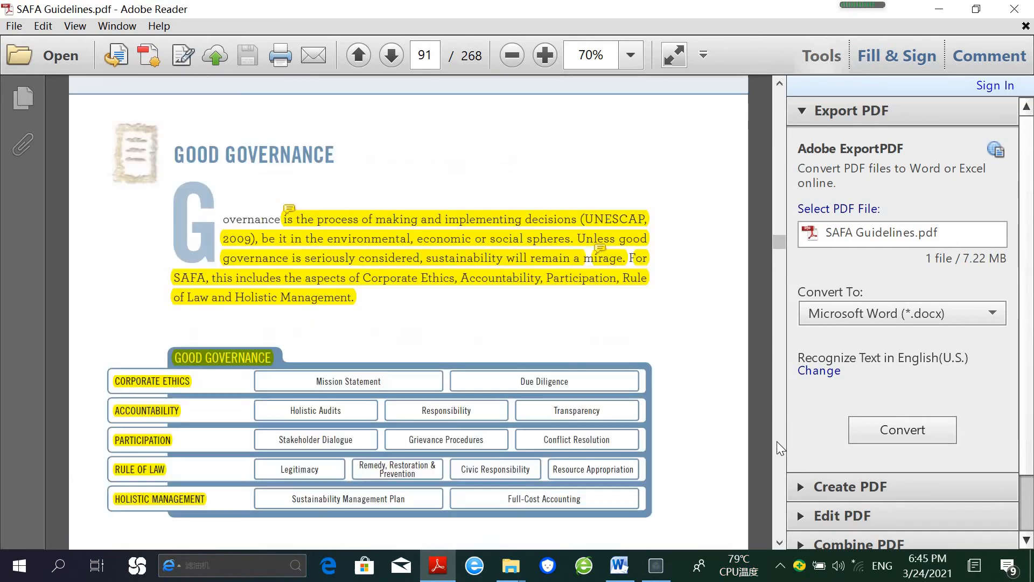
Scroll to page 95 and select the G 1.1.1 Mission Explicitness question text.
click(390, 55)
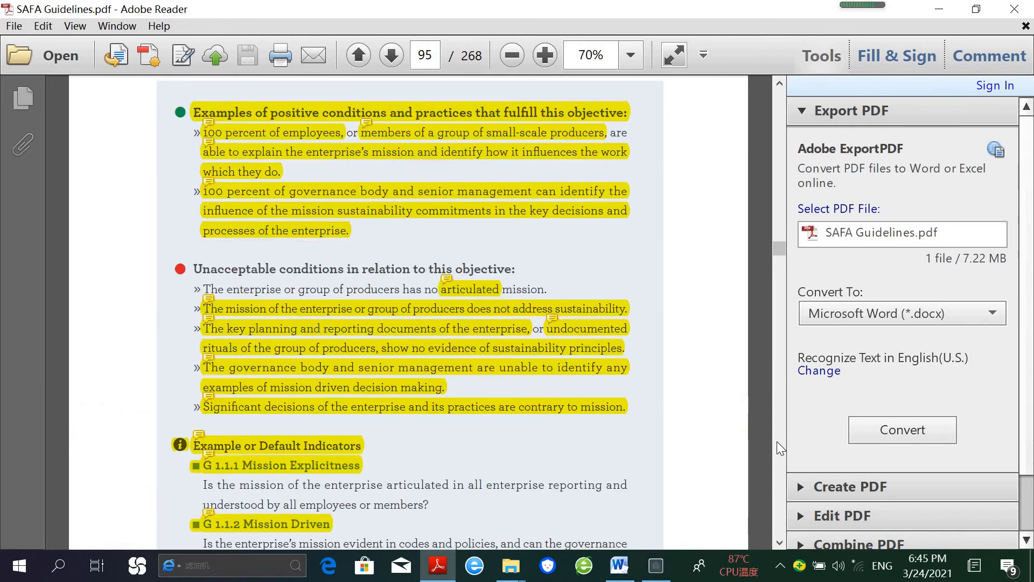
click(358, 55)
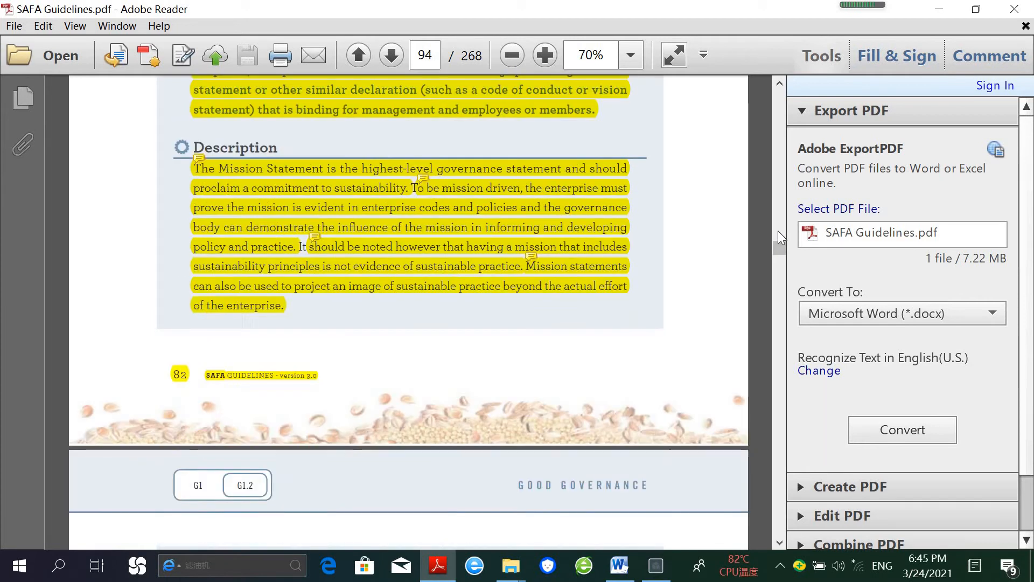
scroll(down, 3)
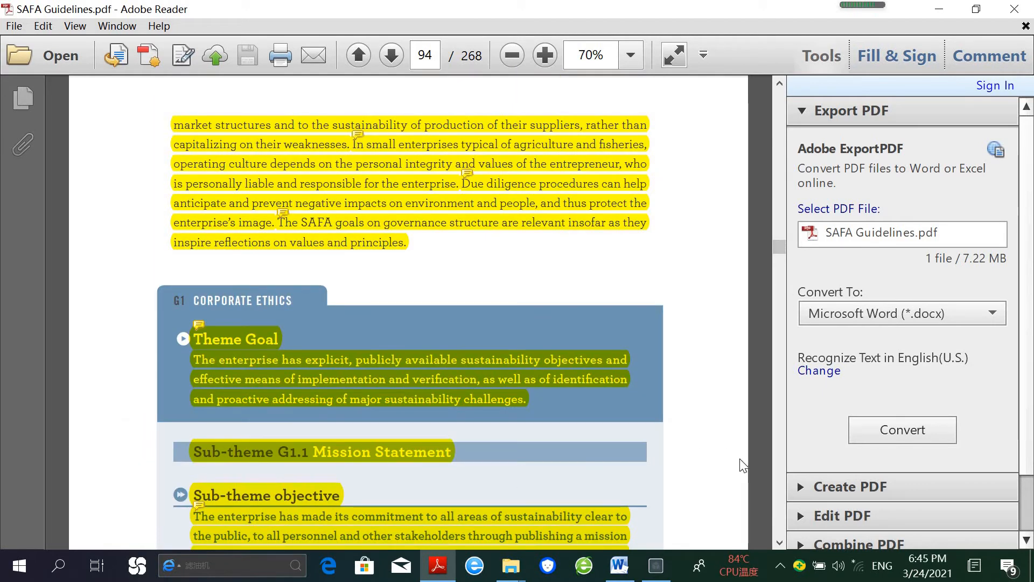
click(391, 55)
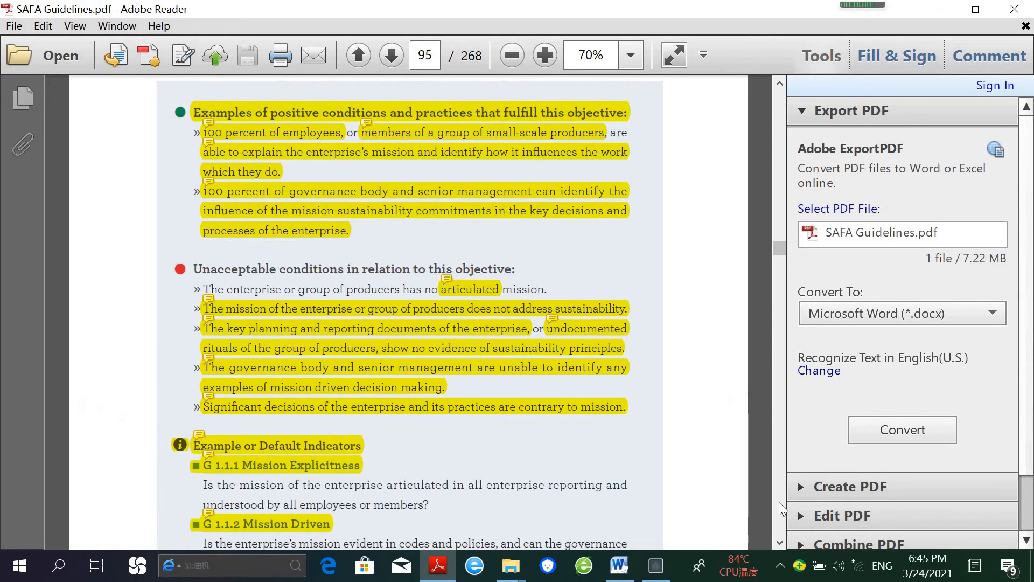
scroll(down, 3)
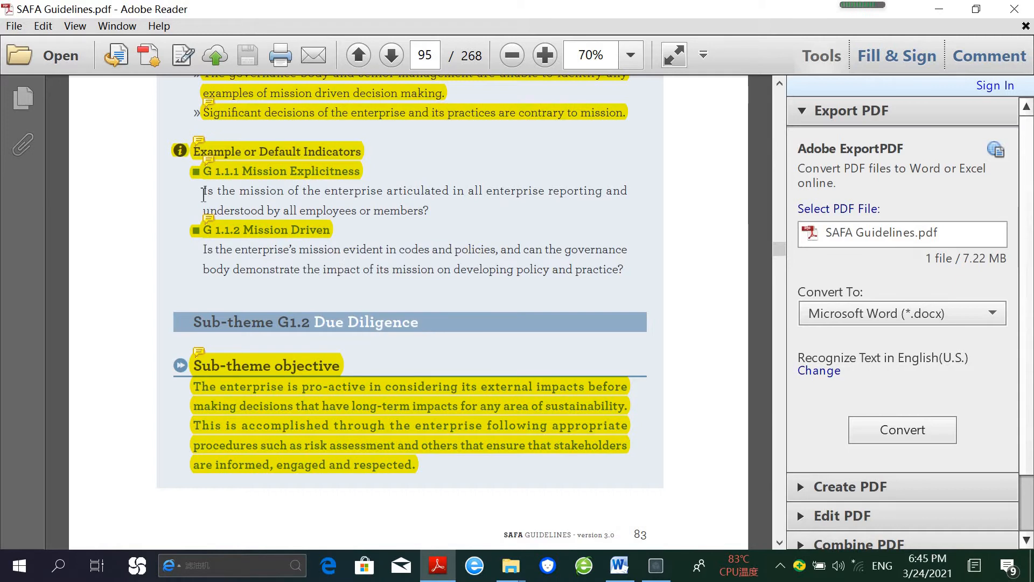
drag(205, 191, 428, 211)
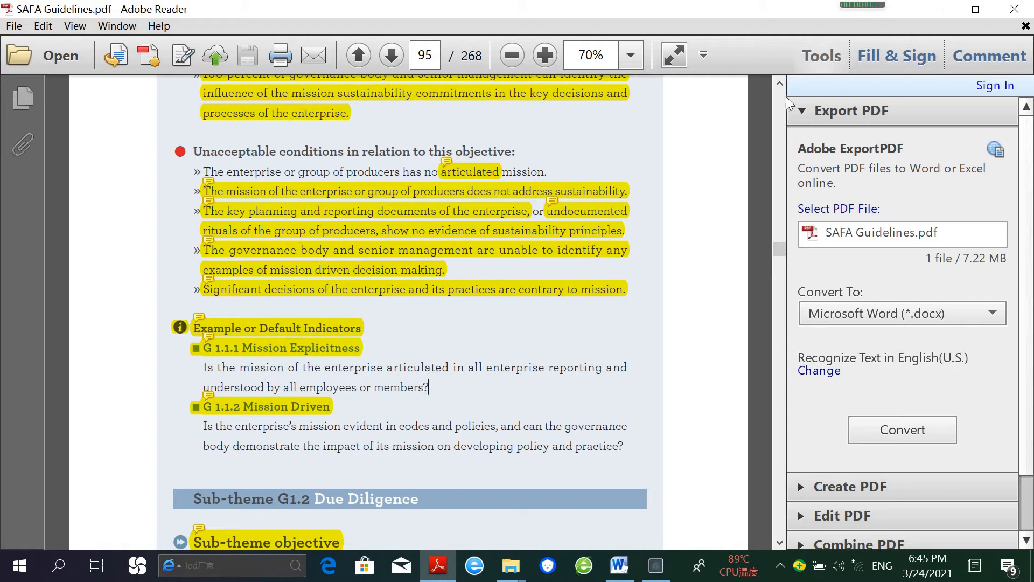
click(779, 86)
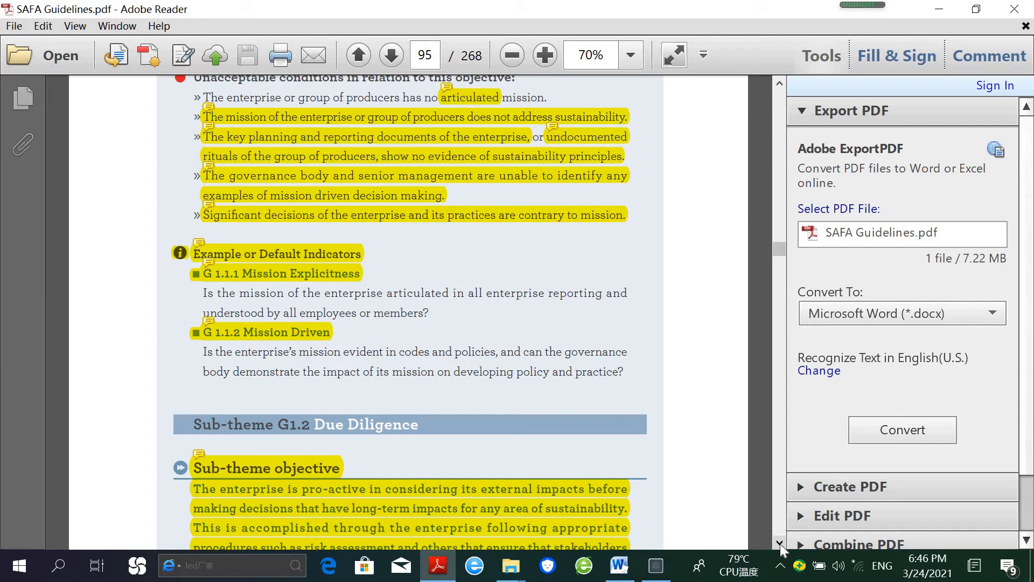
mouse_move(735, 419)
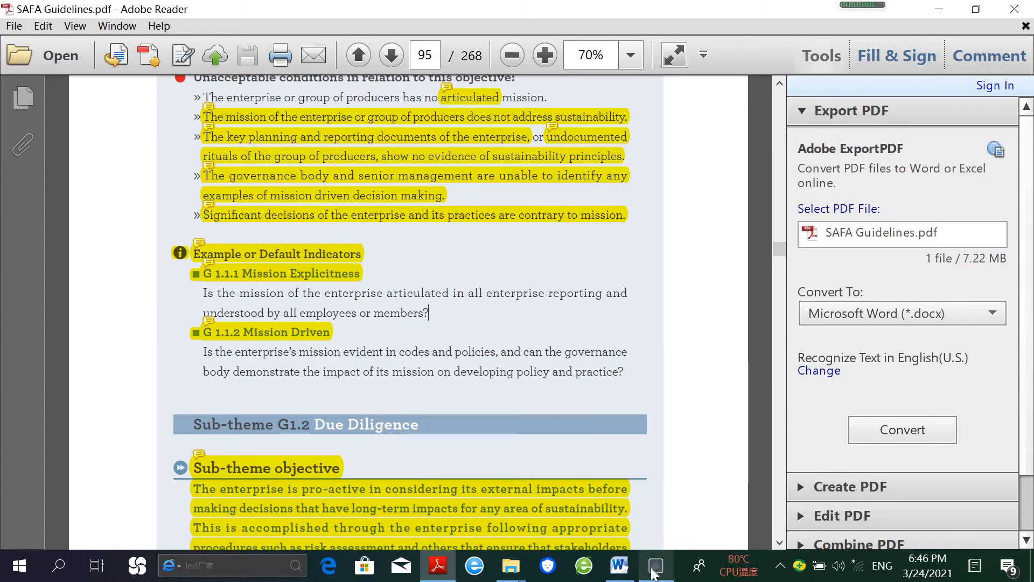
mouse_move(653, 565)
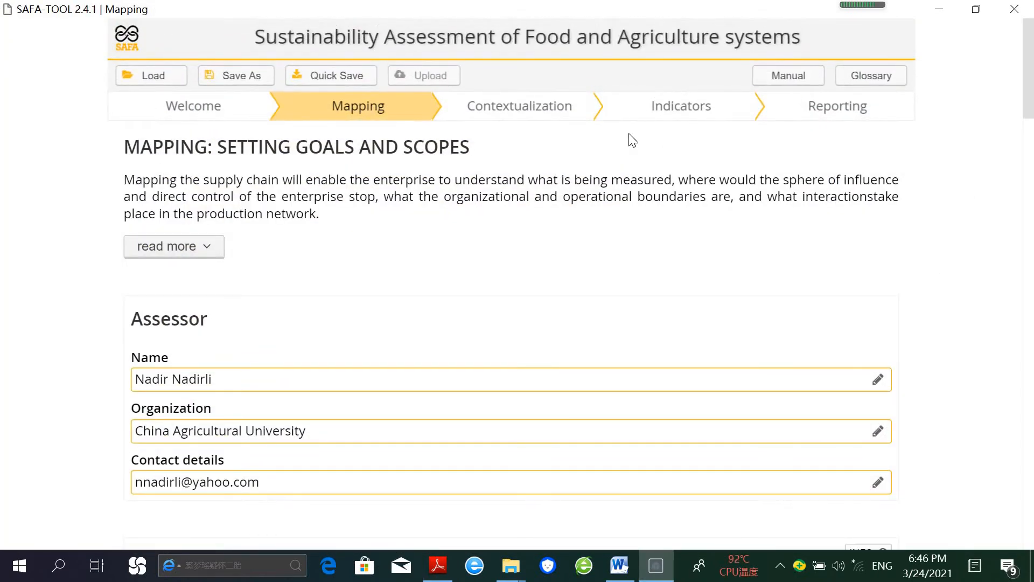
mouse_move(540, 164)
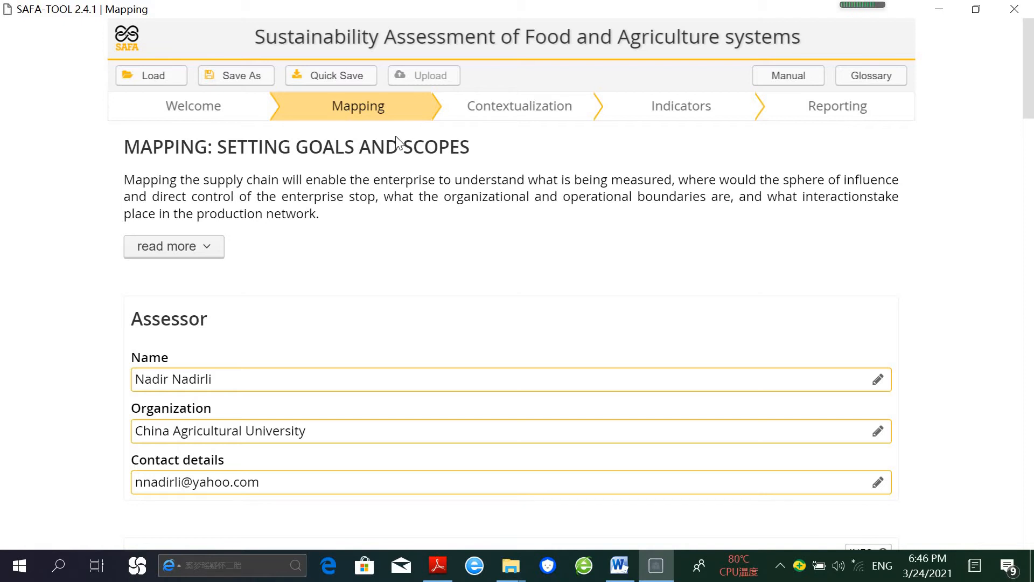
mouse_move(350, 170)
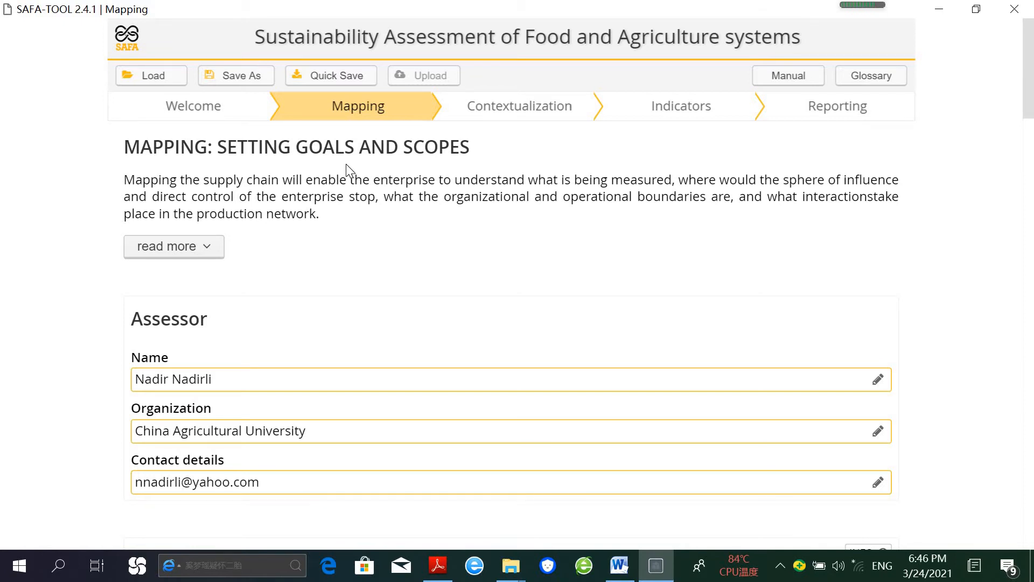
mouse_move(675, 116)
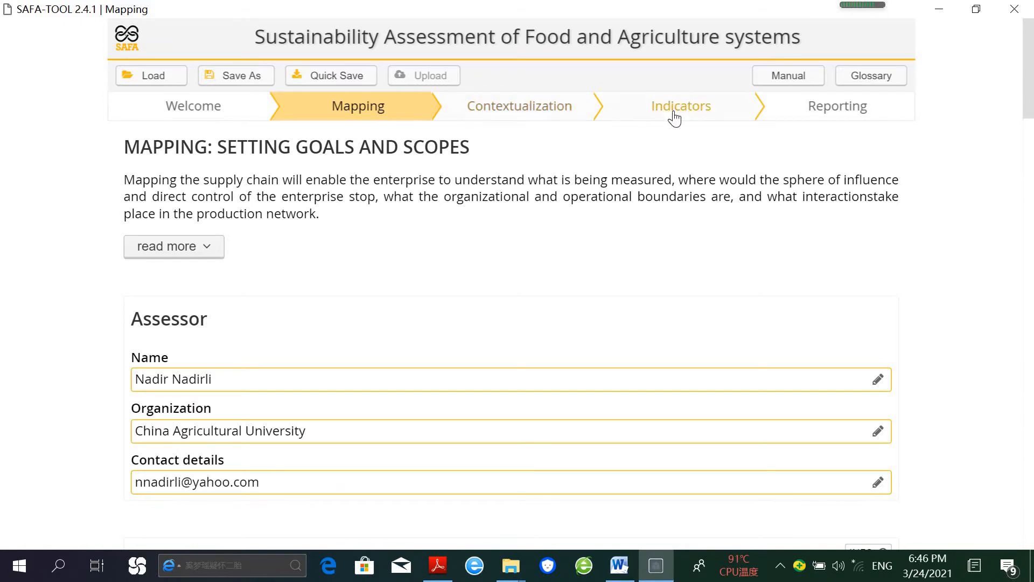
mouse_move(620, 110)
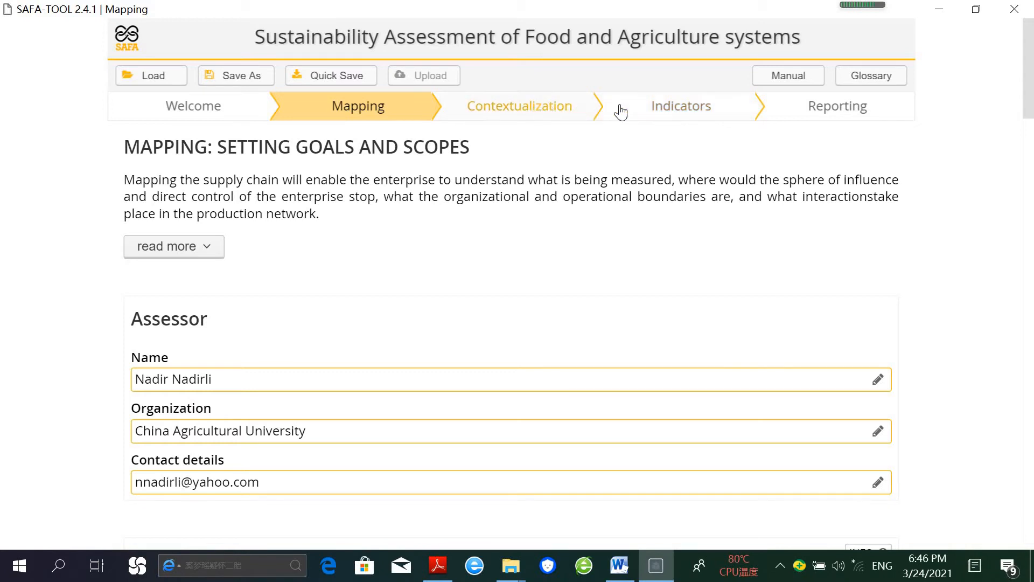
Go via Contextualization to Reporting and scroll to the Beijing Farmers Market sustainability polygon.
click(520, 106)
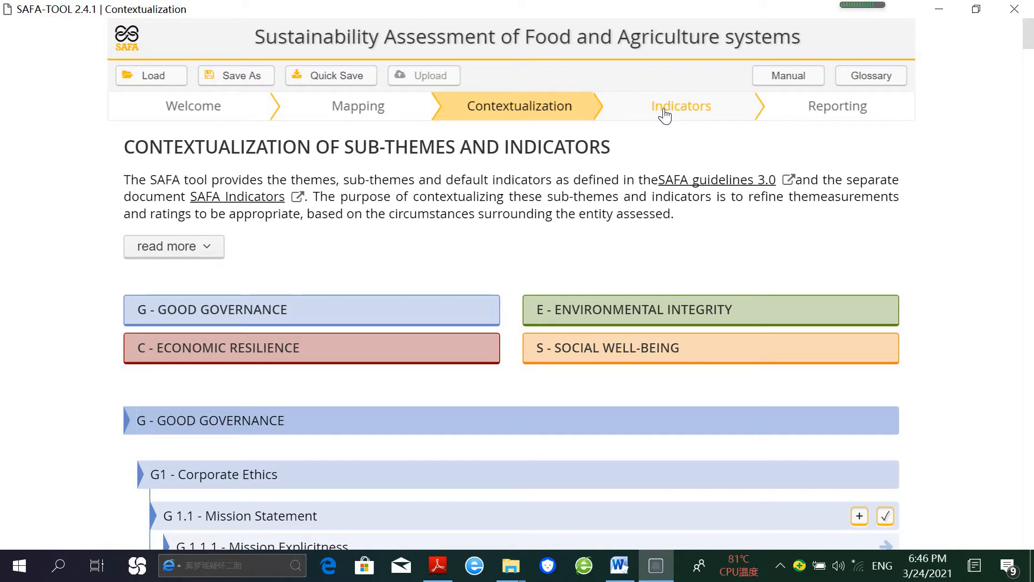
click(837, 106)
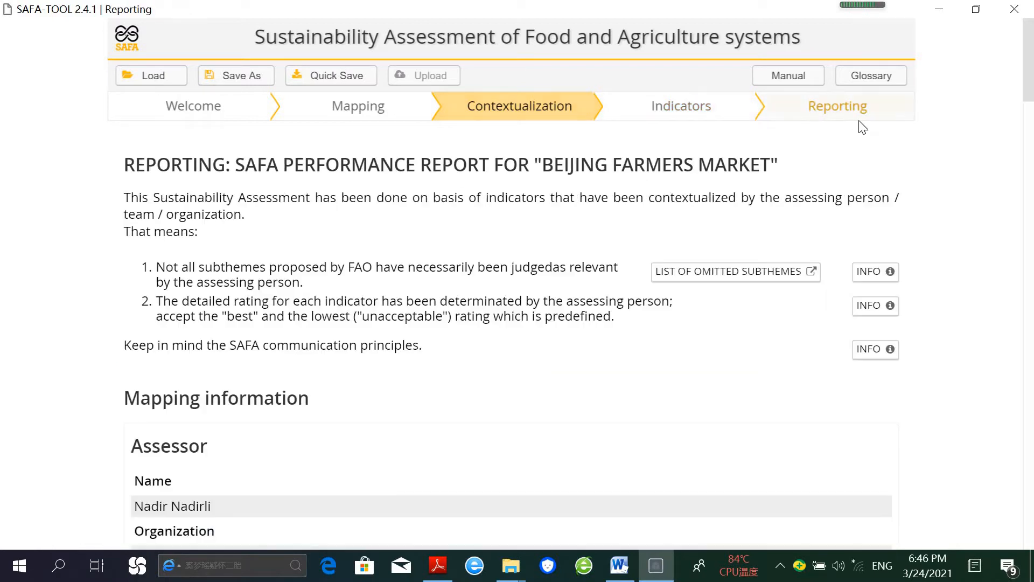
scroll(down, 3)
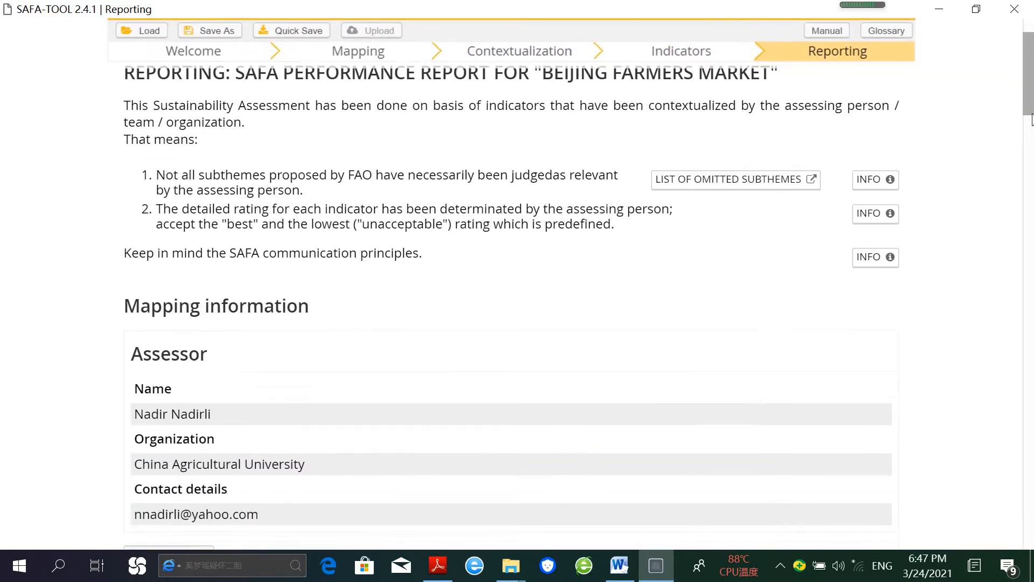
scroll(down, 3)
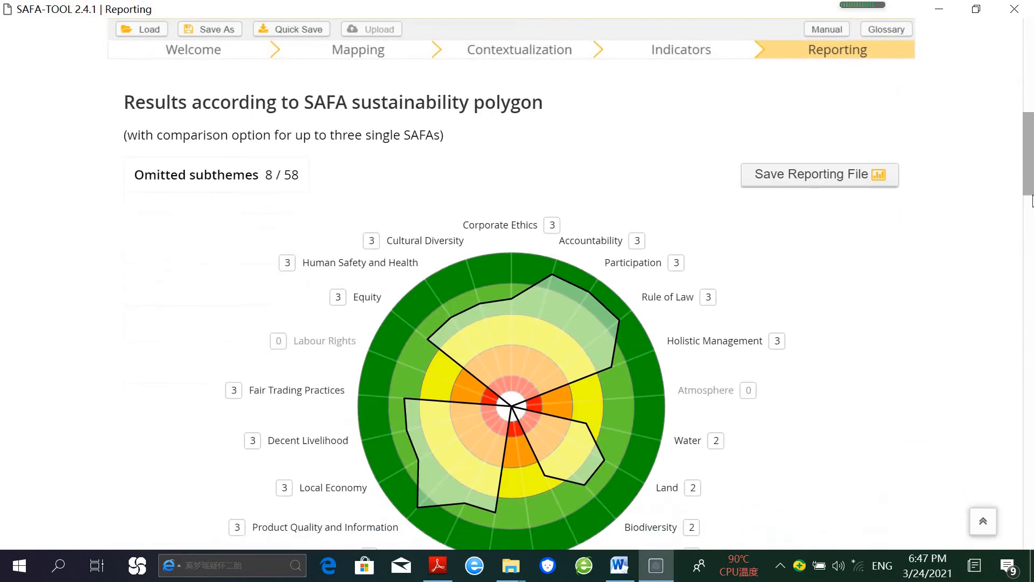
scroll(down, 3)
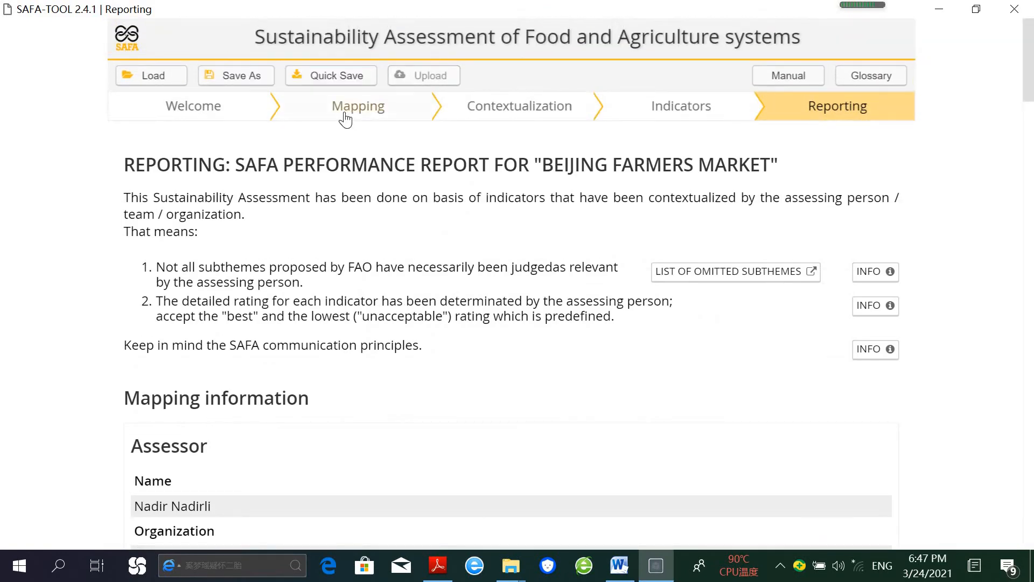
Review assessor details, assessment goals and the Beijing Farmers Market enterprise description.
click(358, 106)
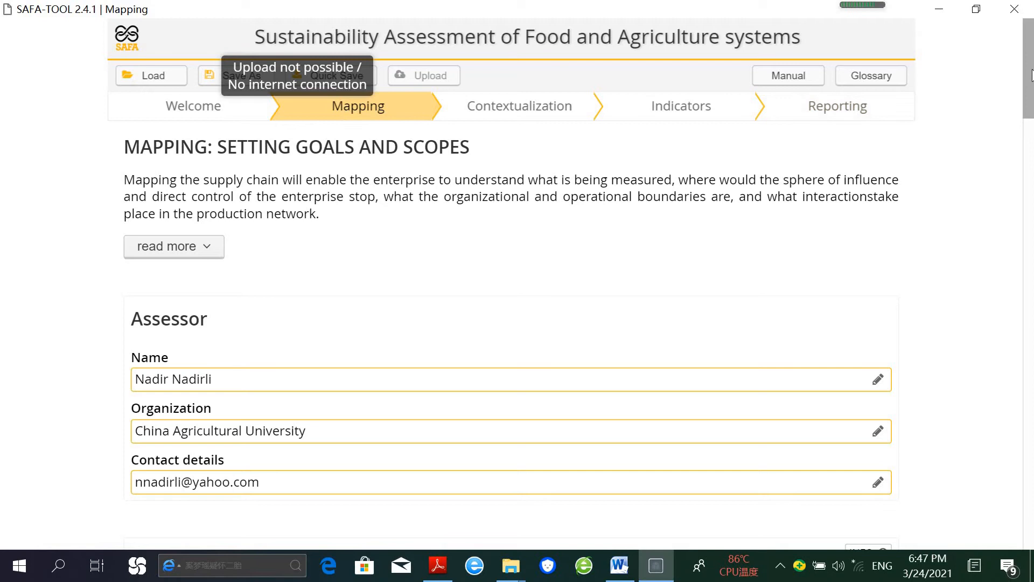
scroll(down, 3)
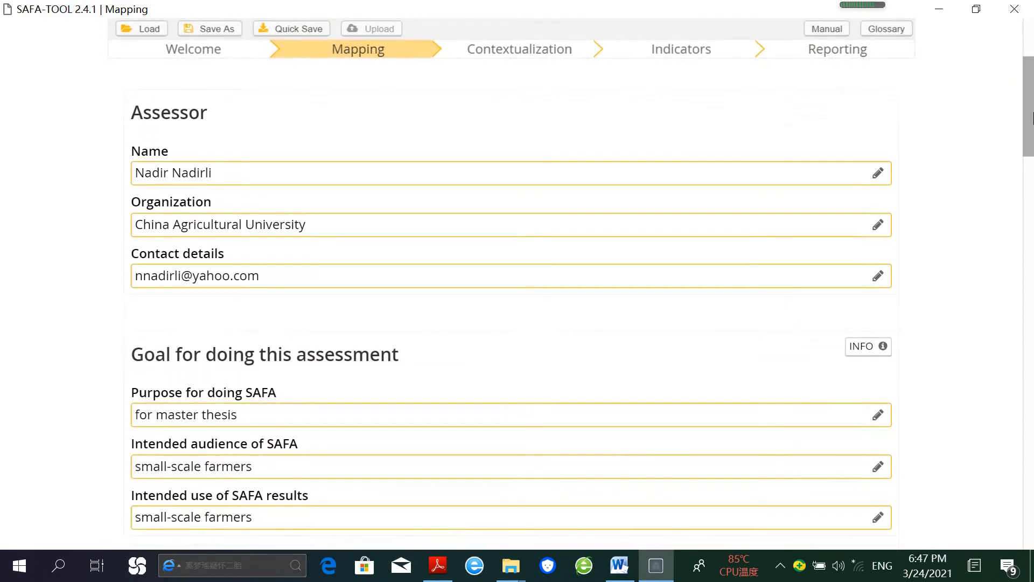
scroll(down, 3)
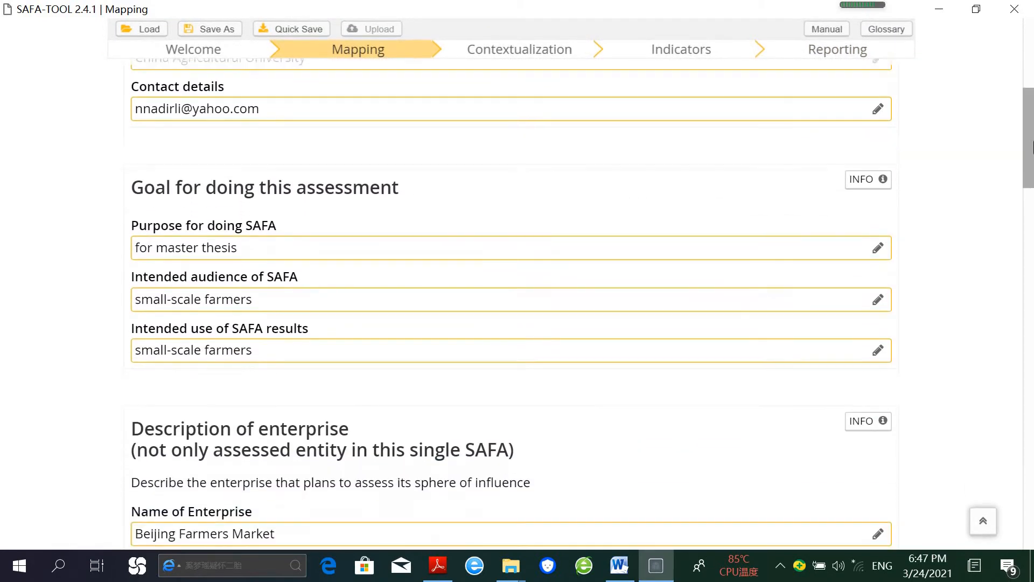
scroll(down, 3)
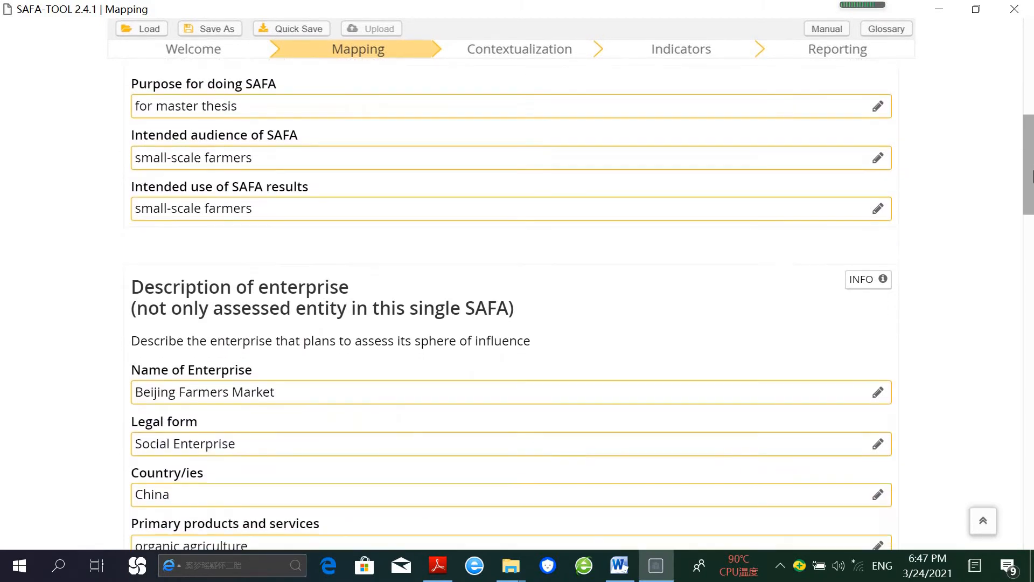
scroll(down, 3)
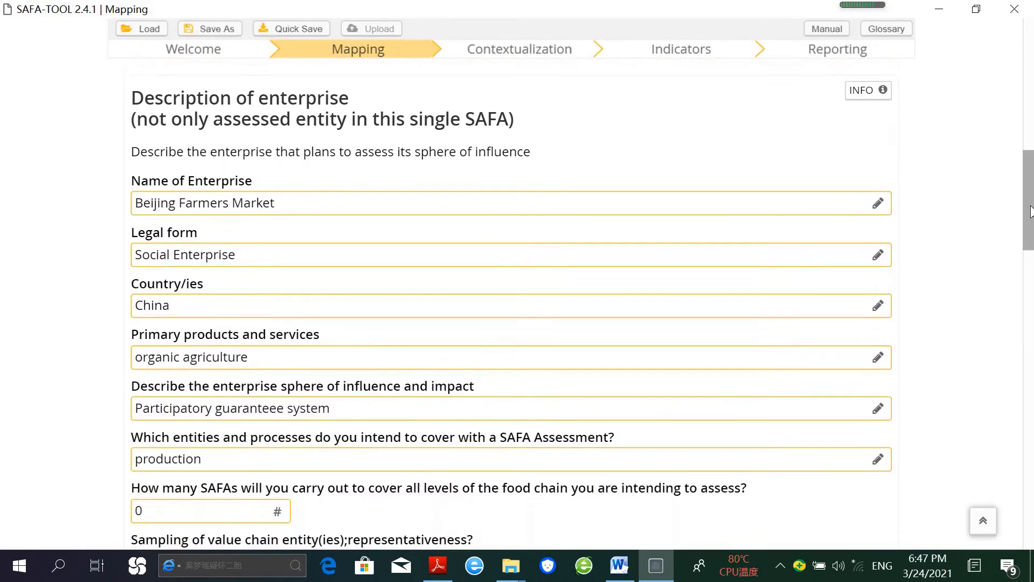
scroll(down, 3)
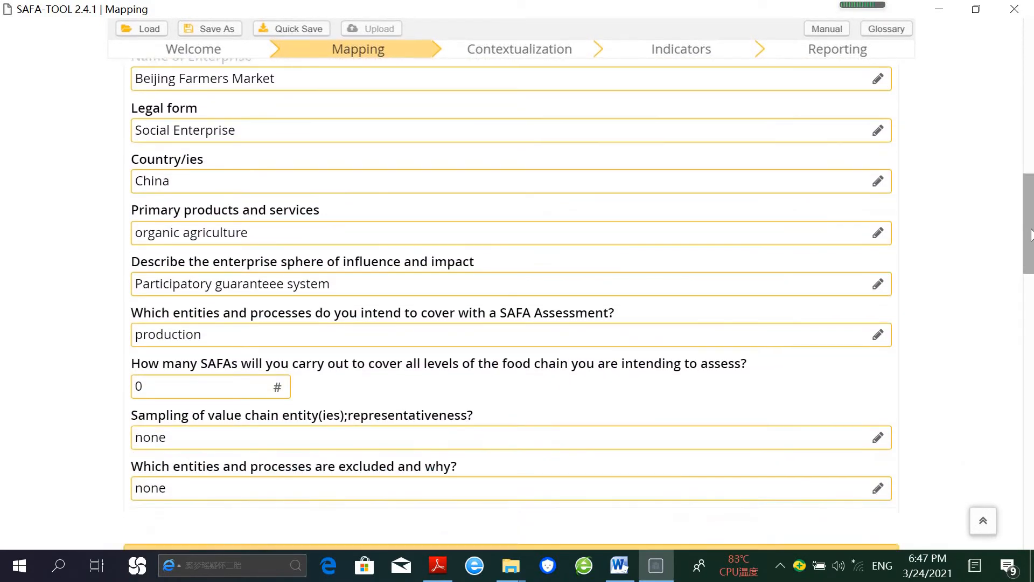
scroll(down, 3)
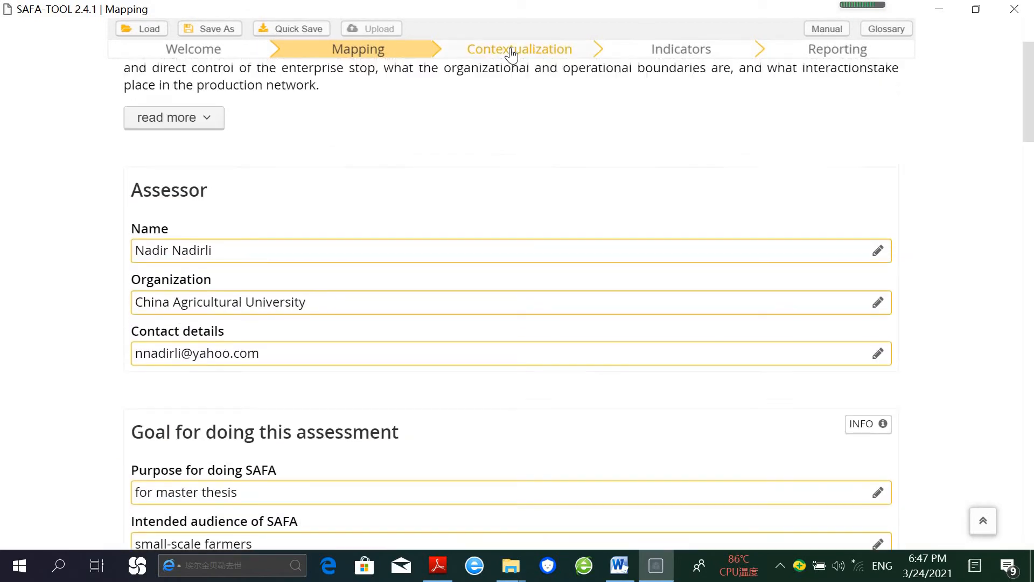
Scroll the Contextualization stage down to G 1.1.2 Mission Driven's question and rating levels.
click(520, 49)
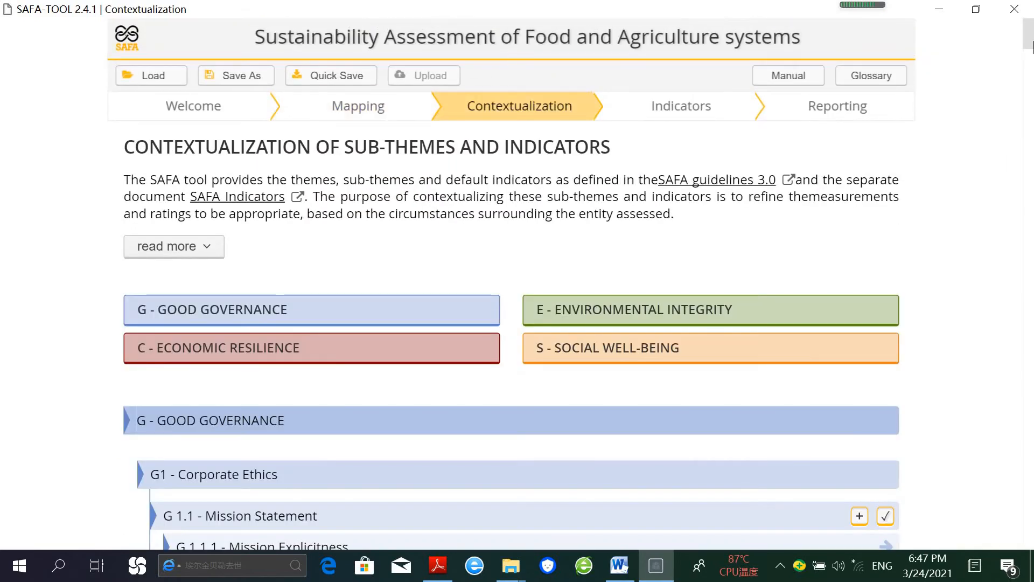
scroll(down, 3)
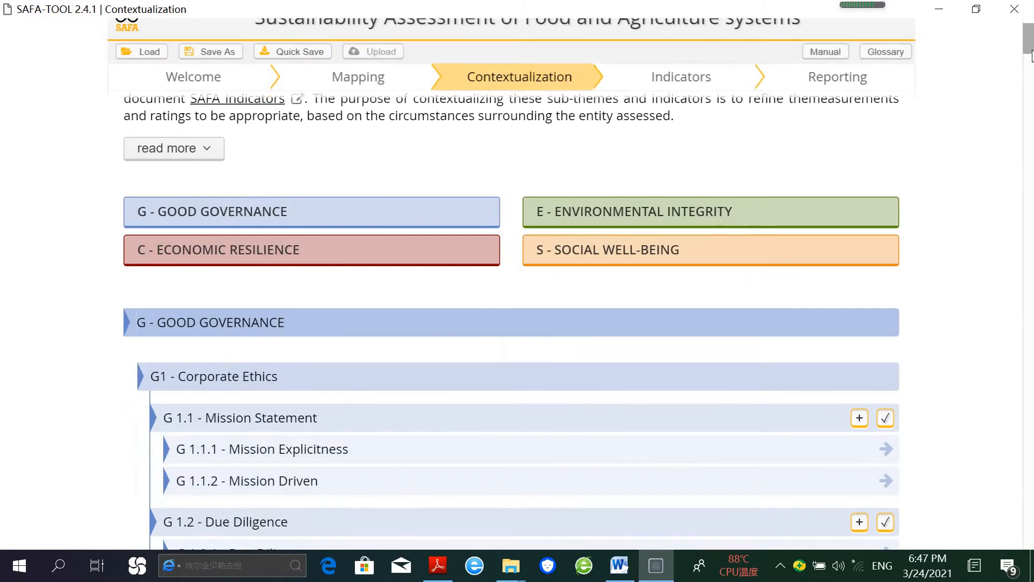
scroll(down, 3)
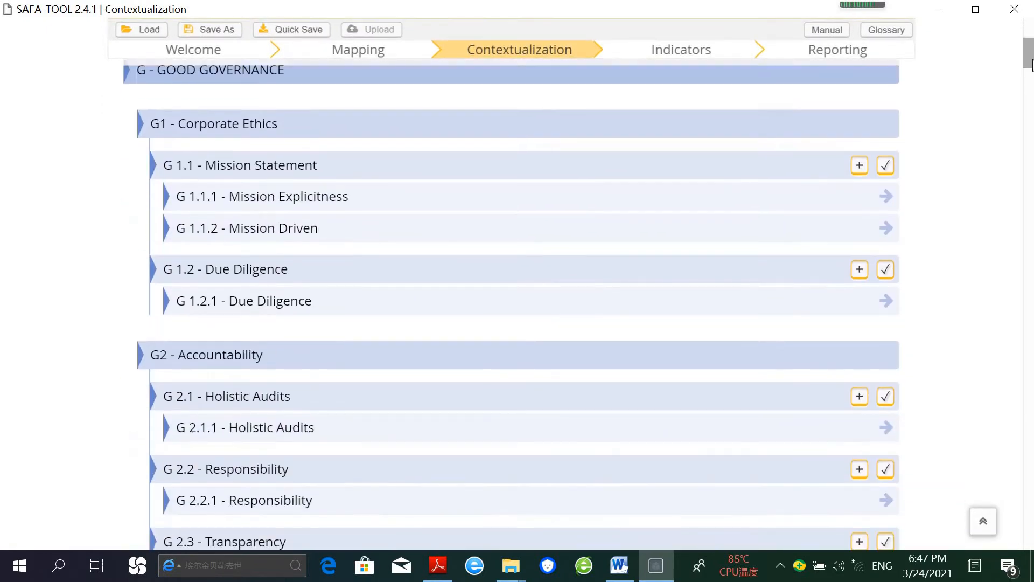
scroll(down, 3)
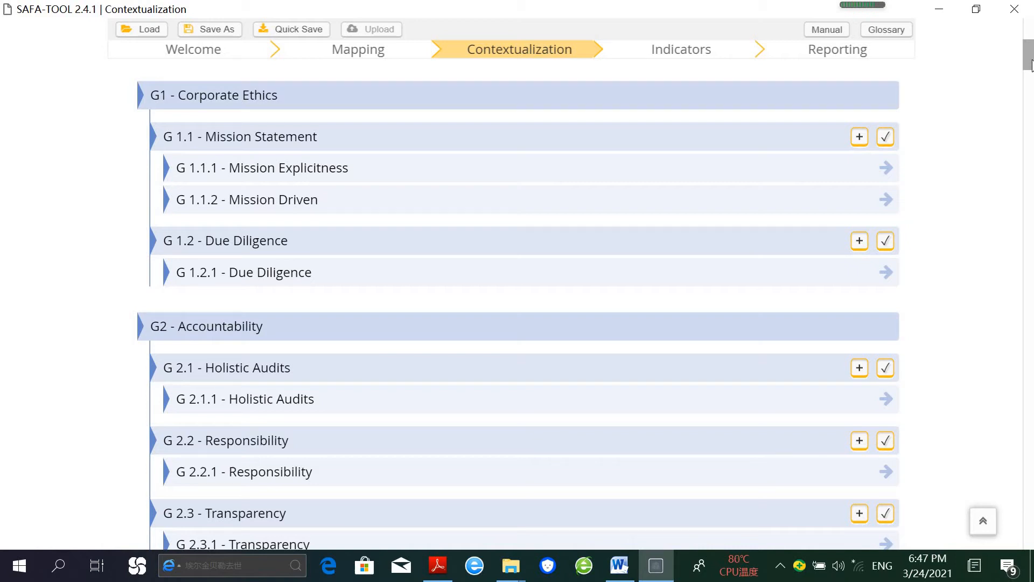
scroll(down, 3)
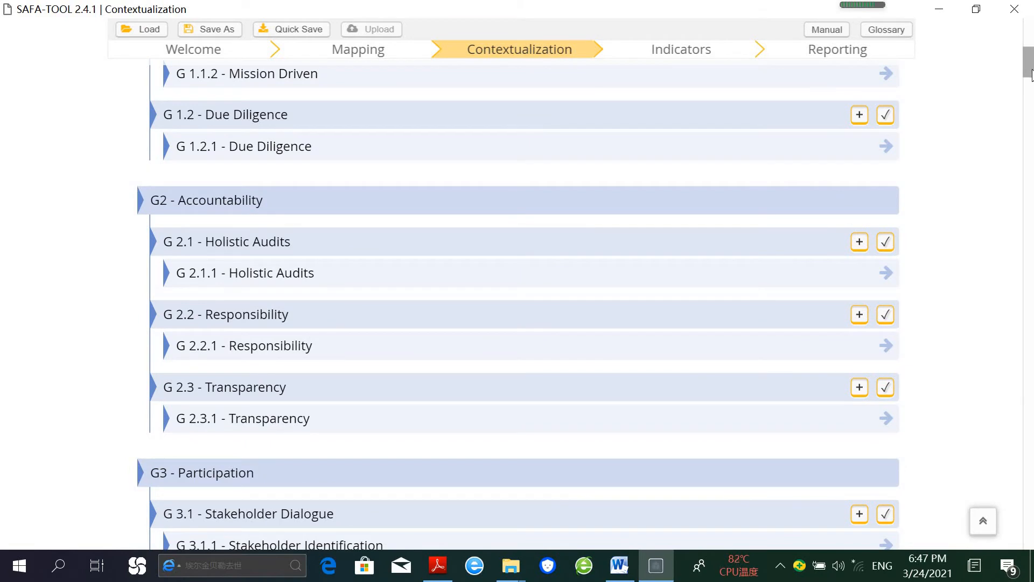
scroll(down, 3)
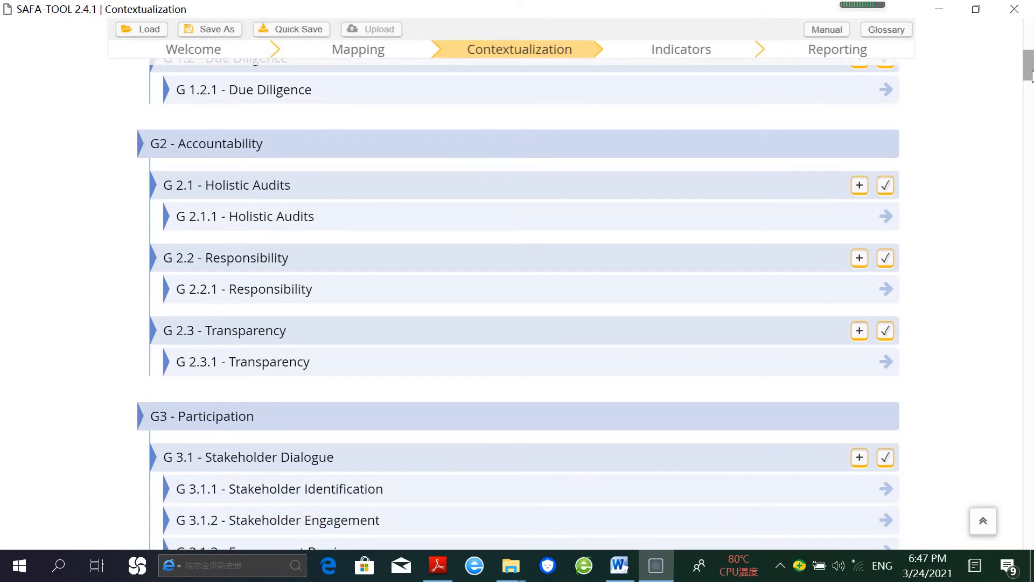
scroll(up, 3)
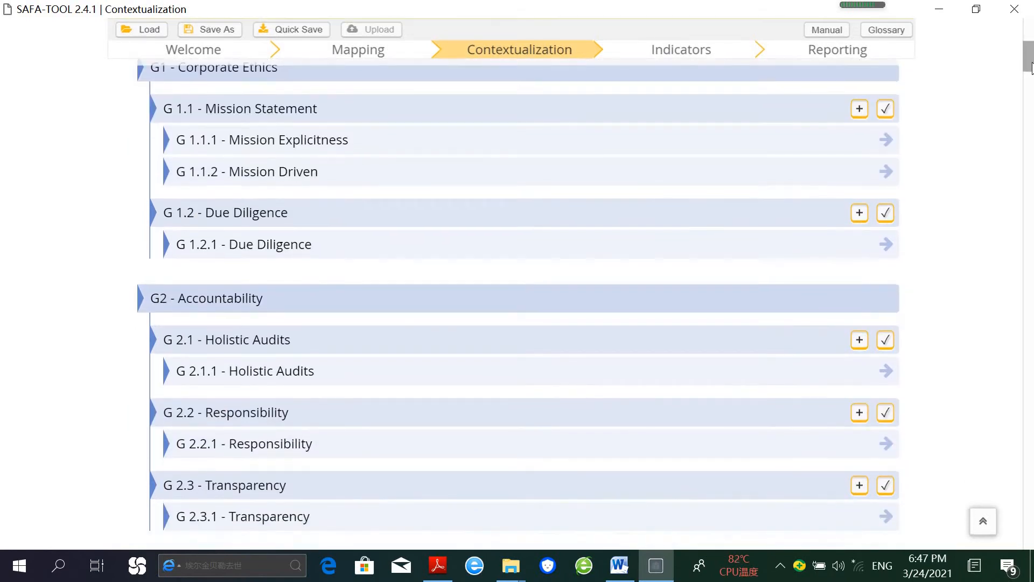
scroll(down, 3)
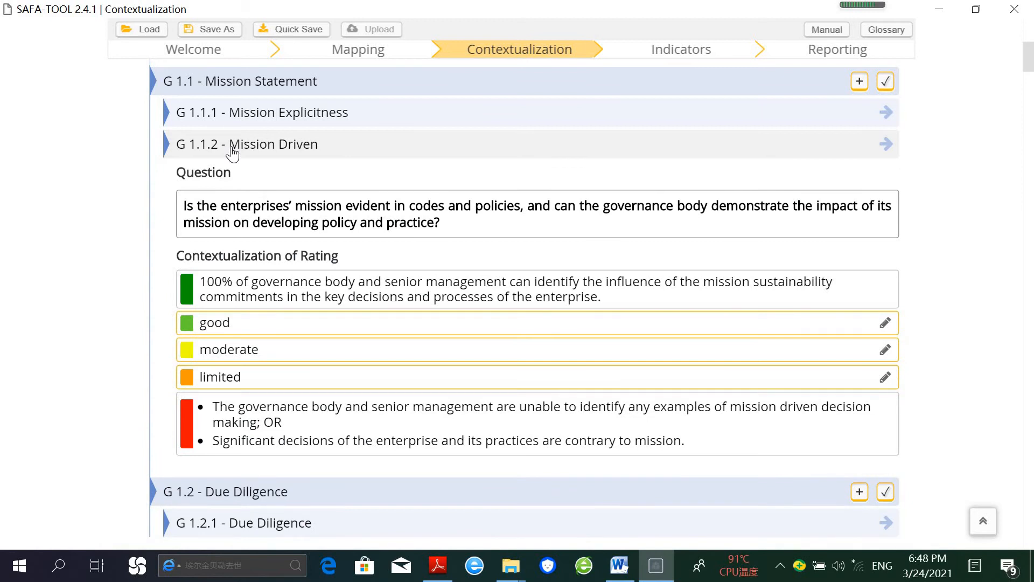
mouse_move(257, 147)
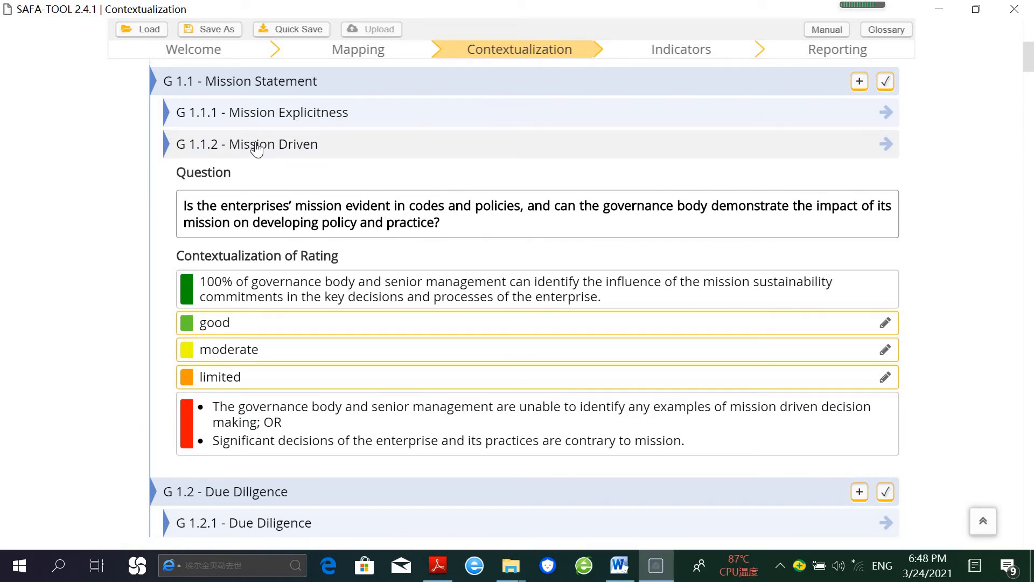
mouse_move(402, 141)
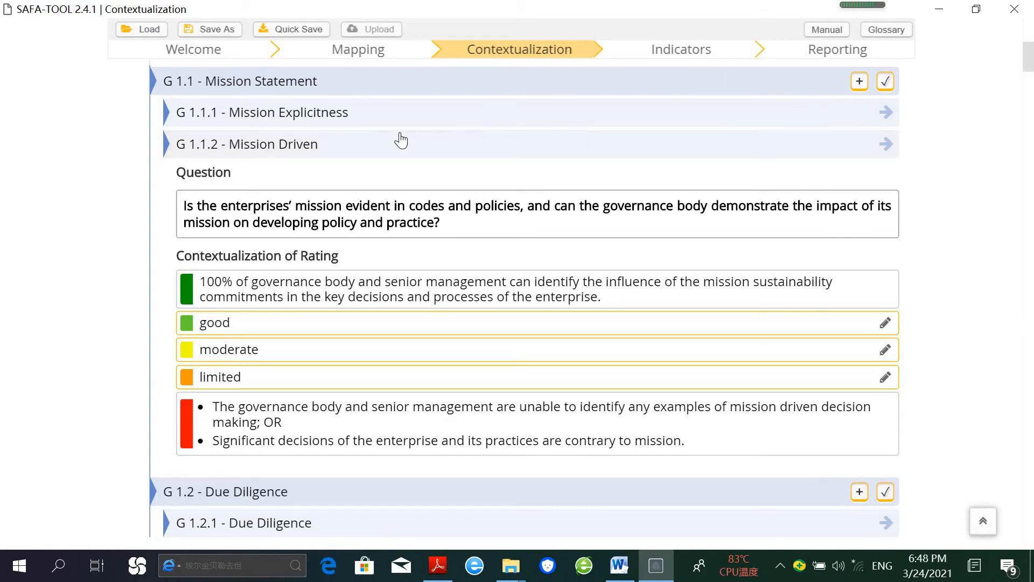
mouse_move(1026, 70)
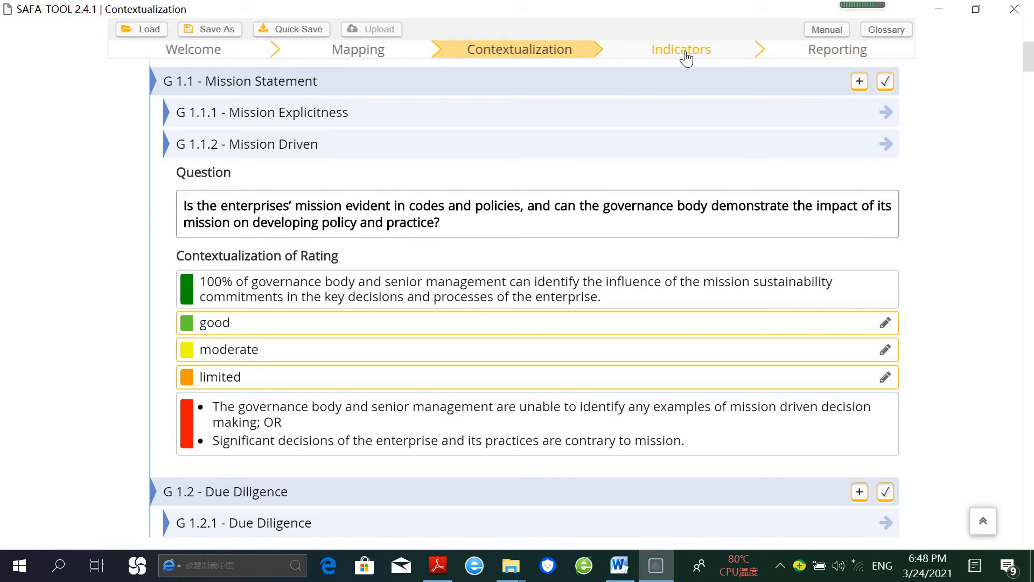
Scroll through G 1.1.1 Mission Explicitness, its high data quality and good rating.
click(681, 49)
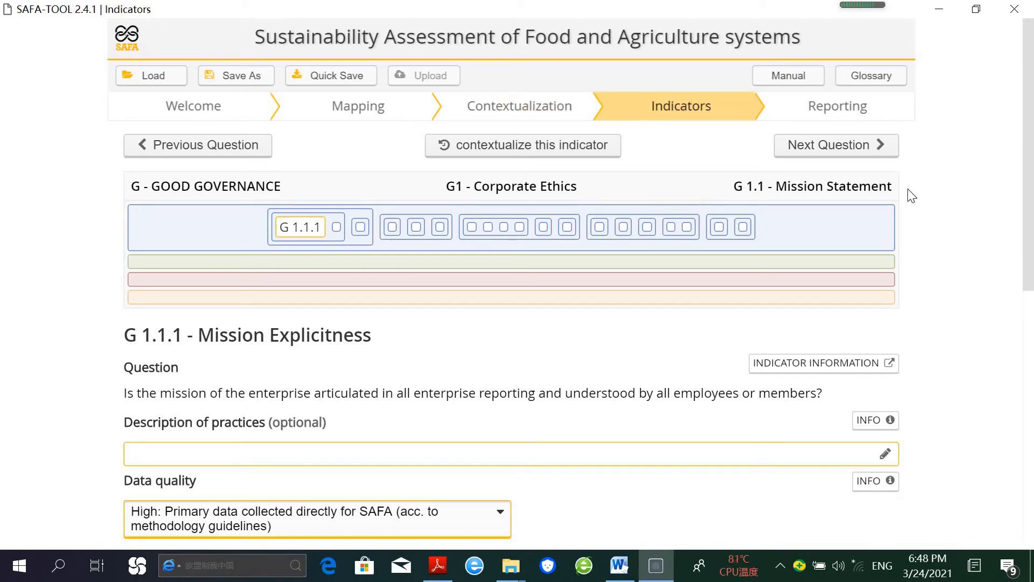
scroll(down, 3)
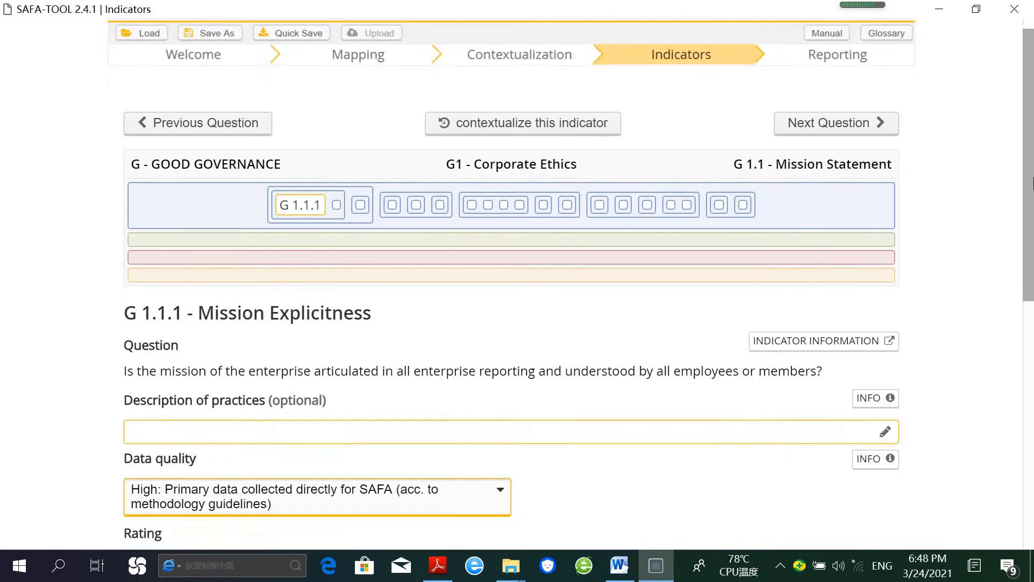
scroll(down, 3)
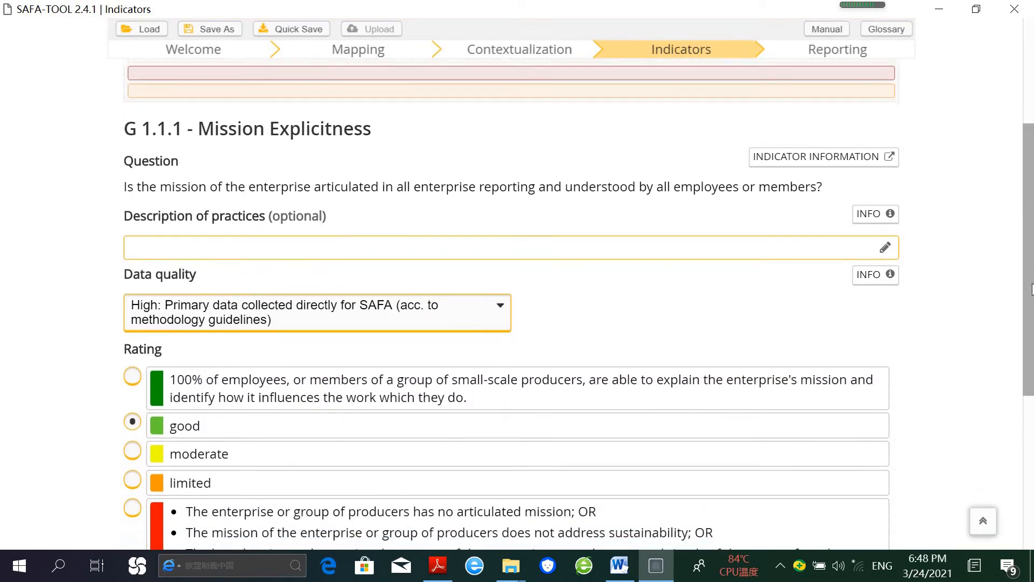
scroll(down, 3)
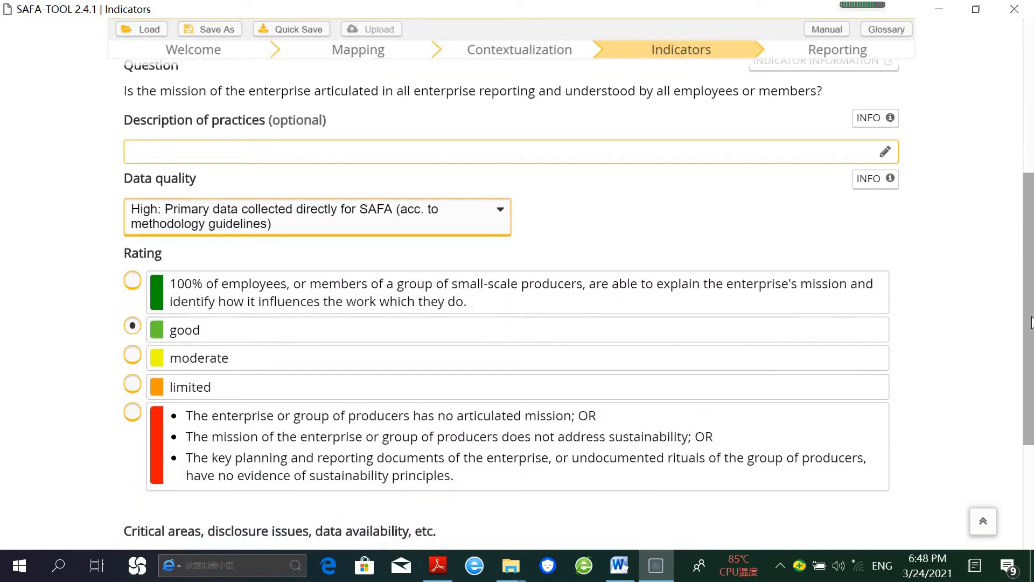
scroll(down, 3)
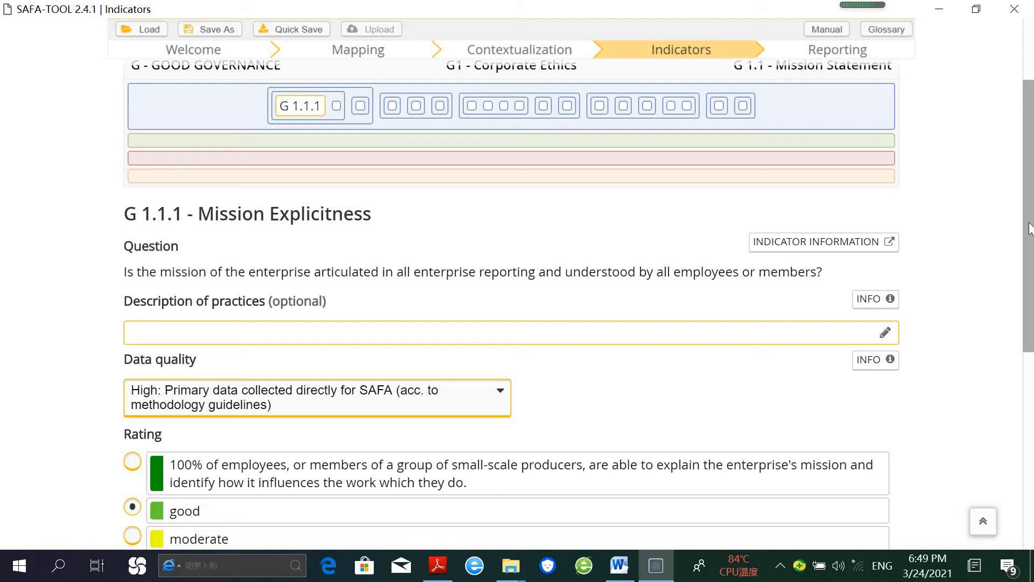
mouse_move(601, 284)
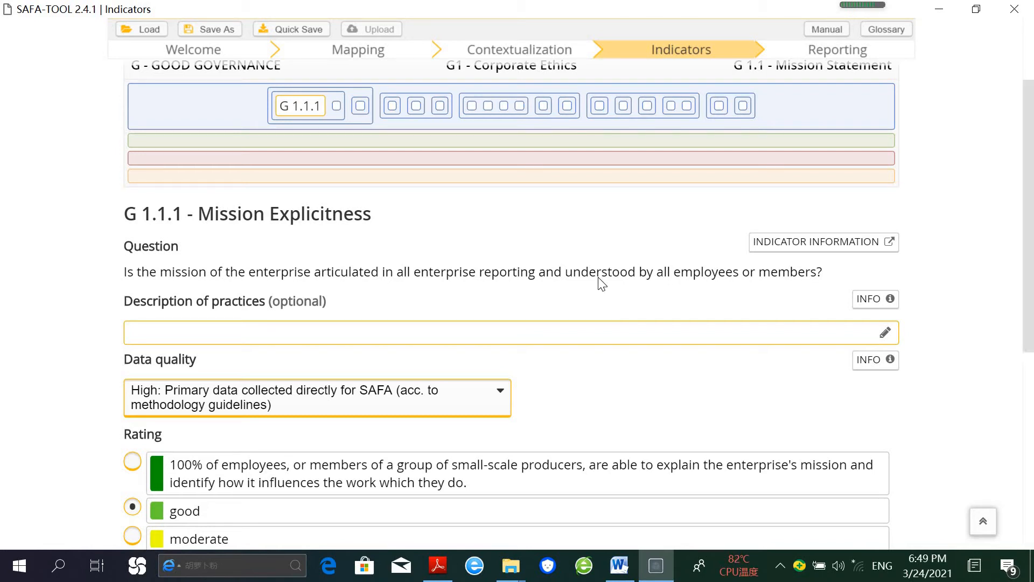
mouse_move(551, 283)
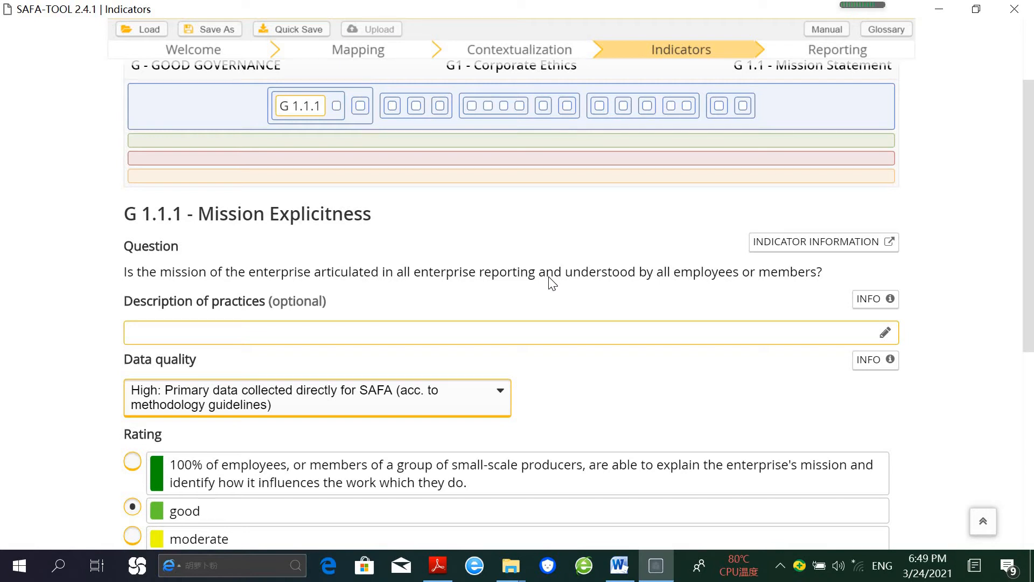
Switch to Word and walk through the rating table's Rating column, 0–20% and Unacceptable rows.
click(617, 565)
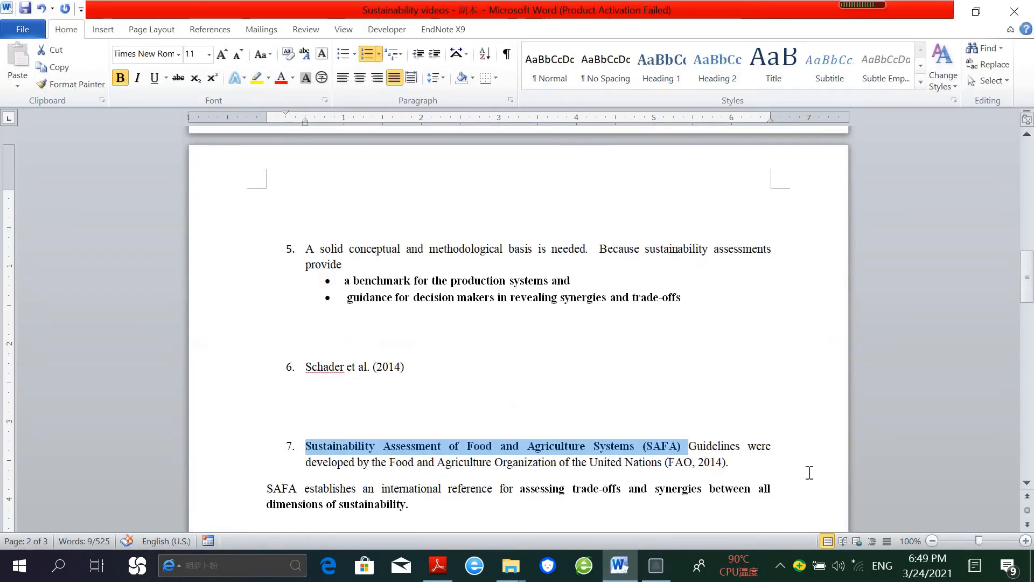
scroll(down, 3)
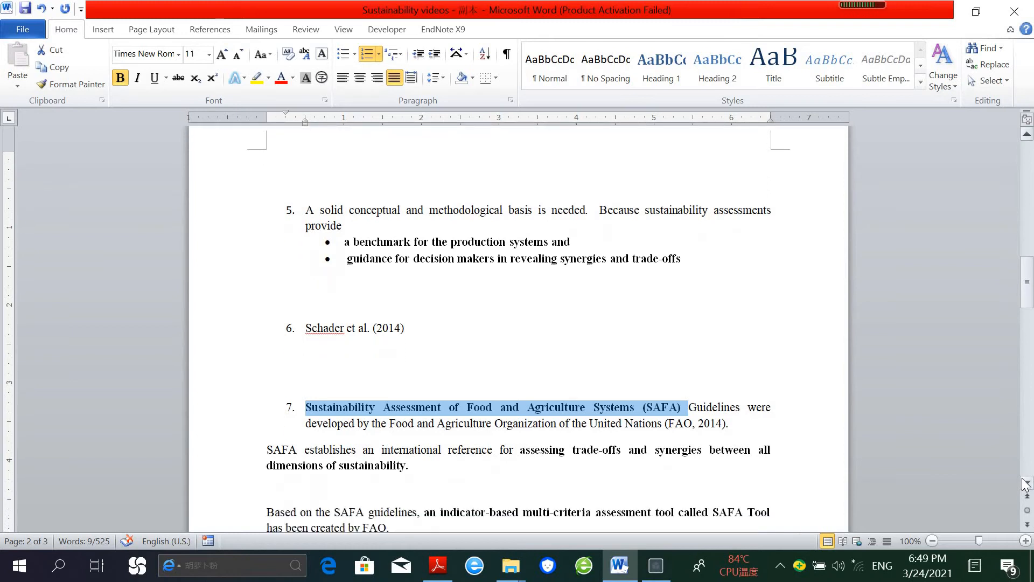
scroll(down, 3)
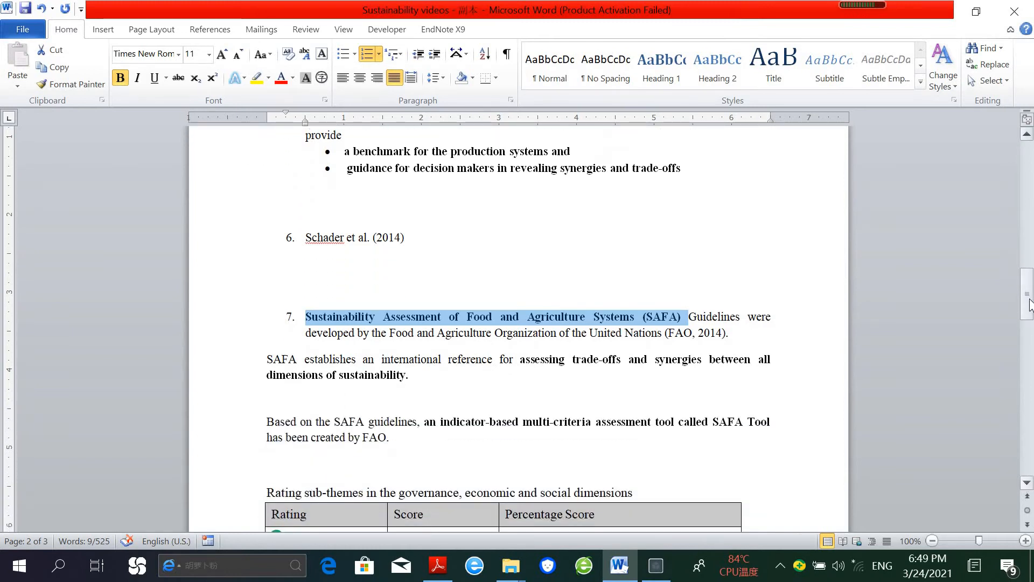
scroll(down, 3)
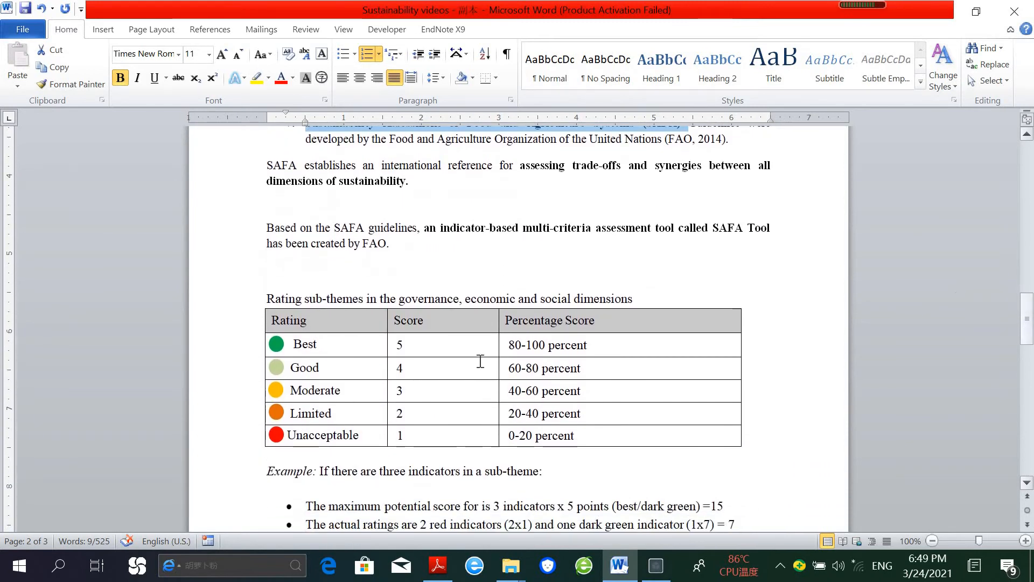
click(307, 321)
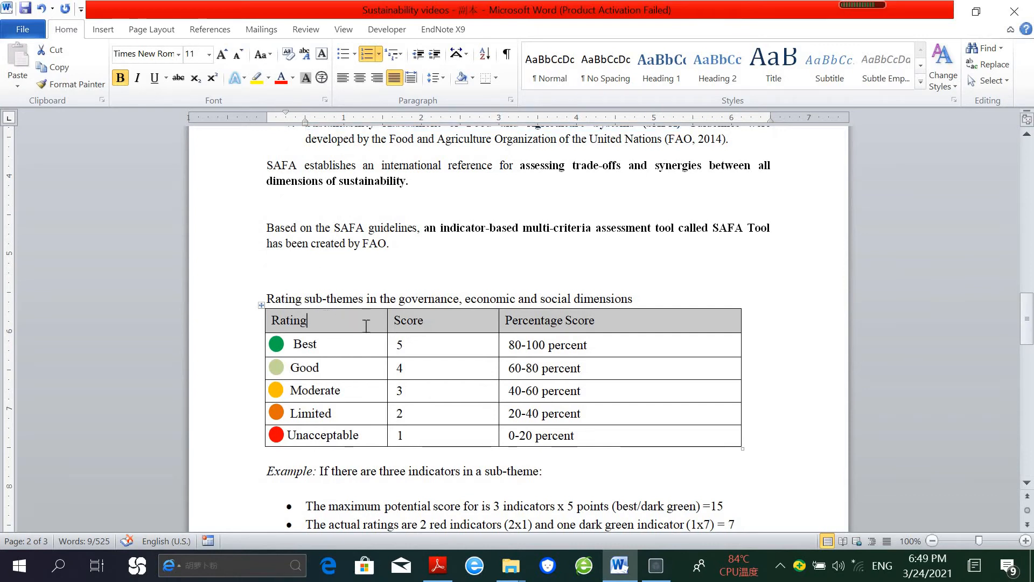
drag(288, 320, 626, 435)
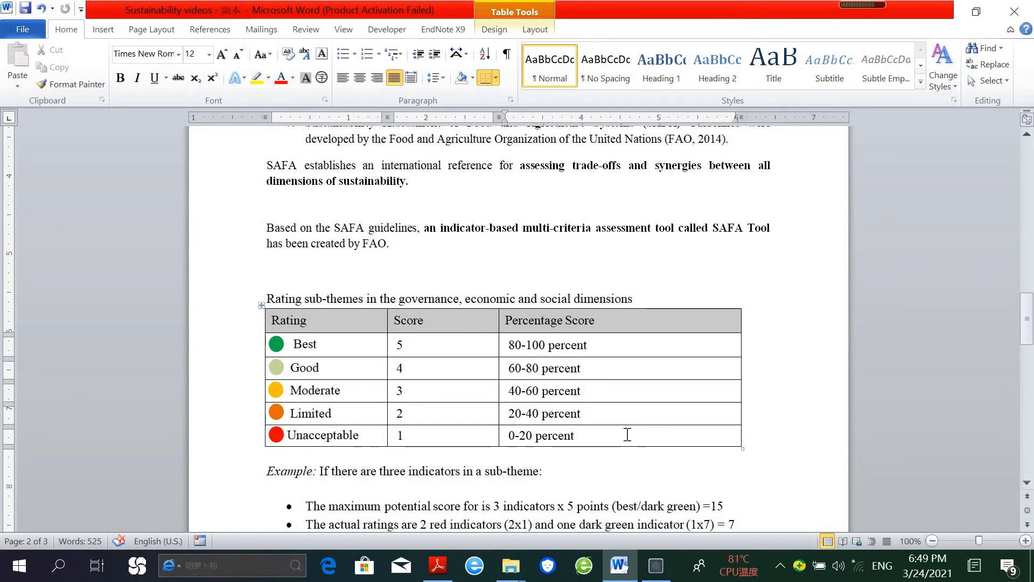
click(576, 435)
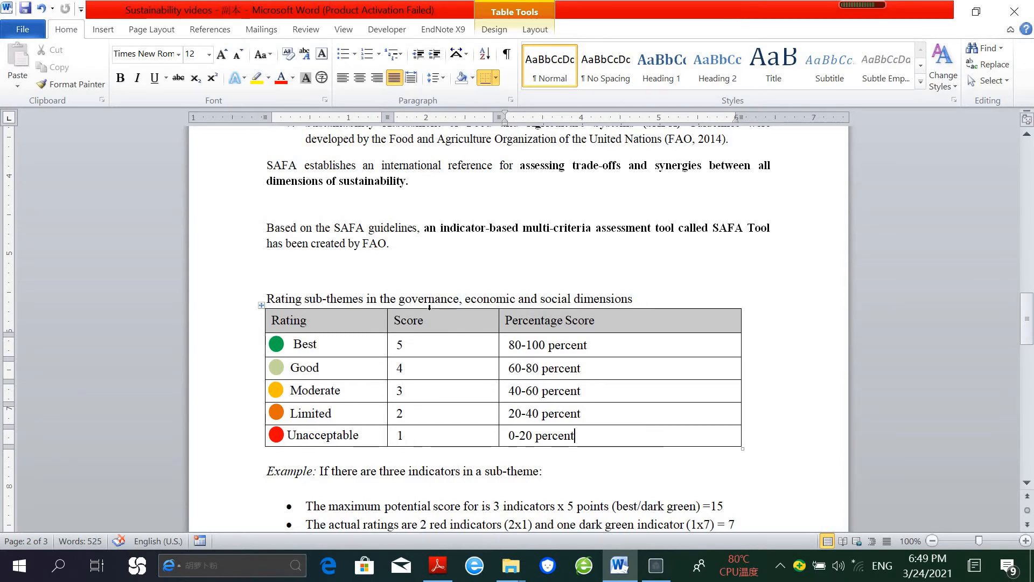
drag(380, 298, 518, 298)
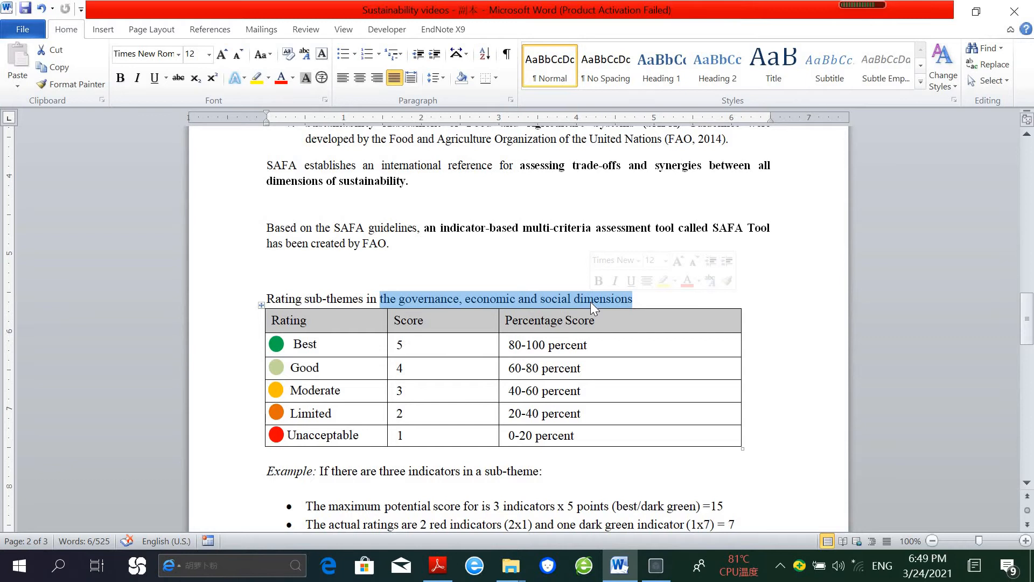
mouse_move(350, 388)
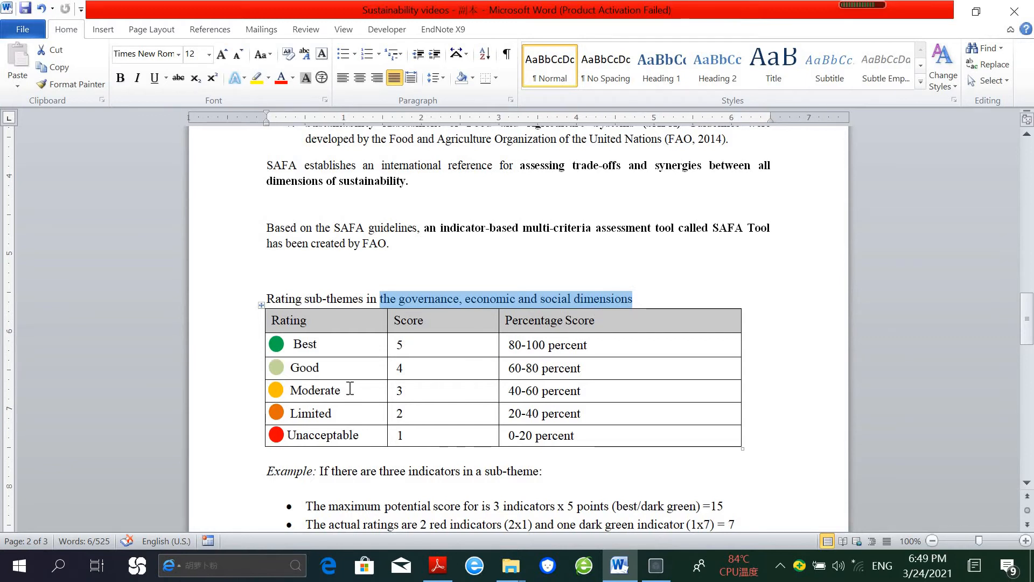
mouse_move(305, 407)
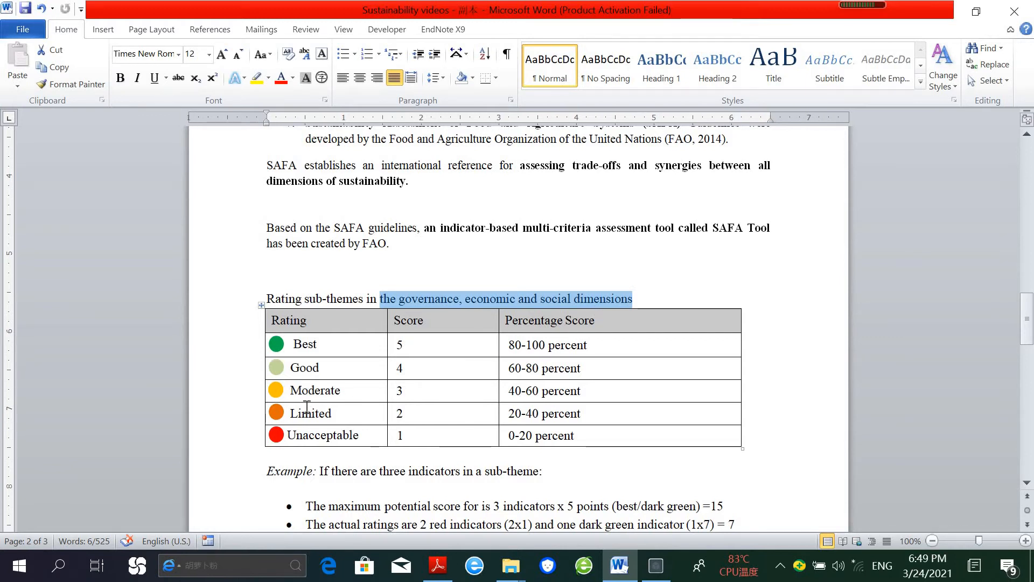
click(308, 390)
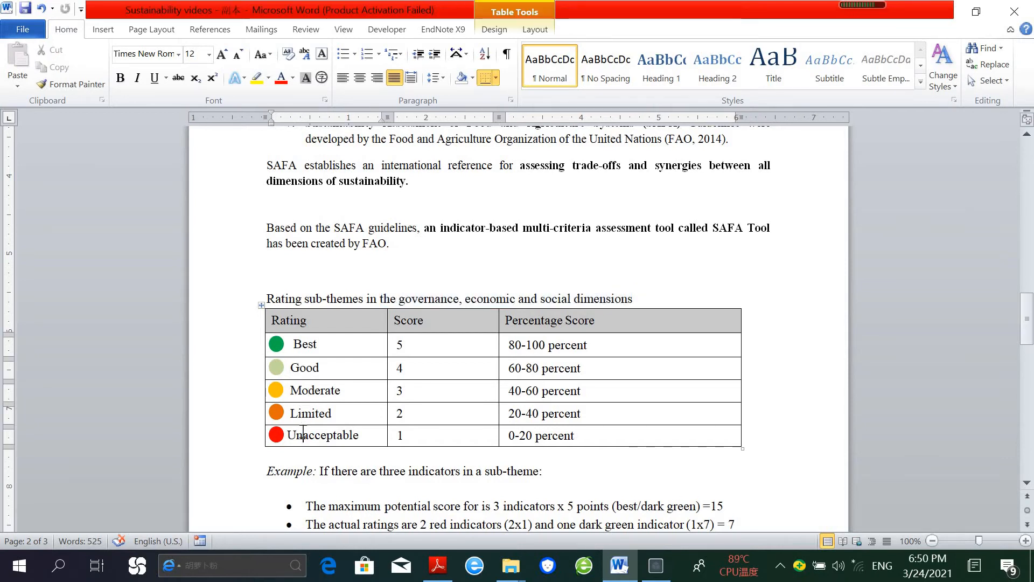
mouse_move(923, 384)
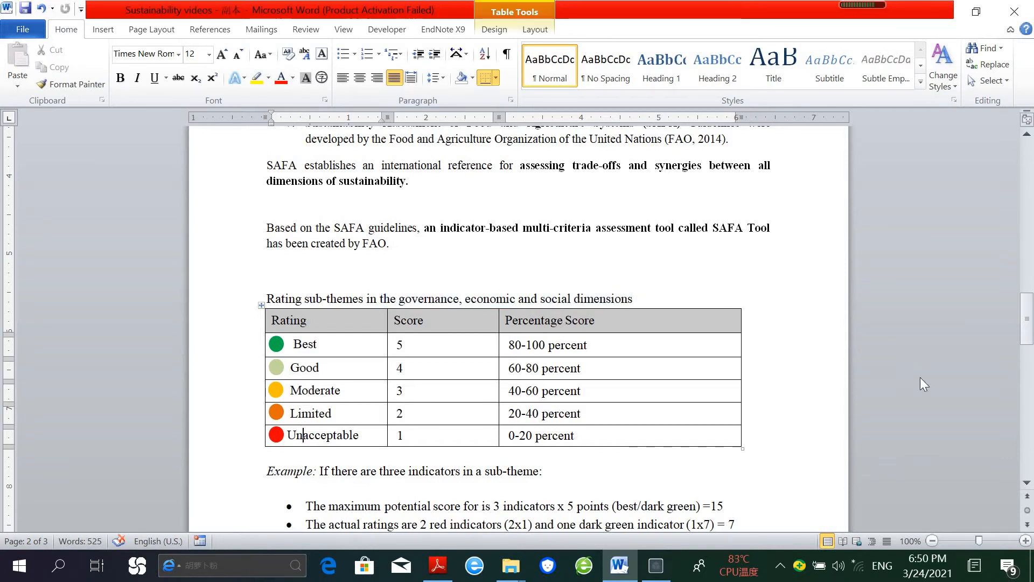
Walk through the scoring example: maximum potential score, Unacceptable score 1, Best score 5.
scroll(down, 3)
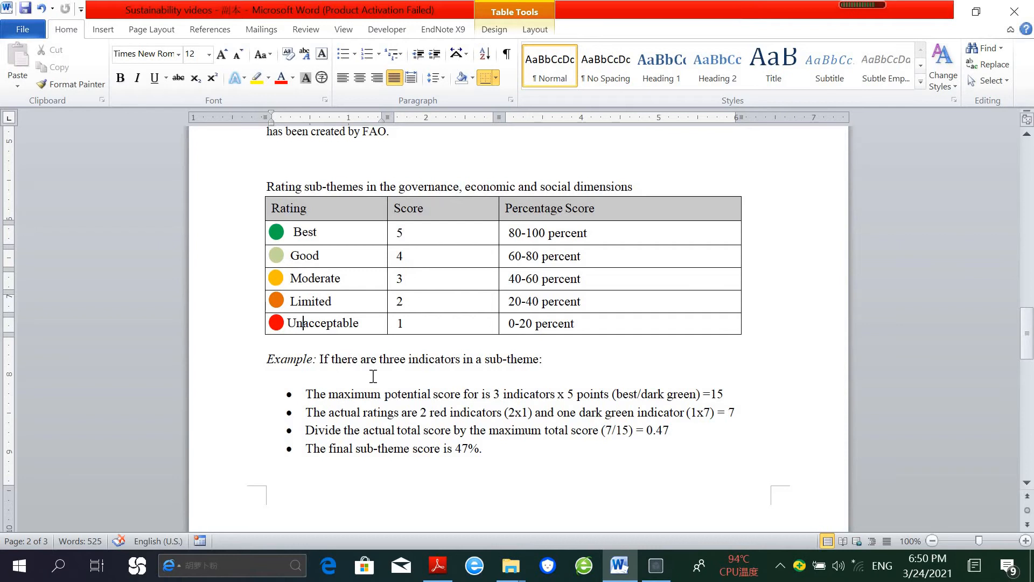
mouse_move(449, 383)
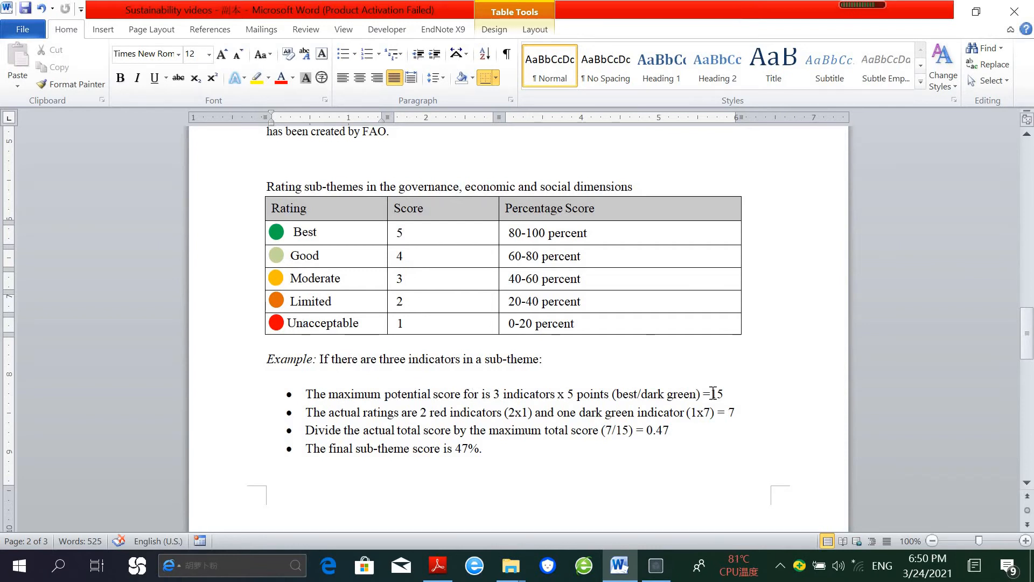
click(403, 232)
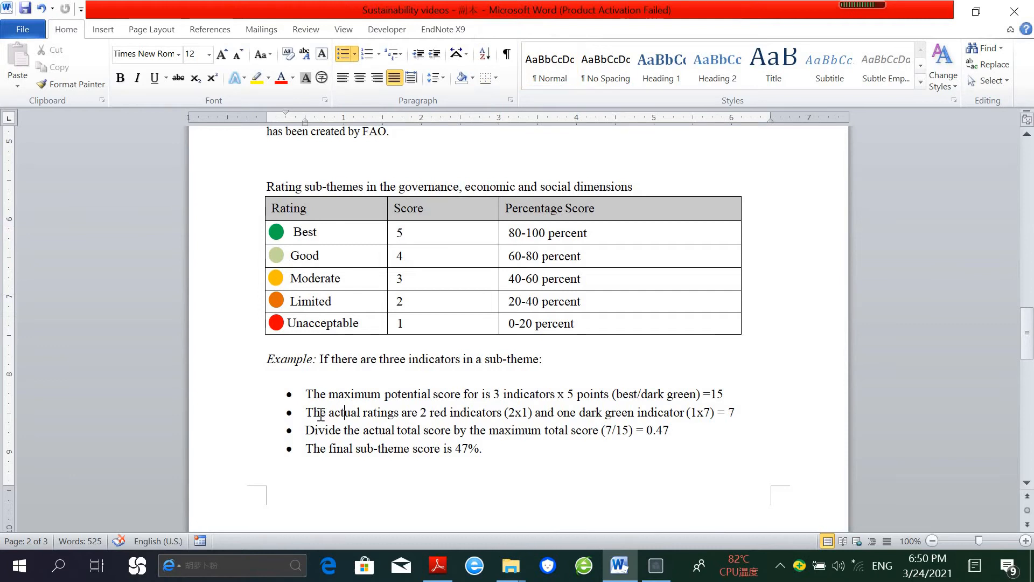
drag(305, 412, 429, 412)
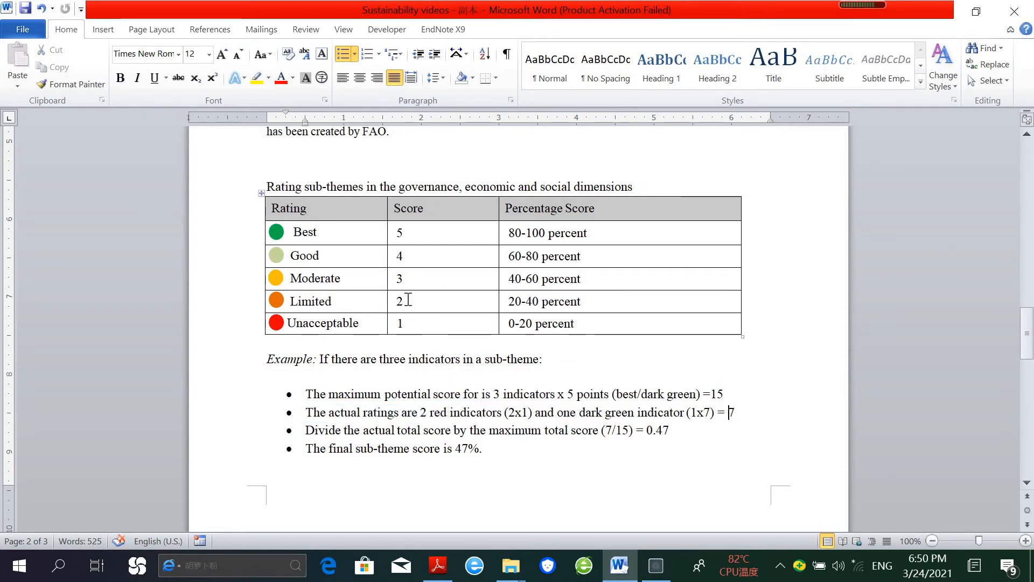
click(404, 323)
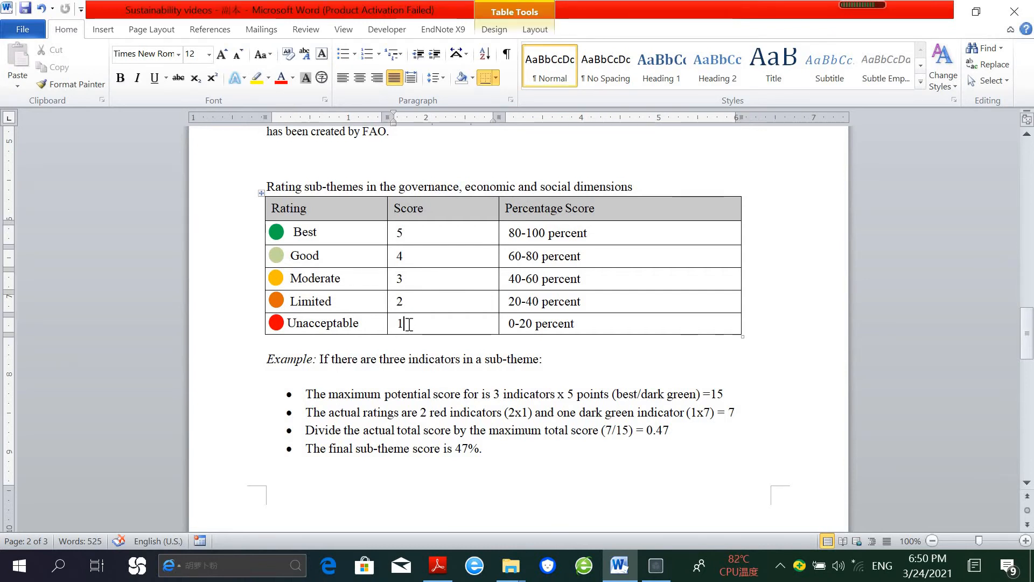
mouse_move(574, 422)
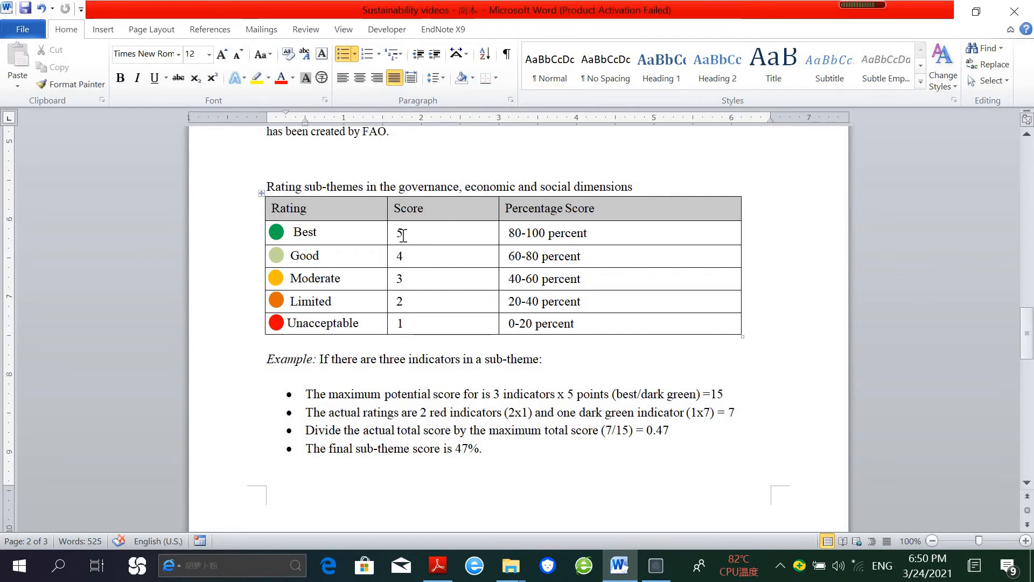
click(317, 233)
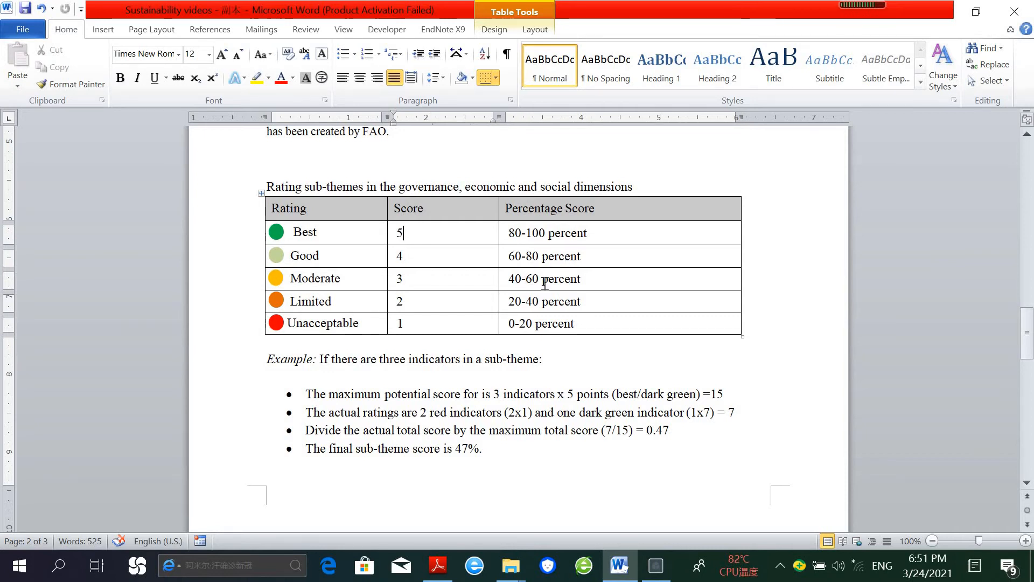
mouse_move(430, 279)
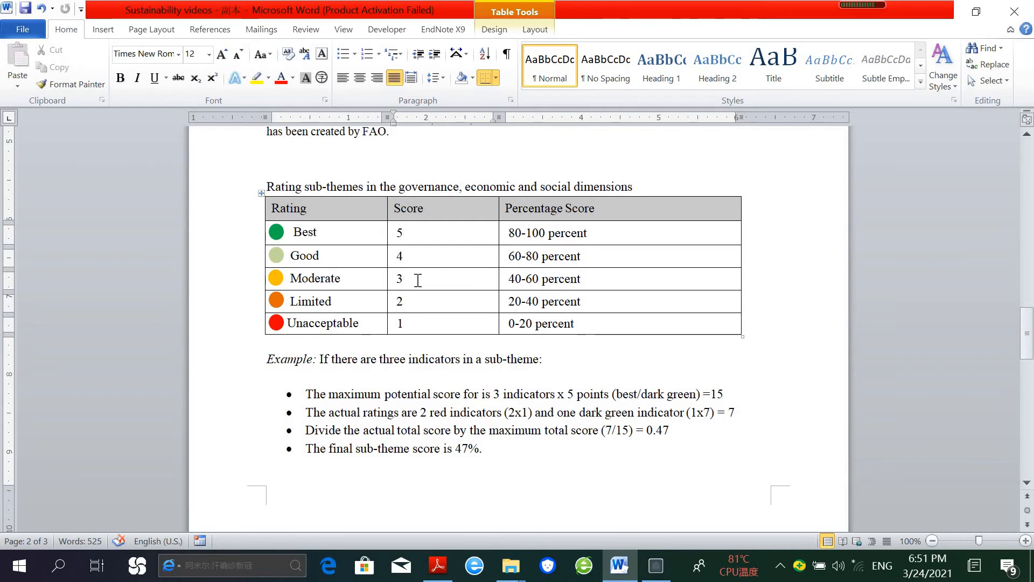
click(406, 278)
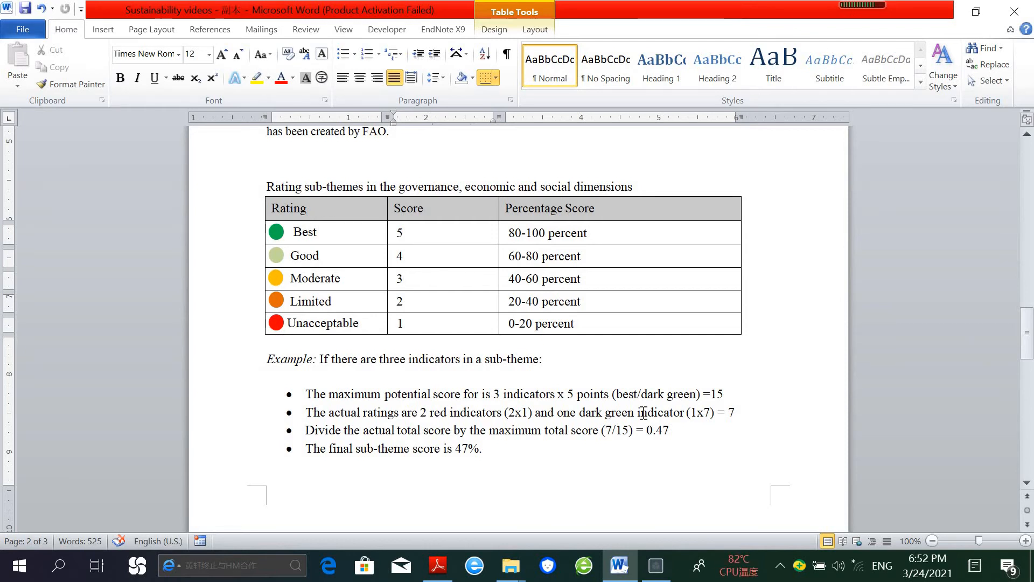
click(403, 278)
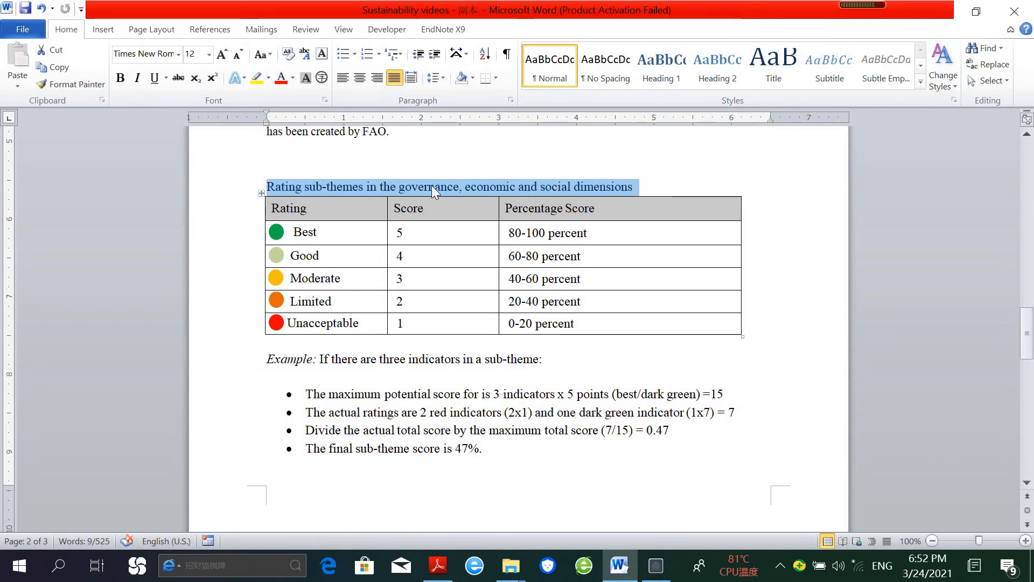
mouse_move(950, 452)
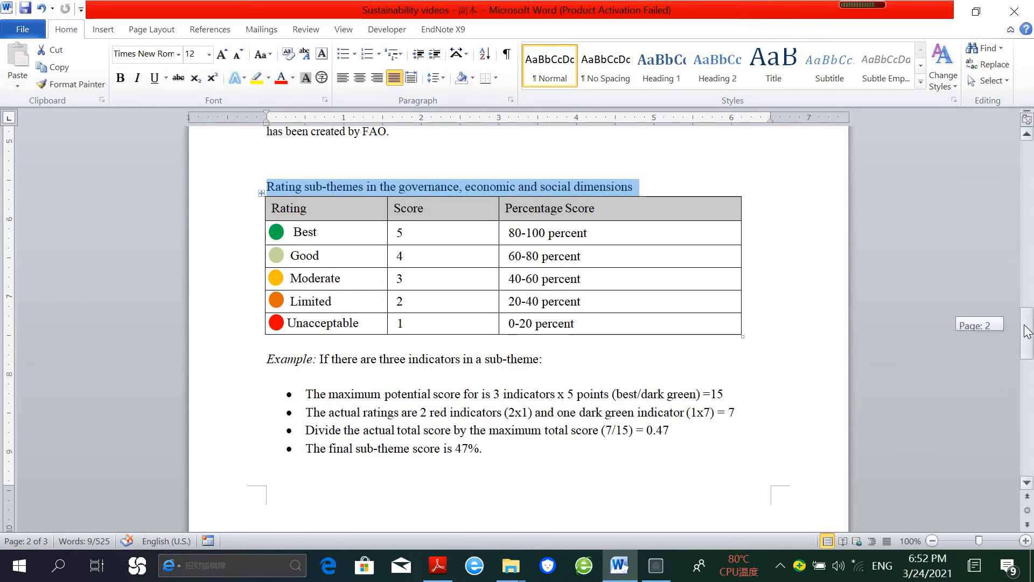
scroll(down, 3)
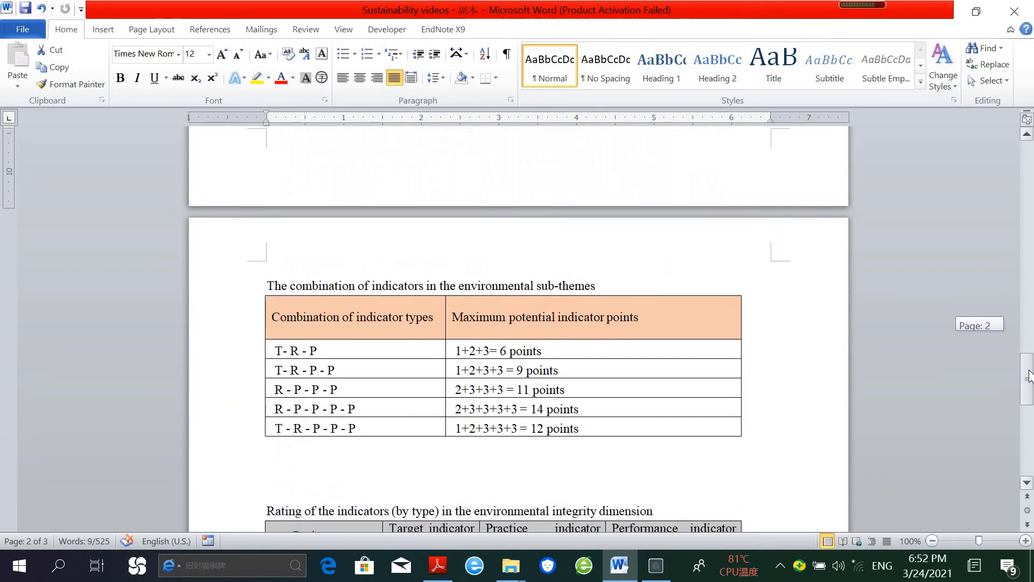
scroll(down, 3)
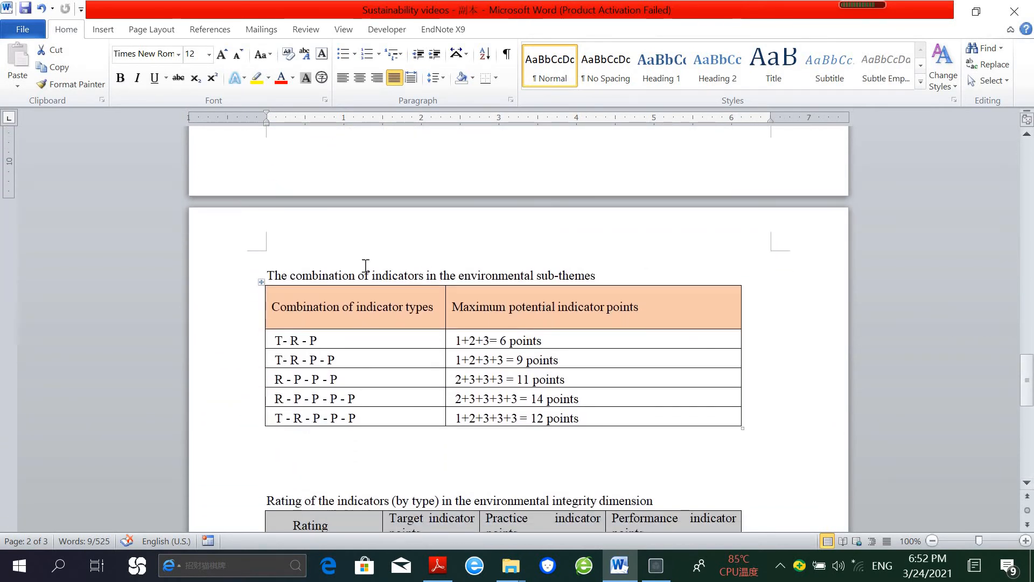
drag(267, 275, 534, 275)
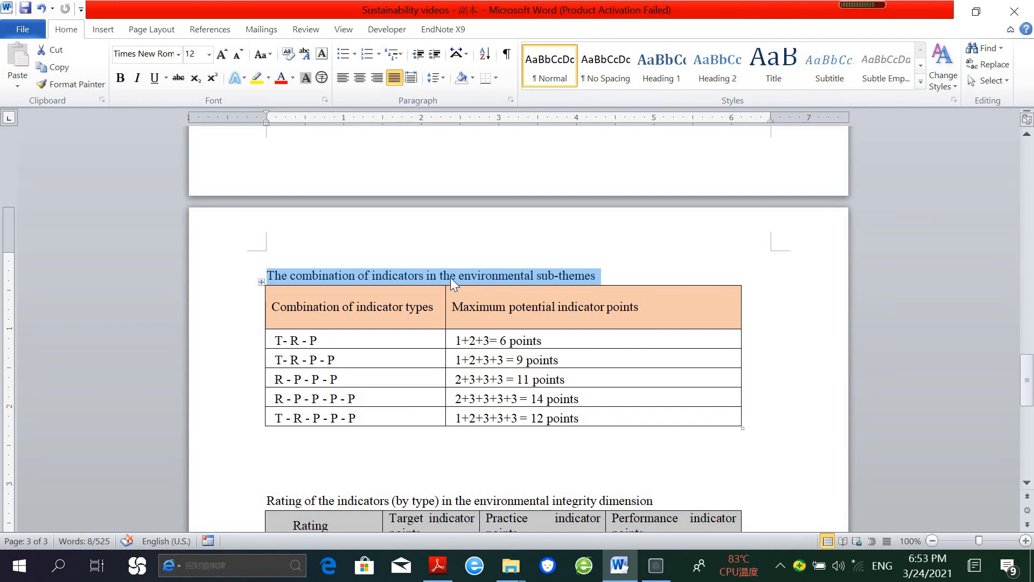
click(317, 340)
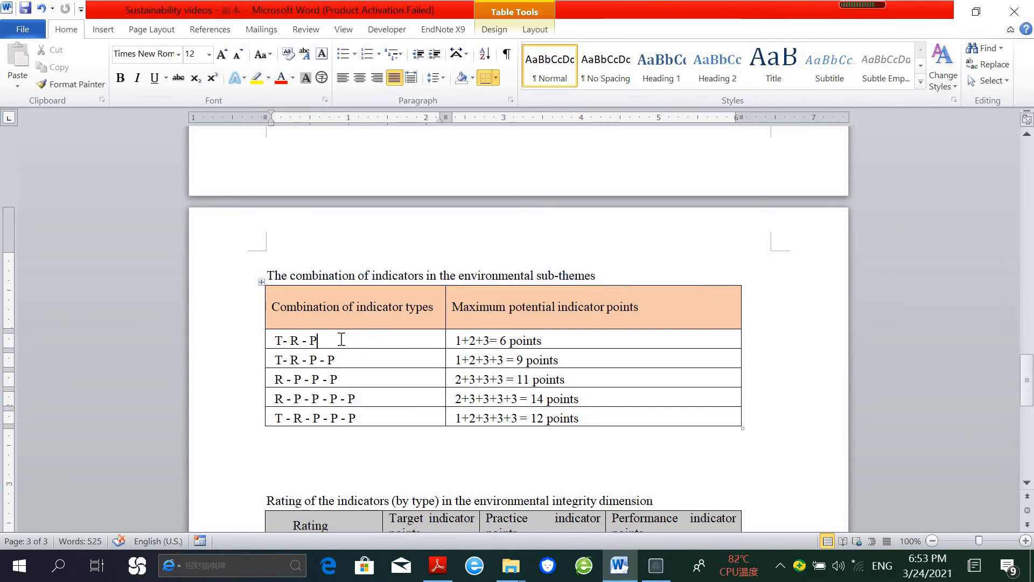
mouse_move(279, 306)
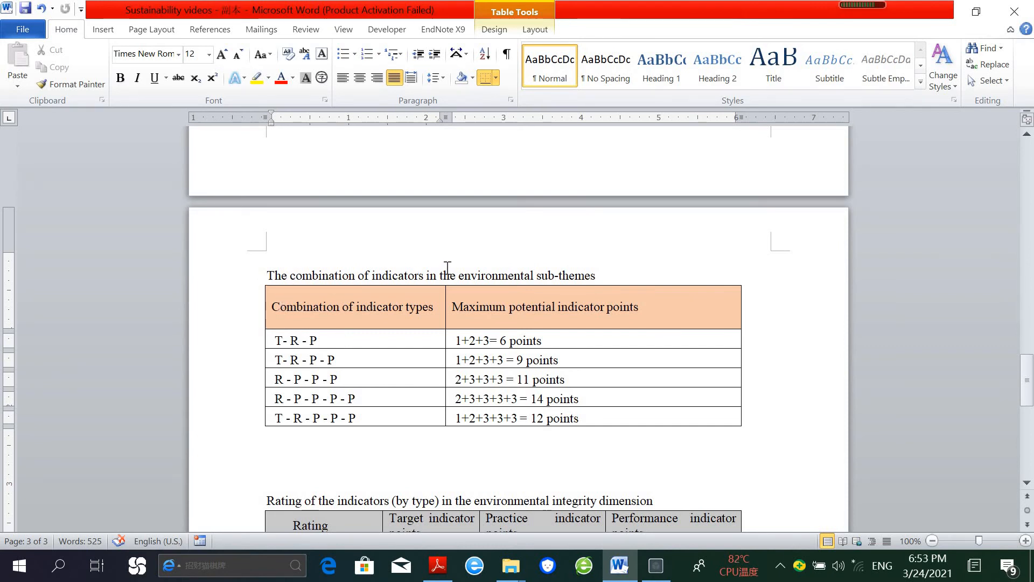
drag(439, 275, 595, 276)
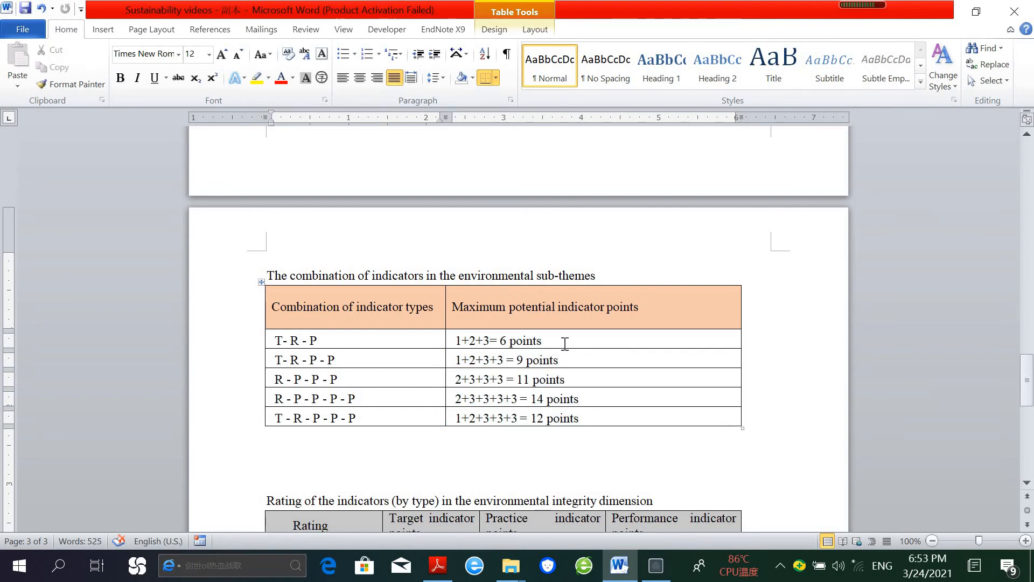
mouse_move(985, 460)
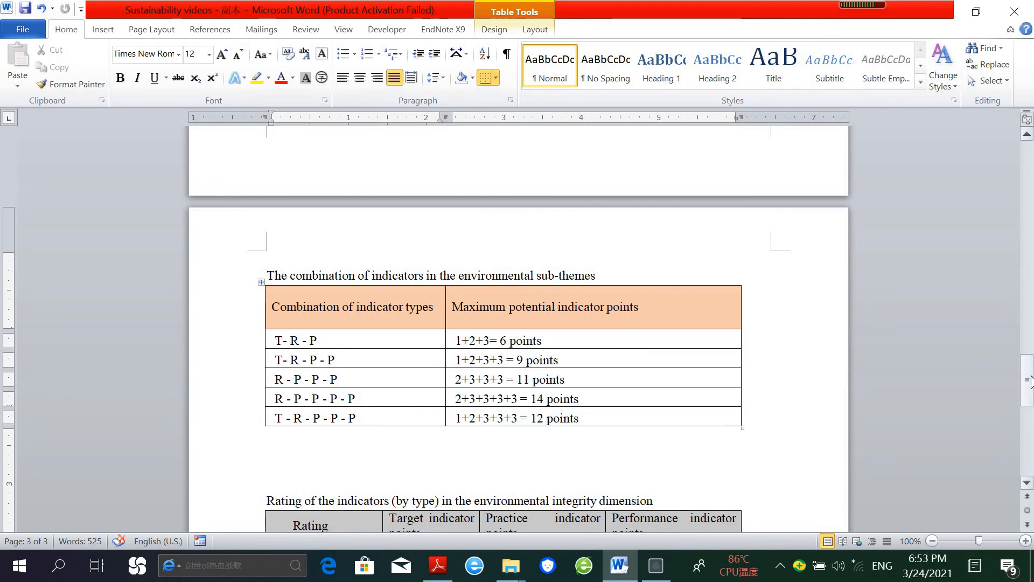
scroll(down, 3)
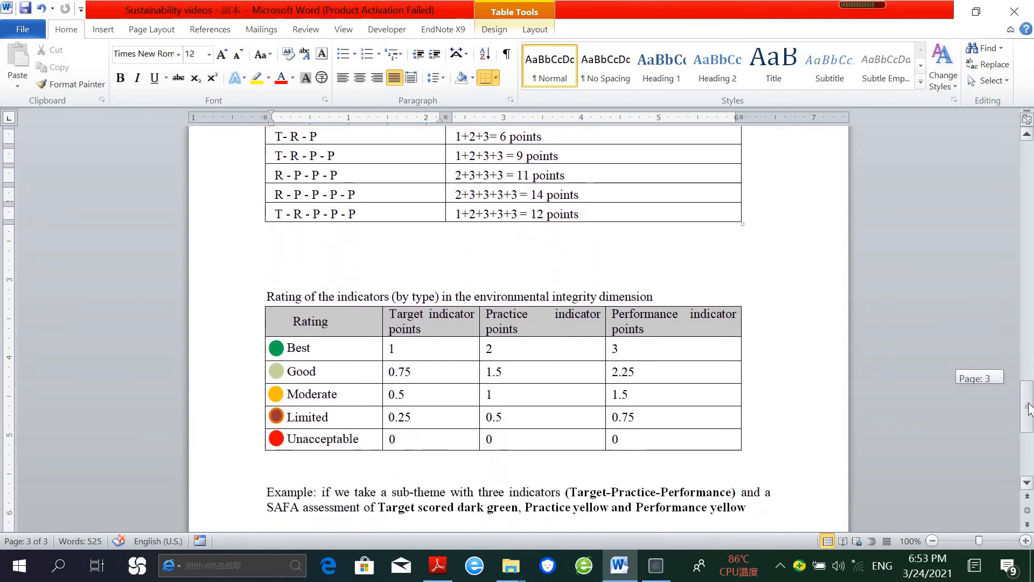
mouse_move(911, 393)
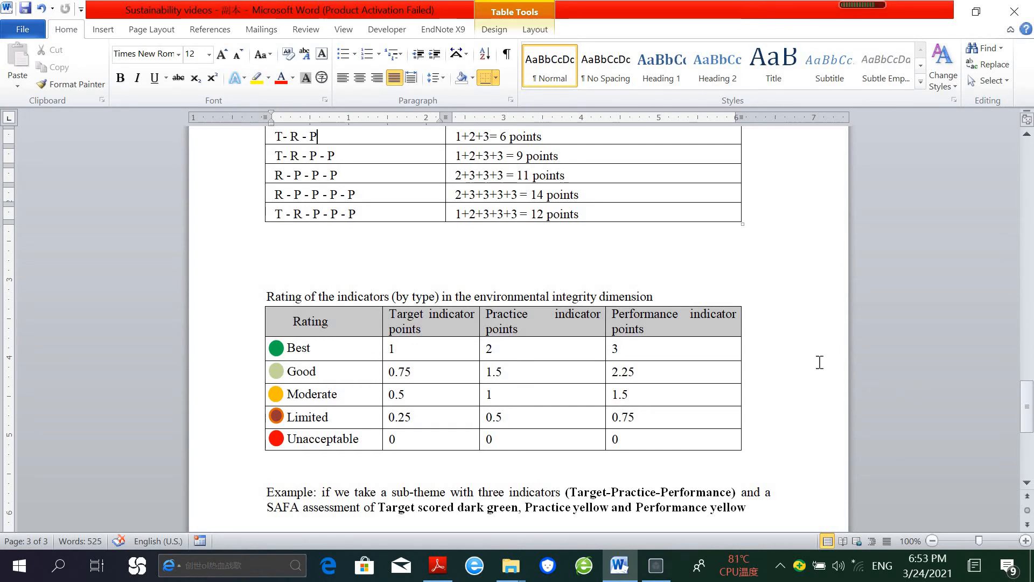
mouse_move(937, 302)
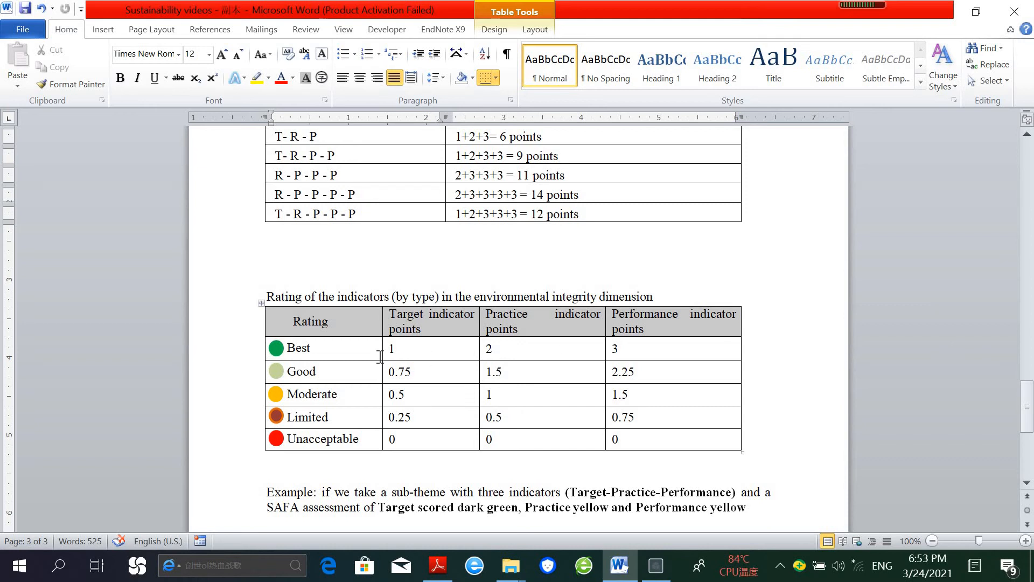
mouse_move(409, 348)
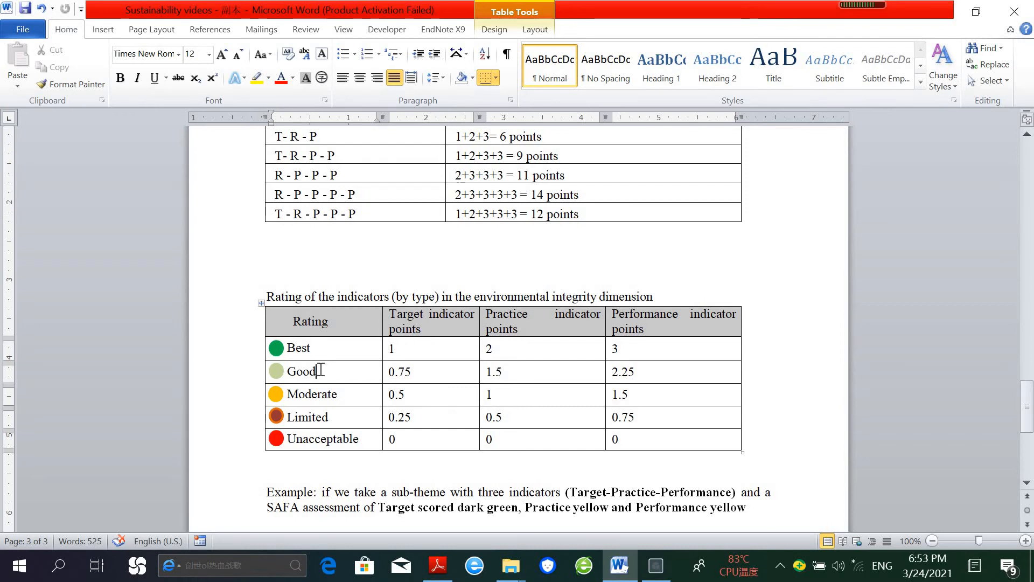
click(330, 417)
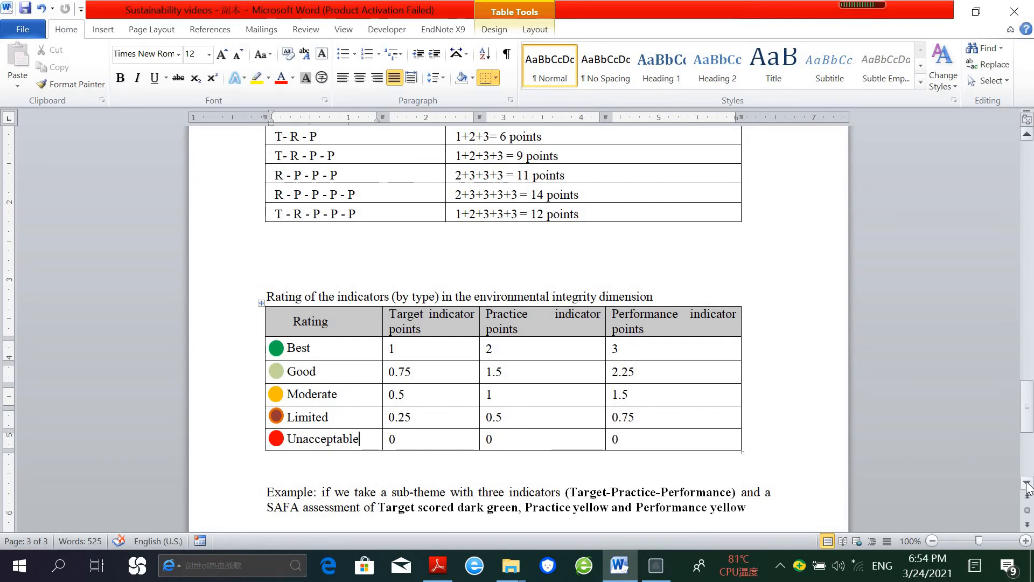
scroll(down, 3)
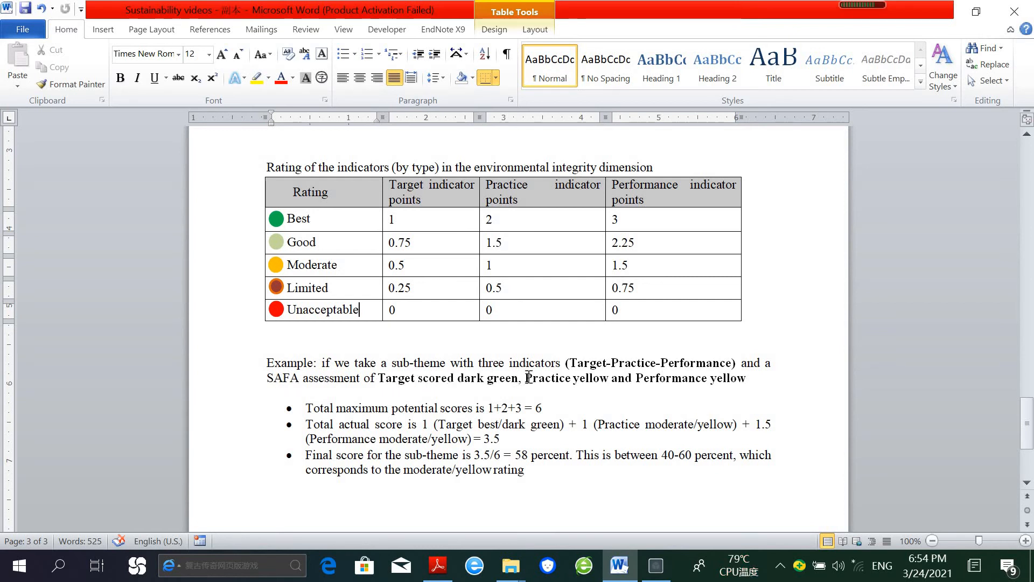
right_click(524, 378)
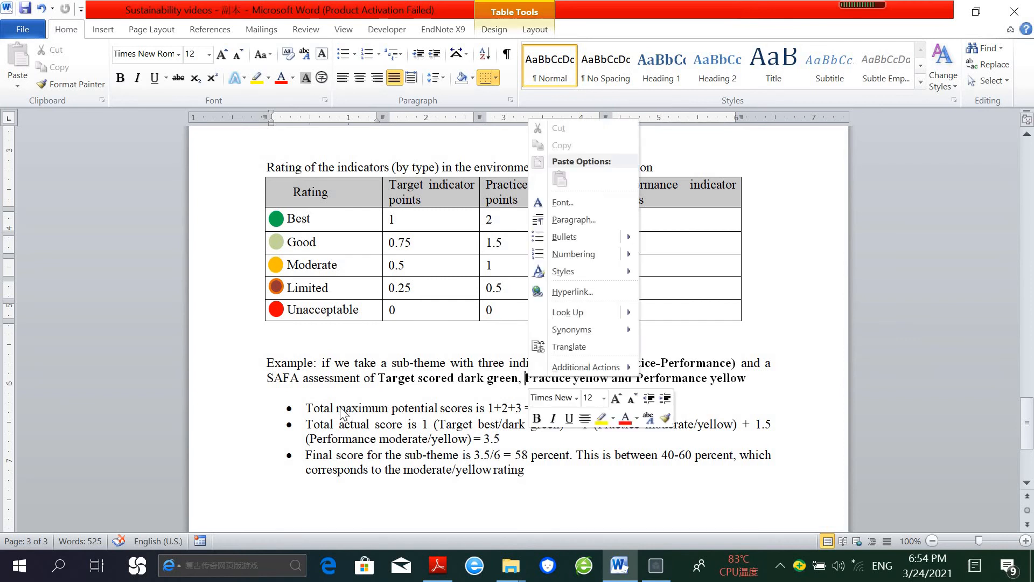
click(462, 279)
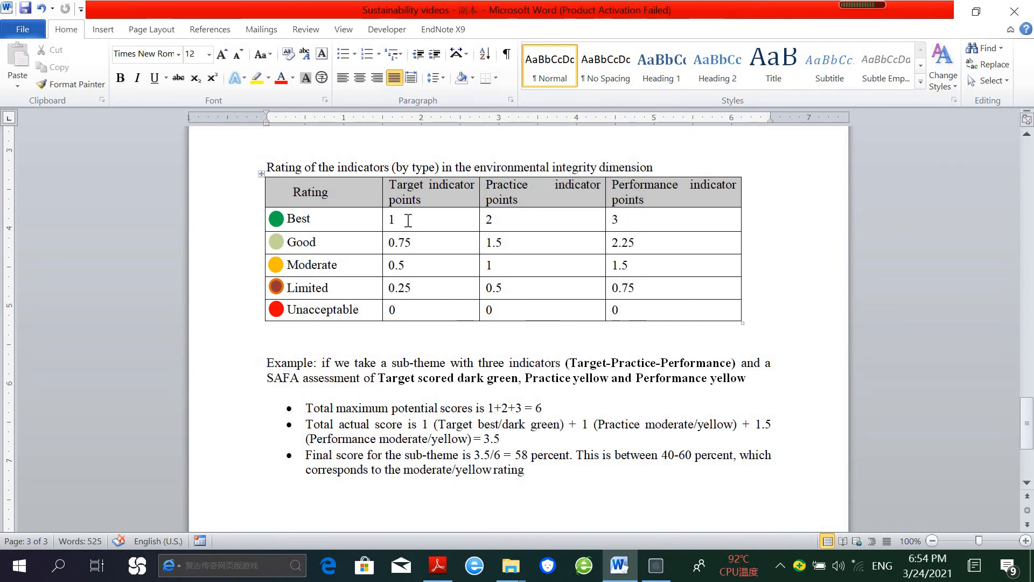
click(652, 220)
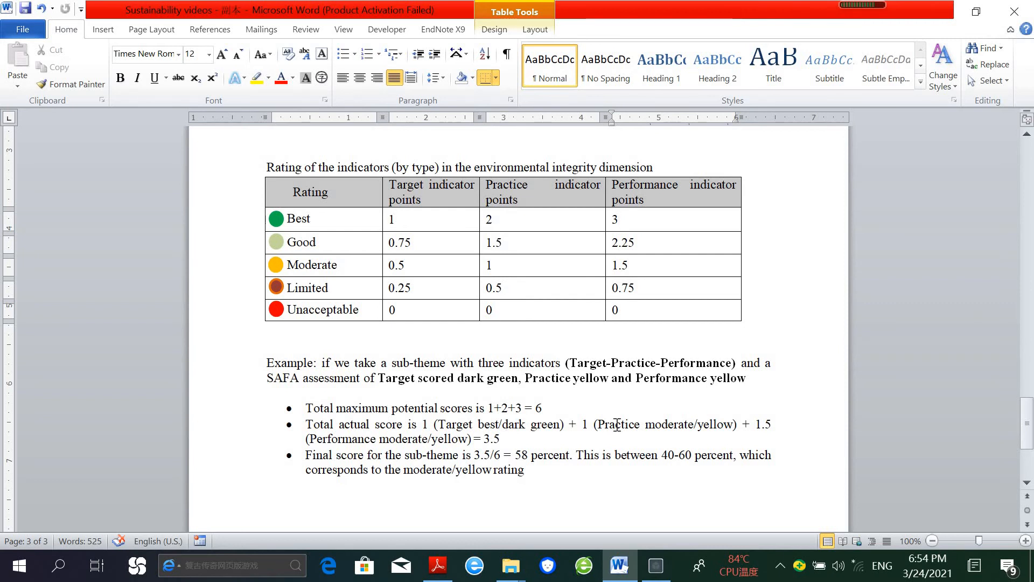
mouse_move(636, 423)
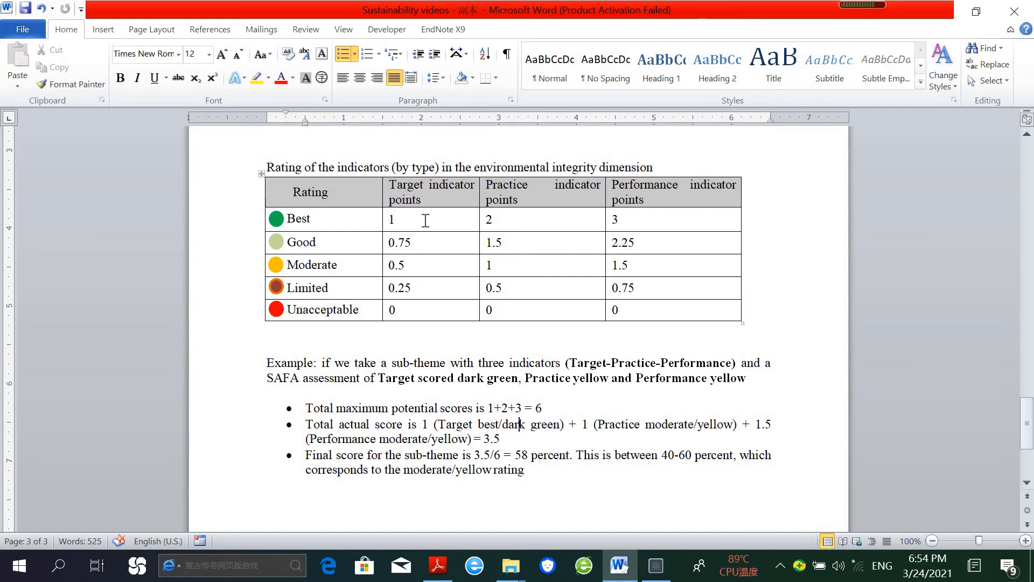
click(391, 219)
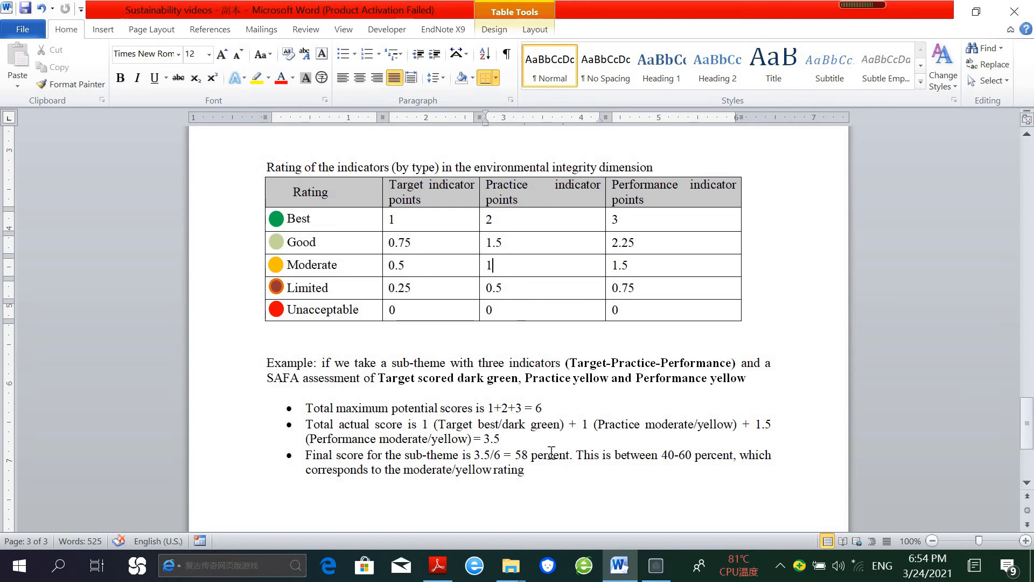
mouse_move(434, 438)
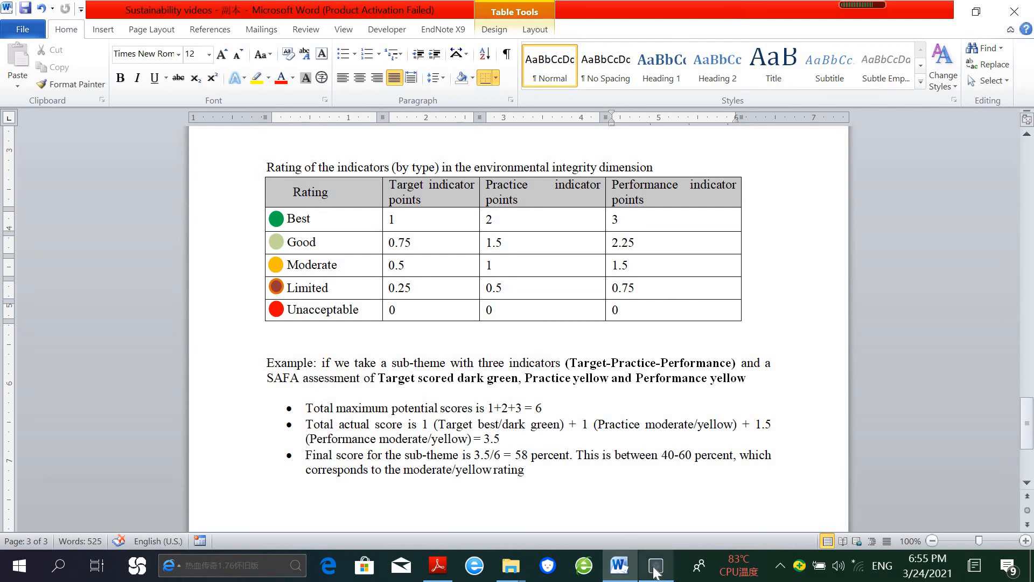
Switch back to SAFA-TOOL's Indicators page for G 1.1.1 Mission Explicitness.
click(655, 565)
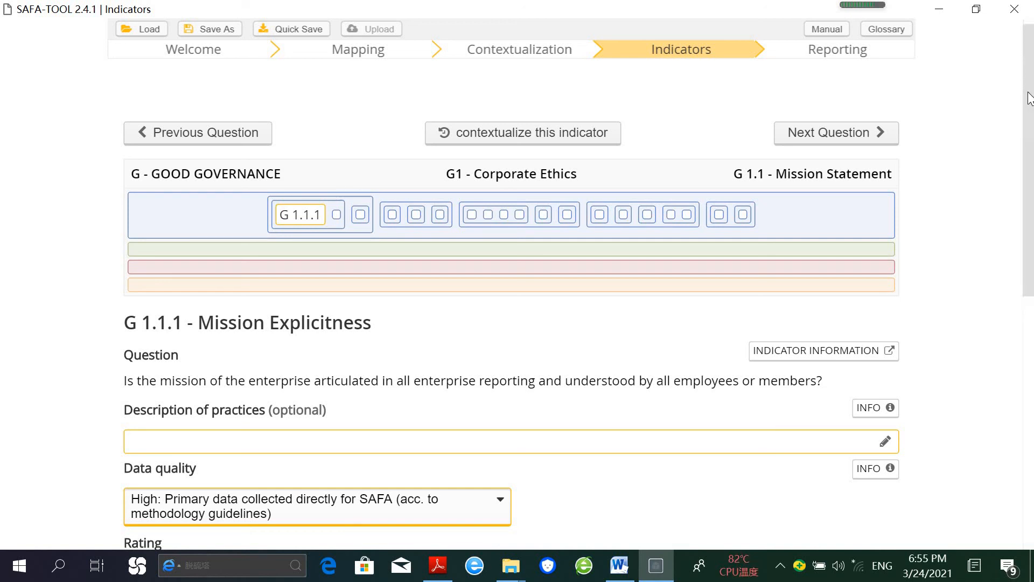
Review Beijing Farmers Market's Reporting radar chart, then bring the Word environmental rating table forward.
click(837, 49)
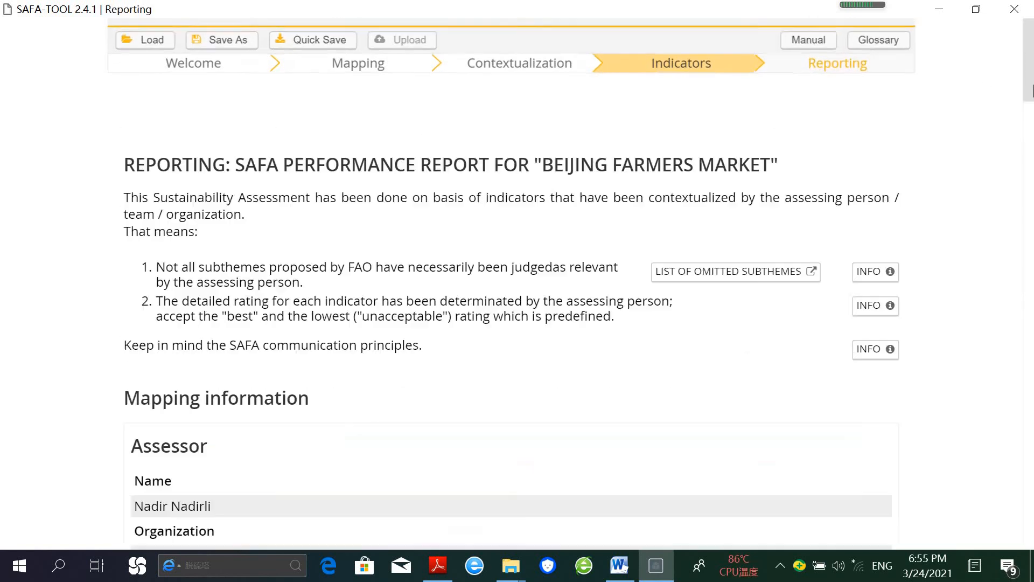
scroll(down, 3)
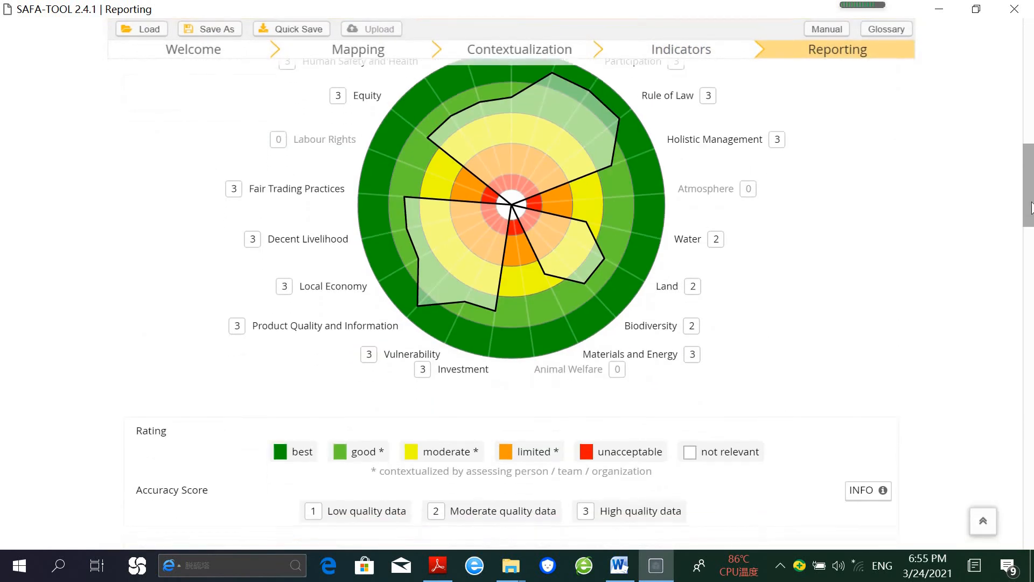
scroll(down, 3)
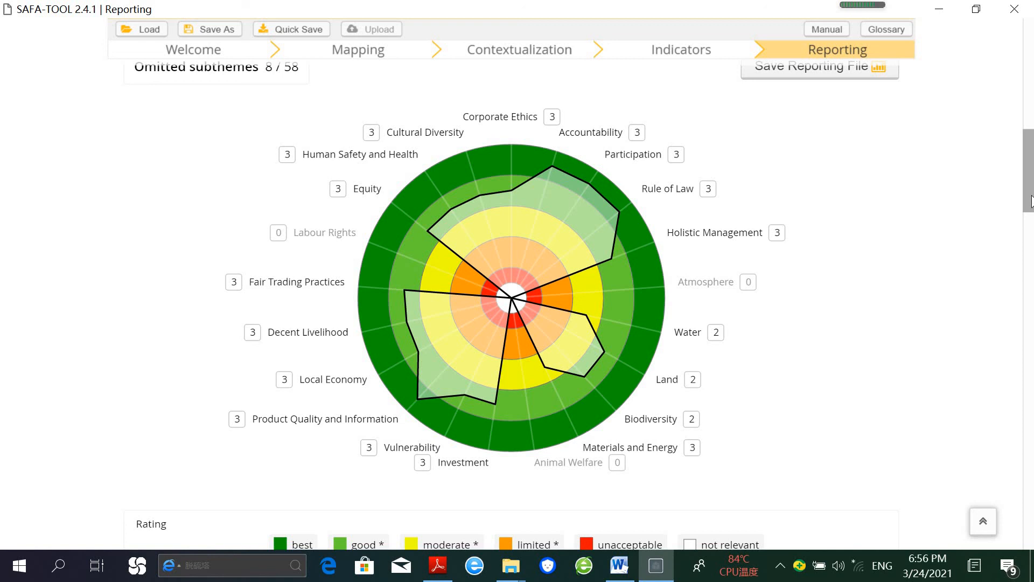
mouse_move(282, 131)
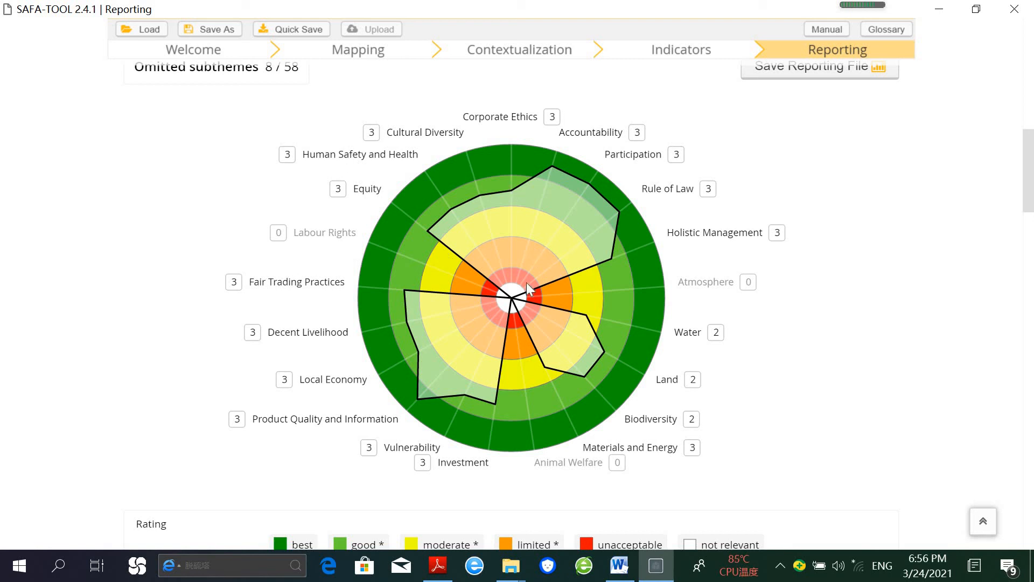
mouse_move(839, 302)
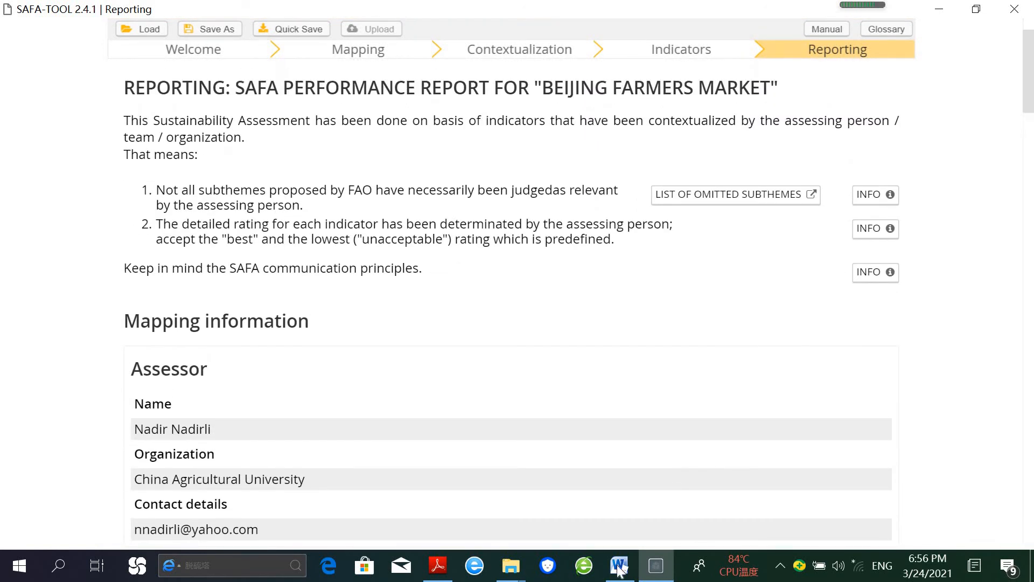
click(618, 565)
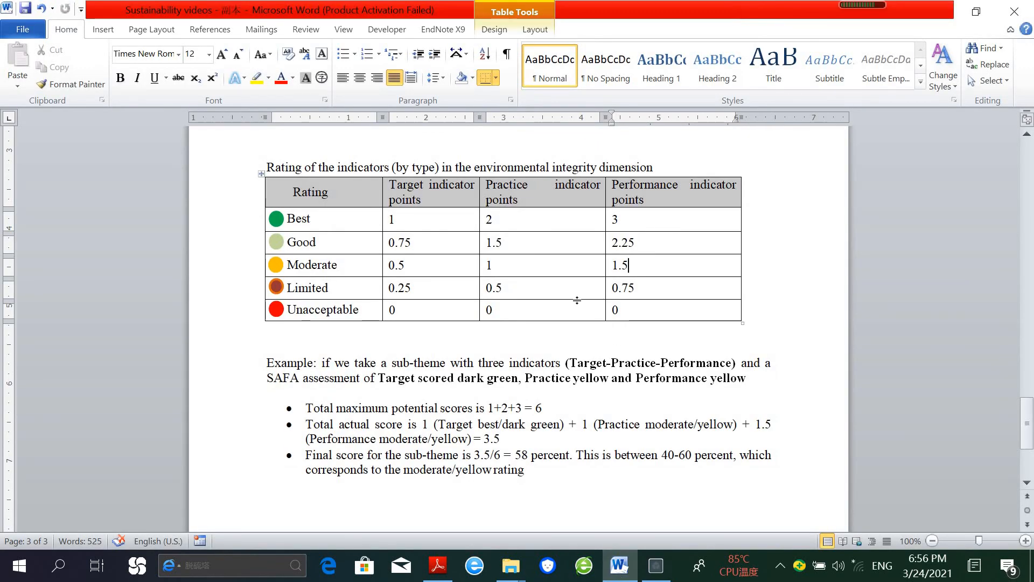
mouse_move(550, 326)
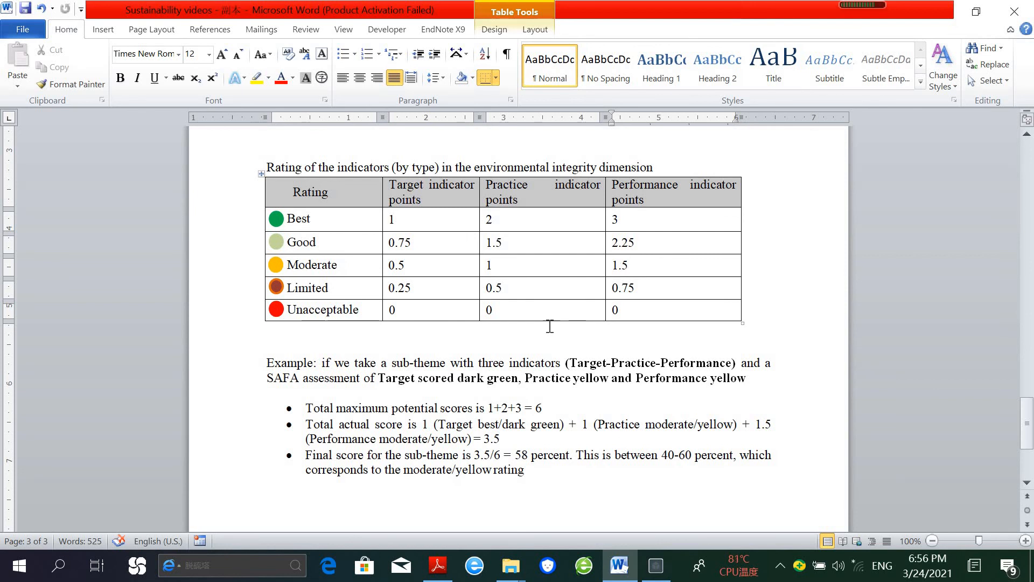
mouse_move(524, 352)
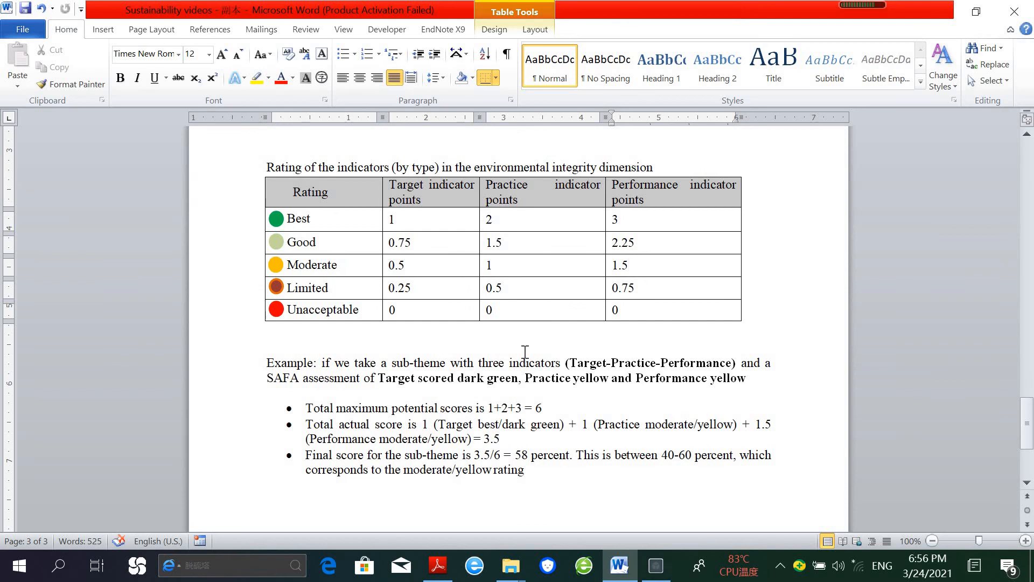
click(627, 265)
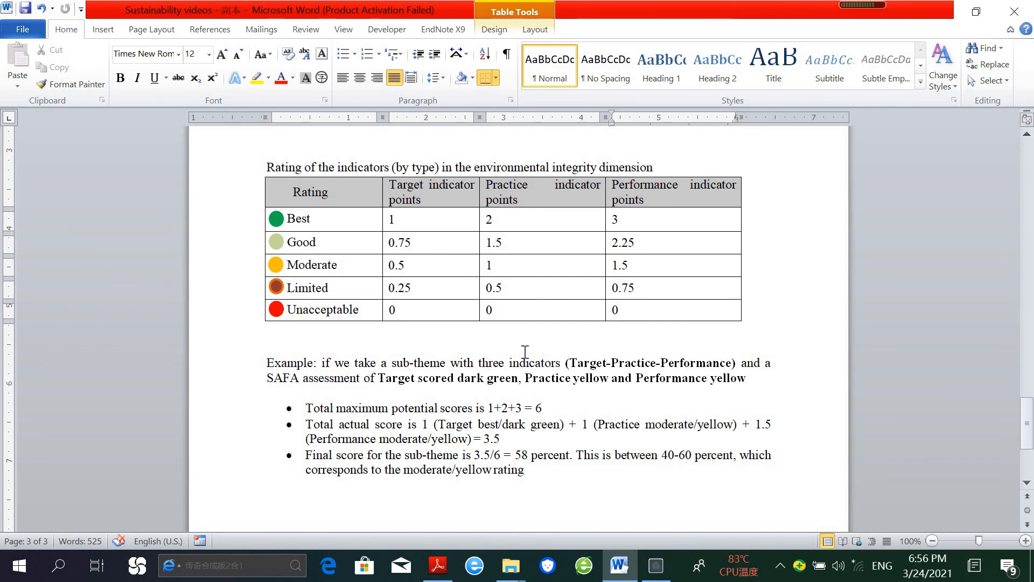
mouse_move(510, 332)
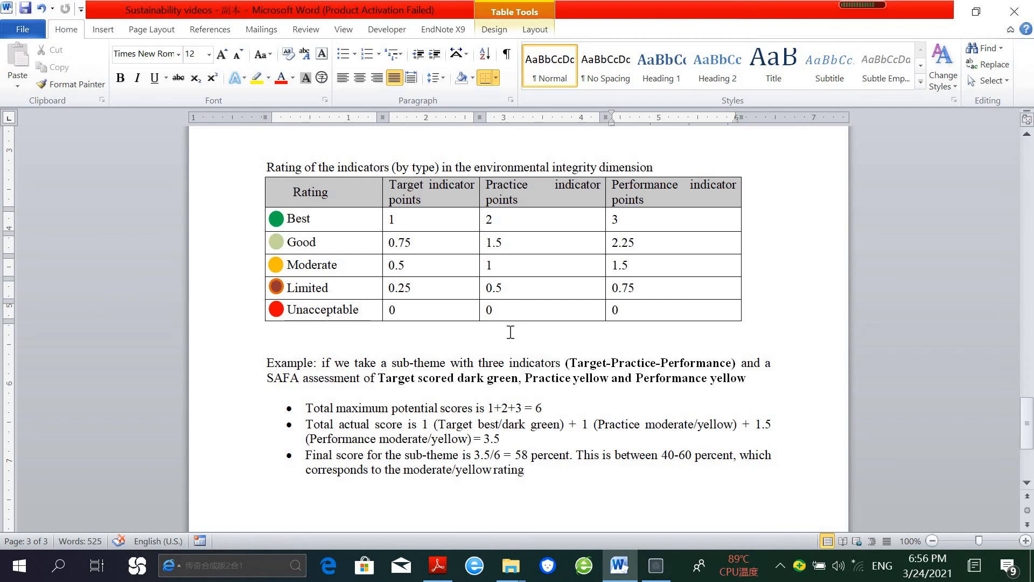